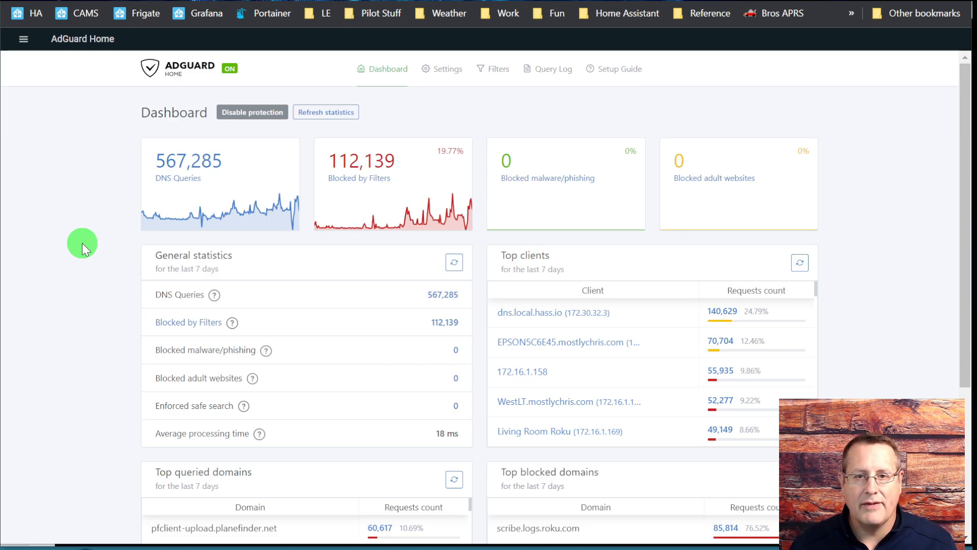
pyautogui.moveTo(483, 99)
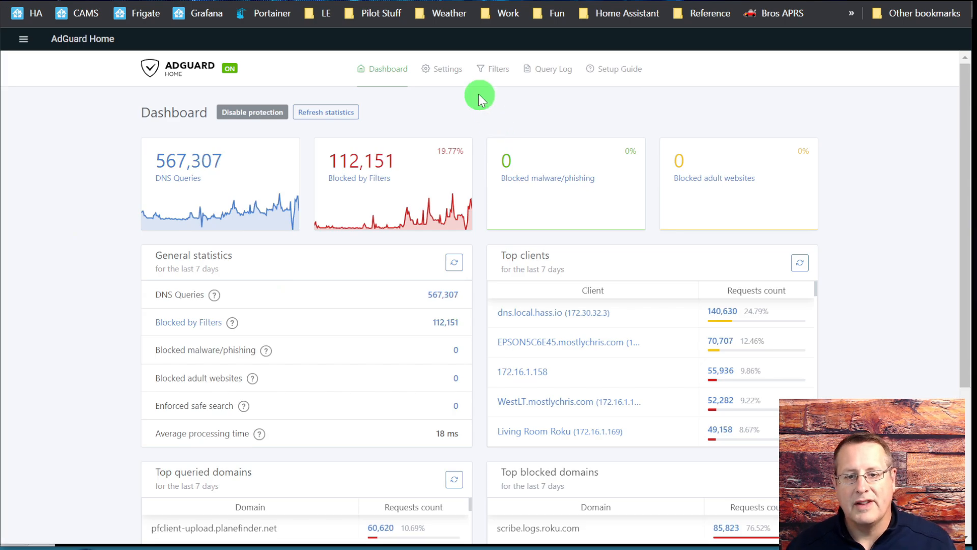
# Show the Blocked services list under Filters and scroll through the blockable sites.
pyautogui.click(498, 69)
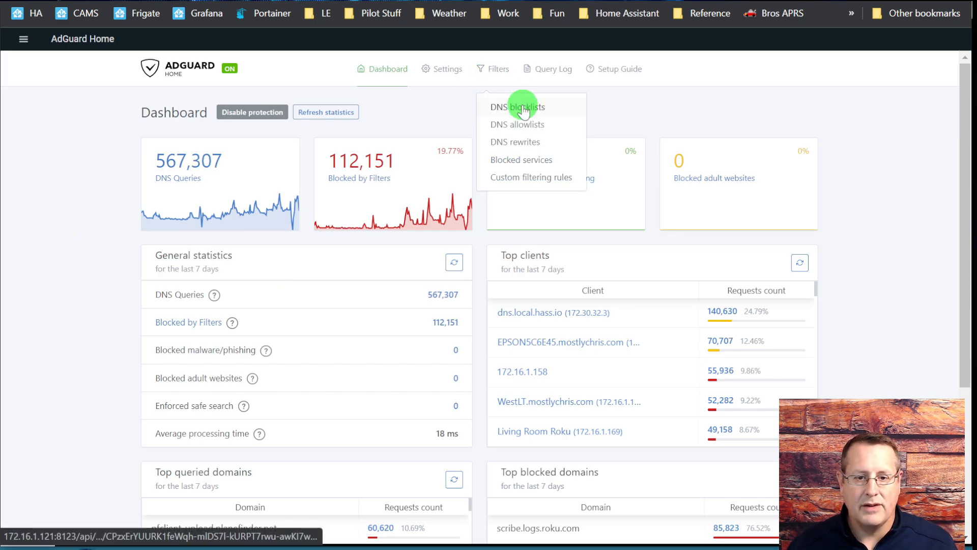
pyautogui.click(521, 159)
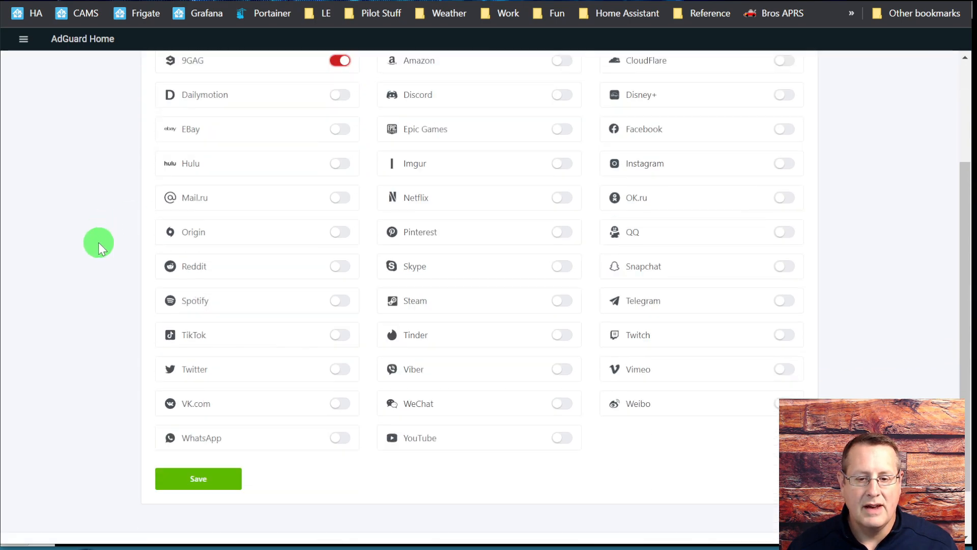
pyautogui.scroll(-3)
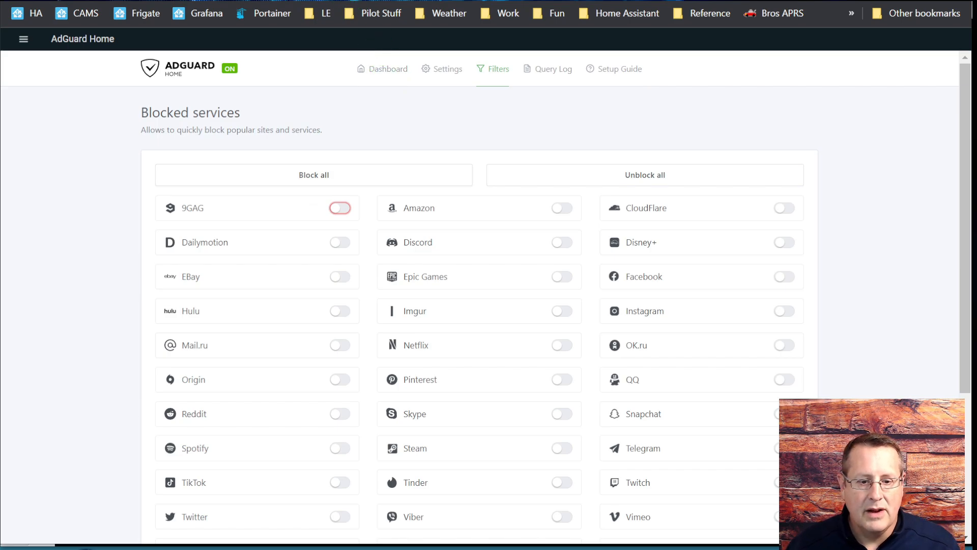
# Read the Portainer Linux install commands in Chrome, then switch windows via Alt+Tab.
pyautogui.click(272, 15)
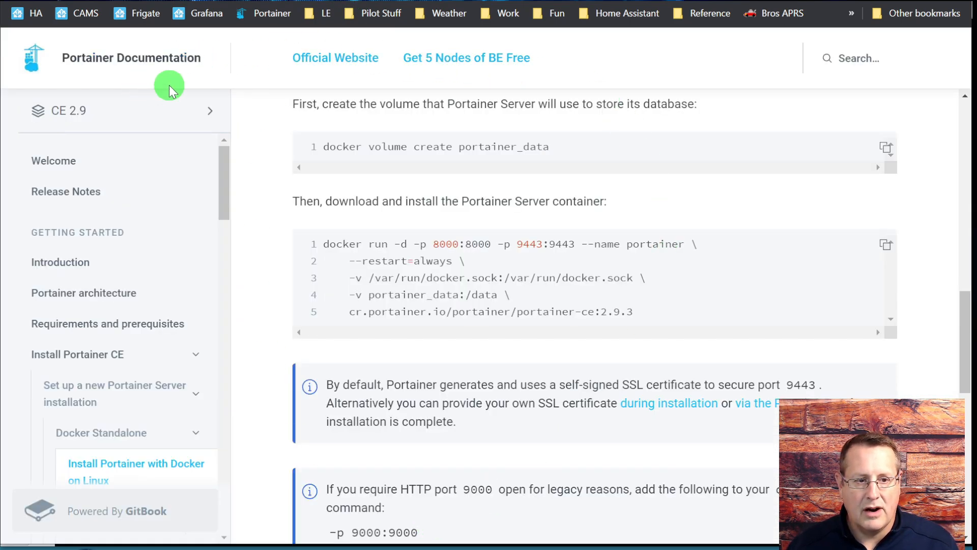
pyautogui.moveTo(289, 275)
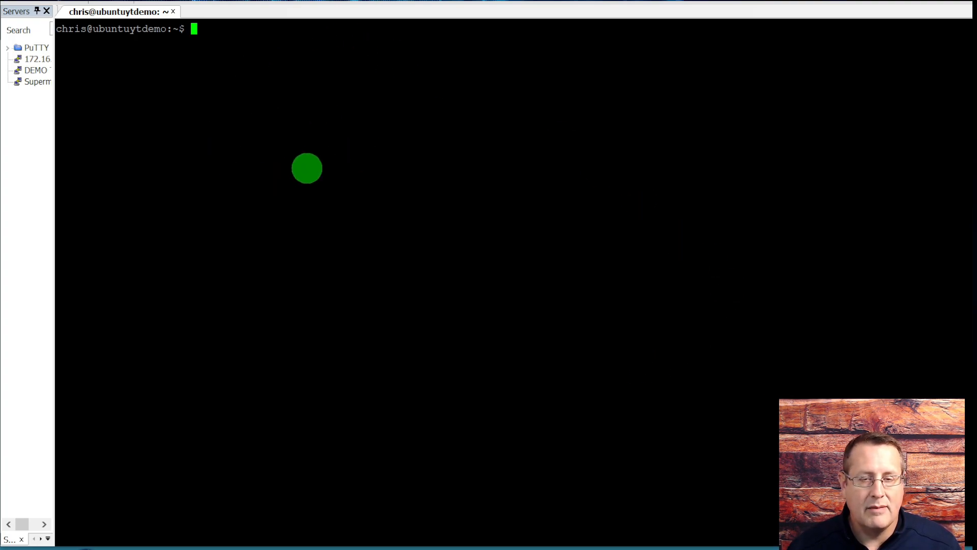
pyautogui.moveTo(318, 248)
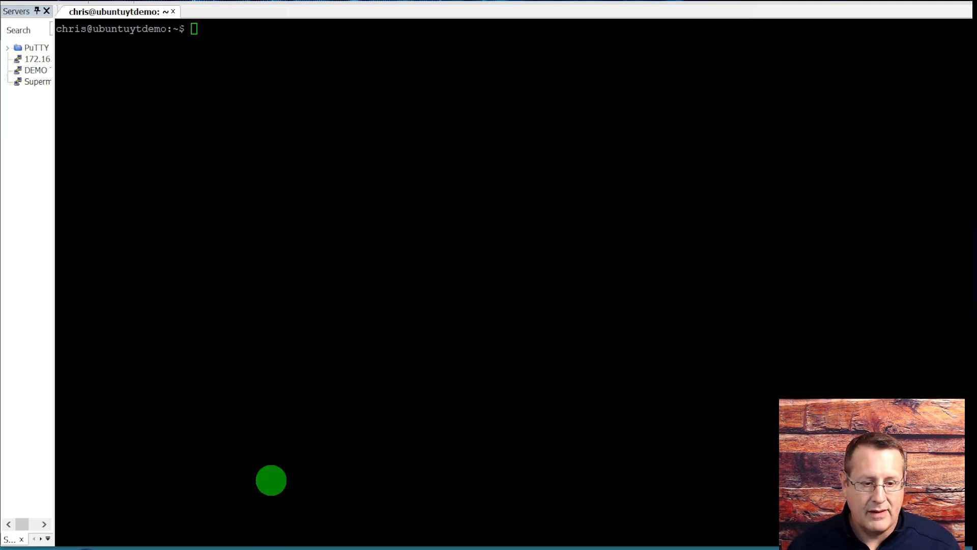
pyautogui.press('Alt+Tab')
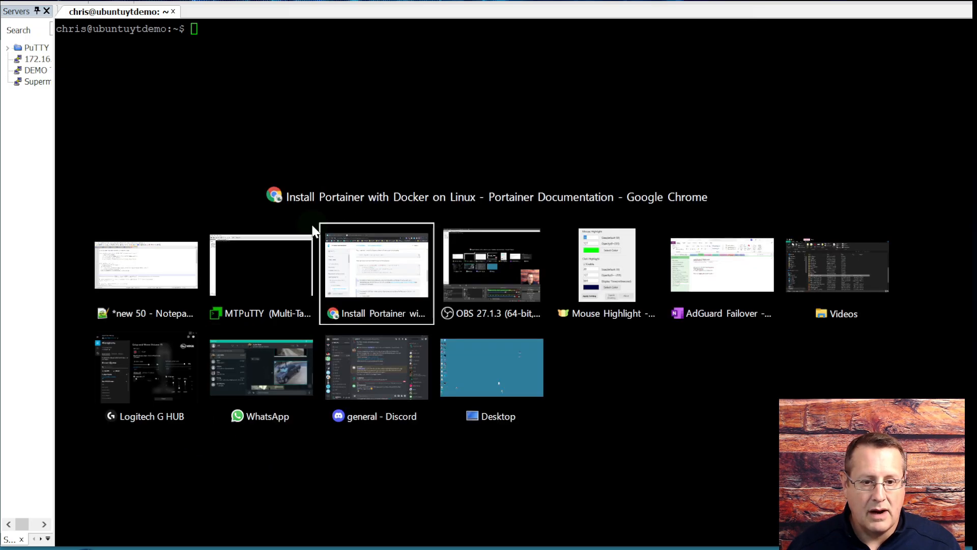
pyautogui.click(377, 272)
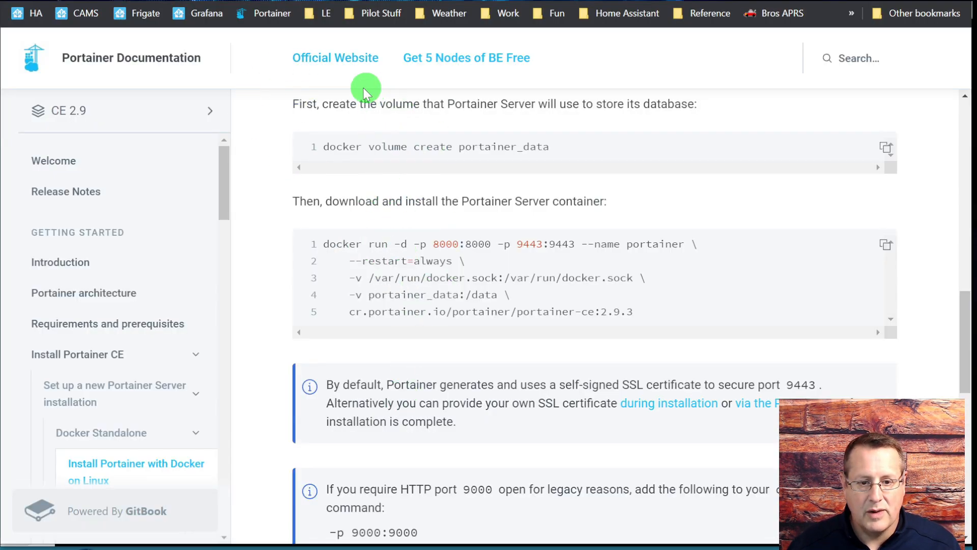
pyautogui.moveTo(361, 232)
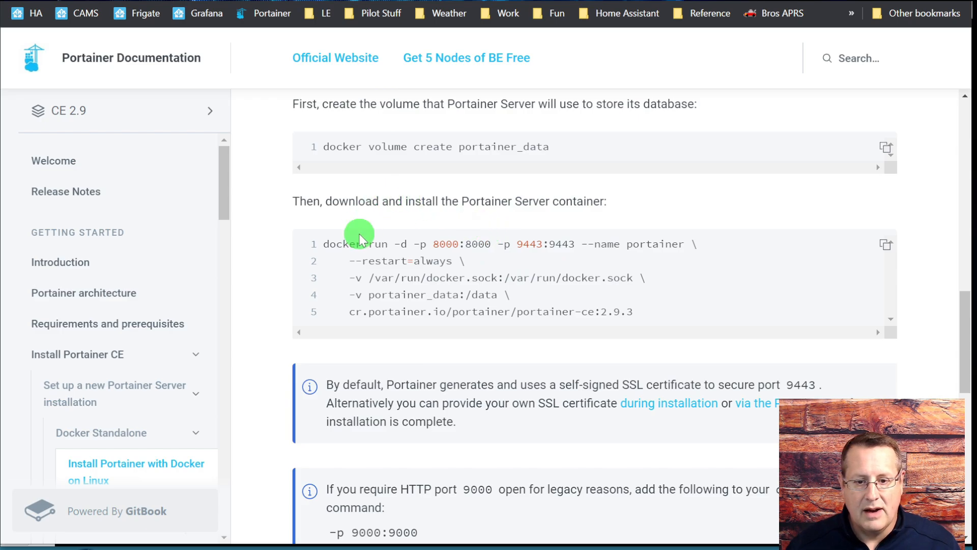
pyautogui.moveTo(430, 277)
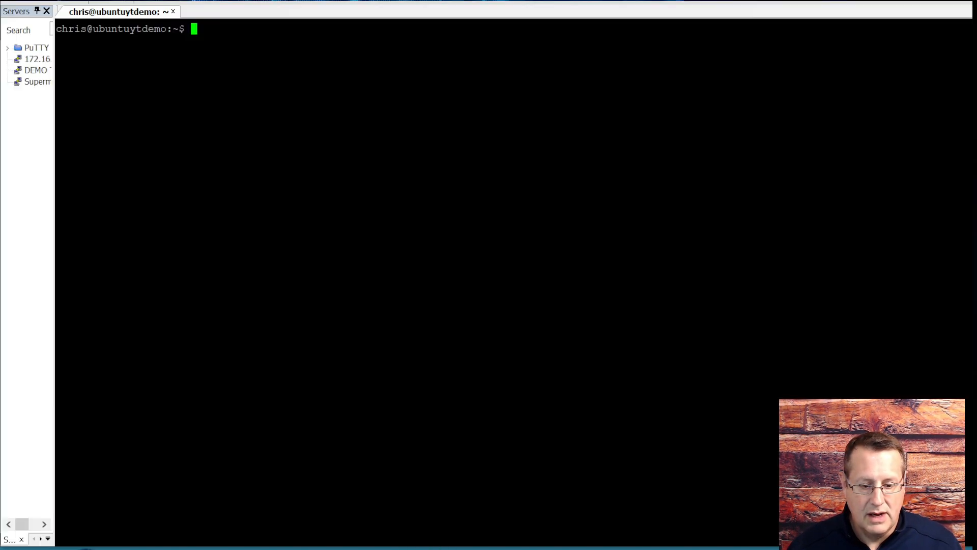
# Run sudo docker volume create portainer_data at the Ubuntu server prompt.
pyautogui.write('sudo docker volume')
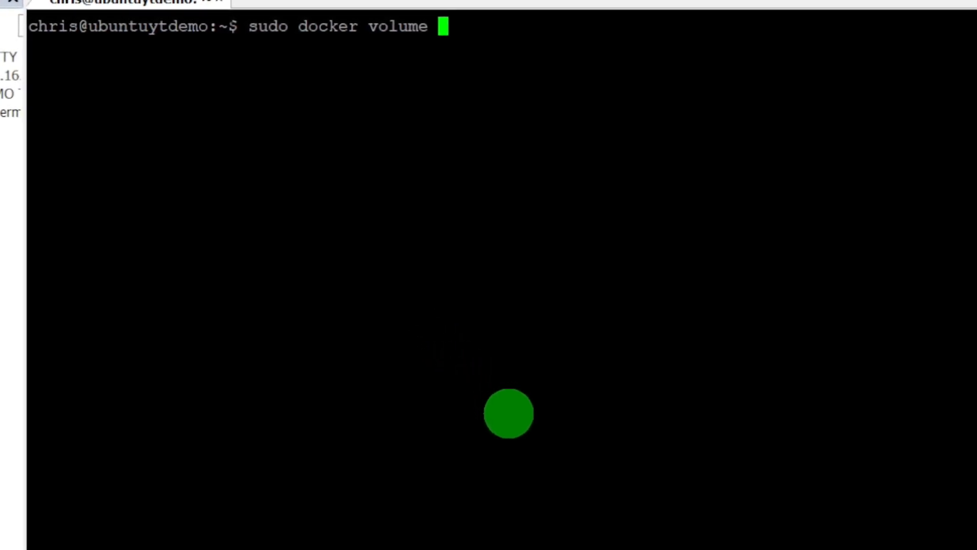
pyautogui.write('cre')
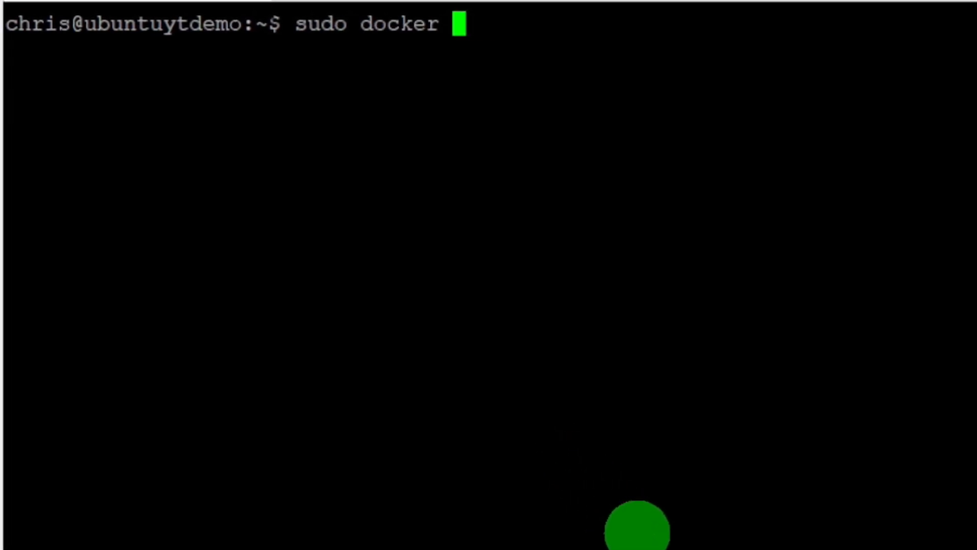
pyautogui.write('volume create o')
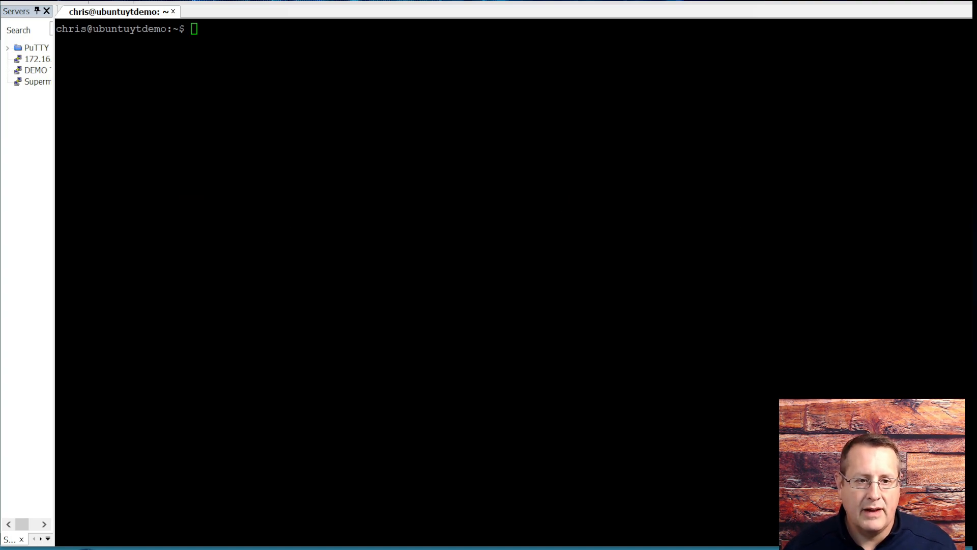
# Run the portainer-ce:latest container on port 9443 and list running containers with sudo docker container ls.
pyautogui.click(314, 326)
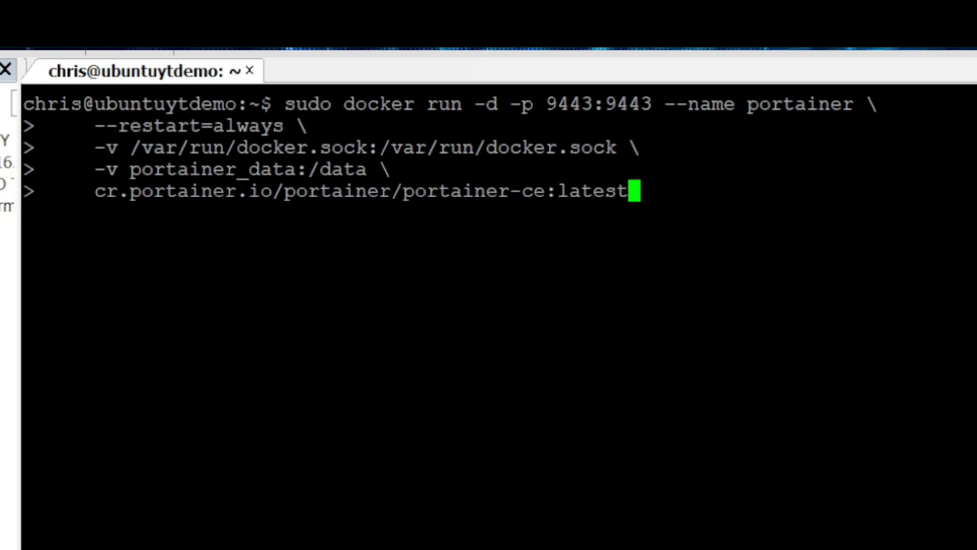
pyautogui.click(401, 197)
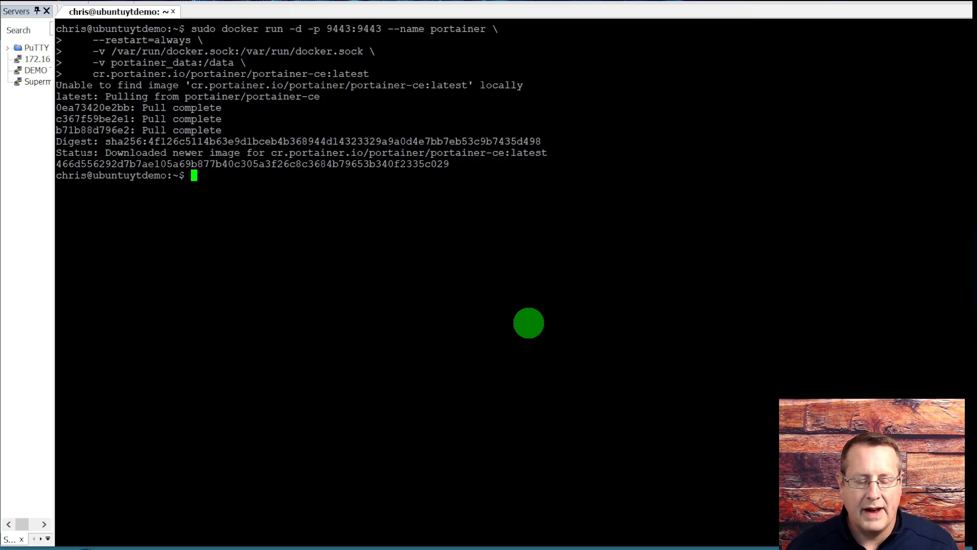
pyautogui.write('sudo docker container ls')
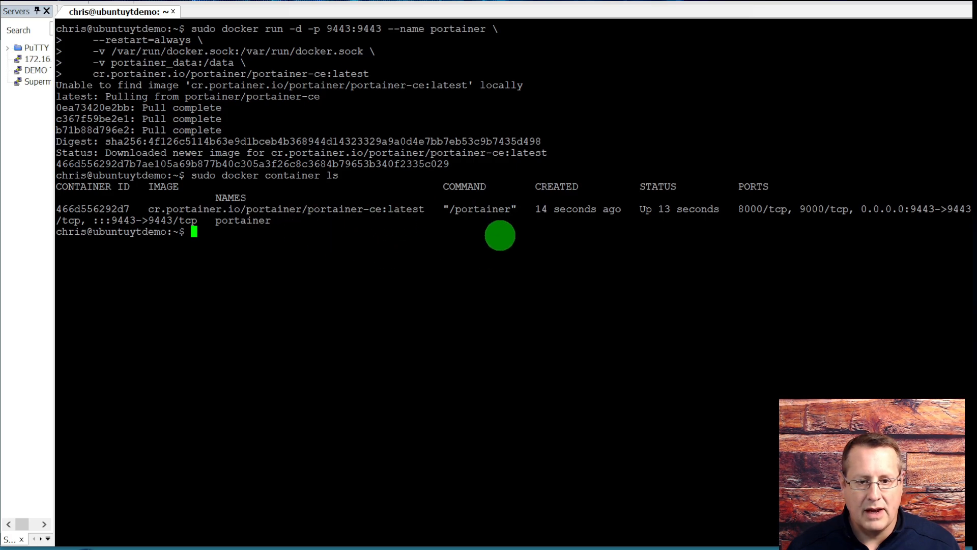
pyautogui.moveTo(623, 371)
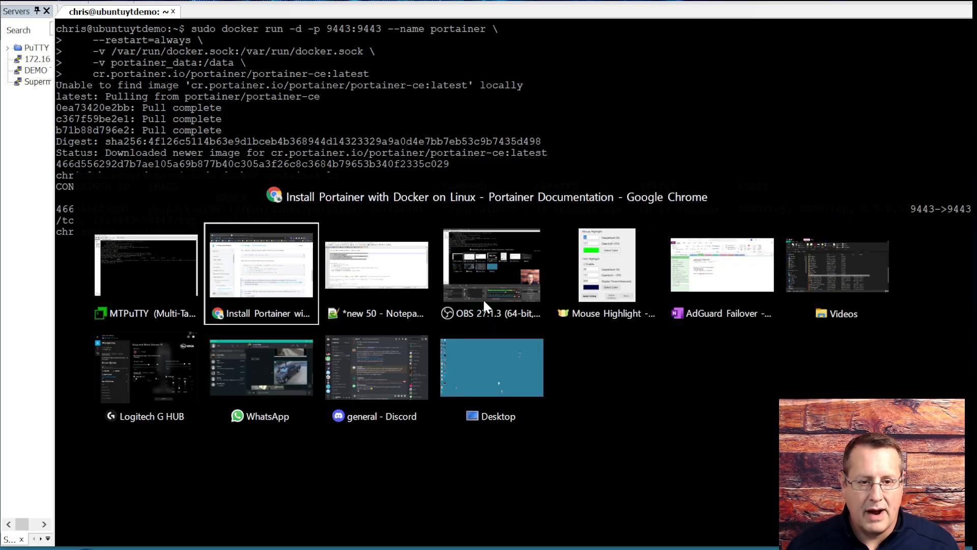
# Proceed past the certificate warning and create Portainer's initial administrator account.
pyautogui.click(261, 273)
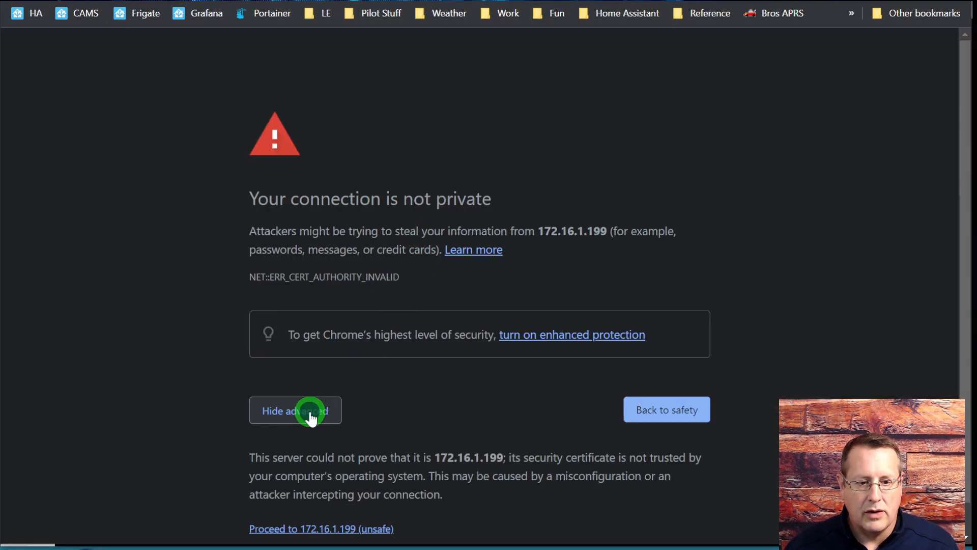
pyautogui.click(318, 529)
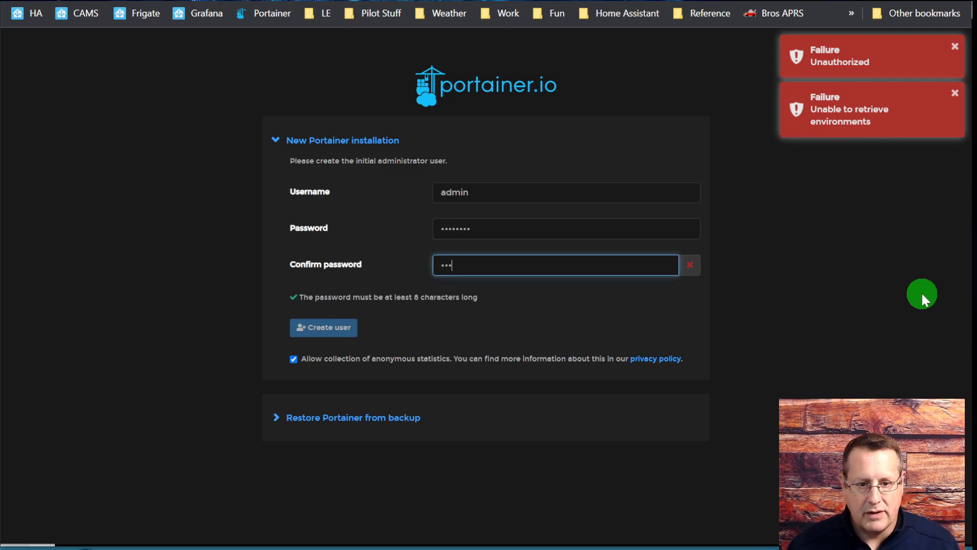
pyautogui.click(324, 328)
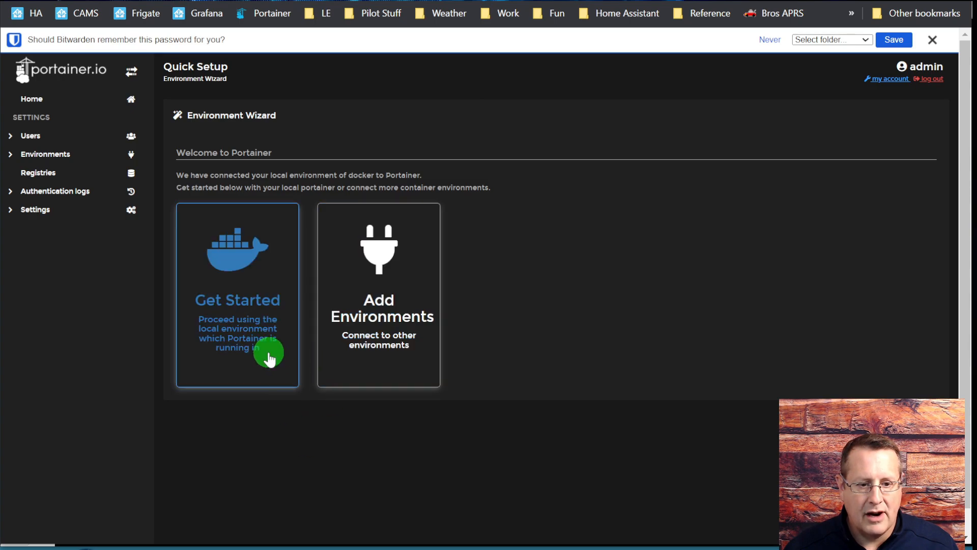
pyautogui.moveTo(236, 321)
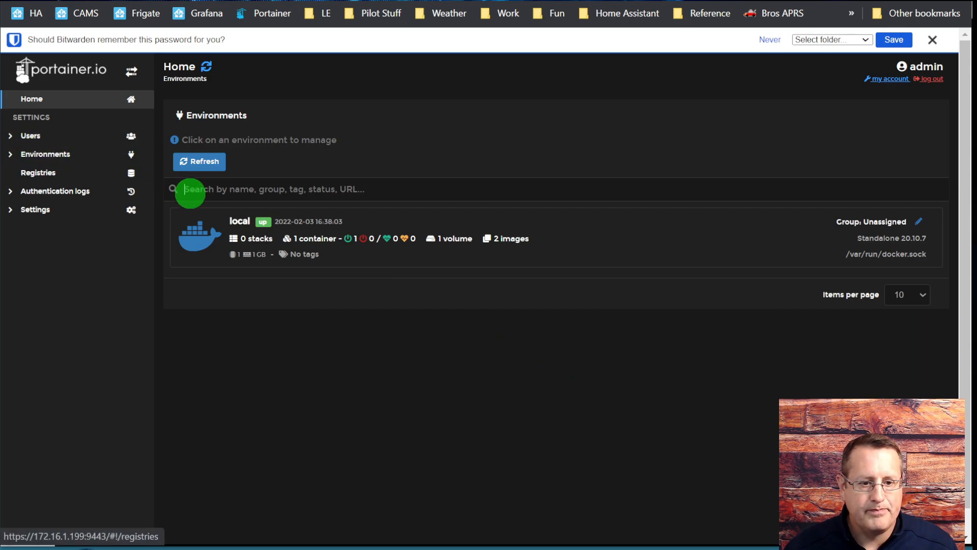
# Show the local environment's Containers list and dismiss the save-password bar.
pyautogui.click(239, 222)
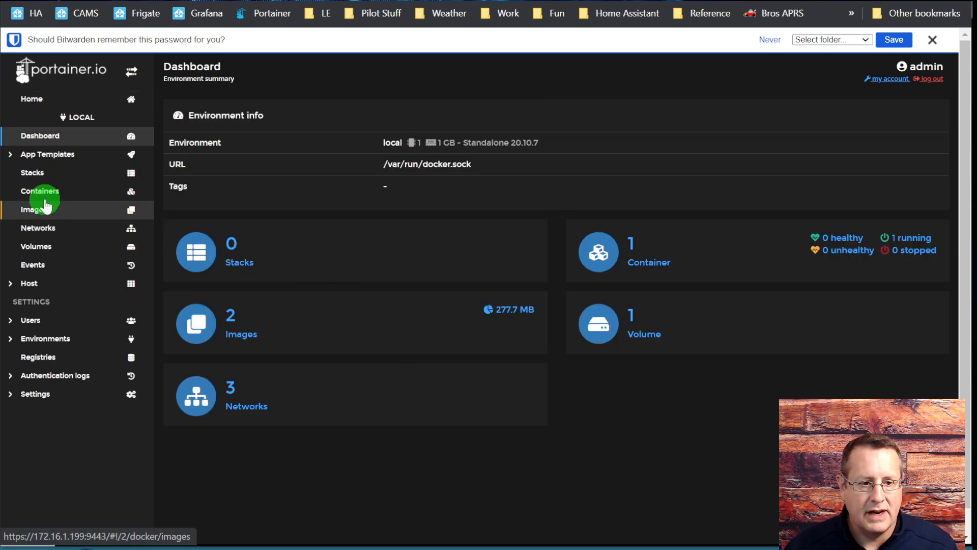
pyautogui.click(39, 191)
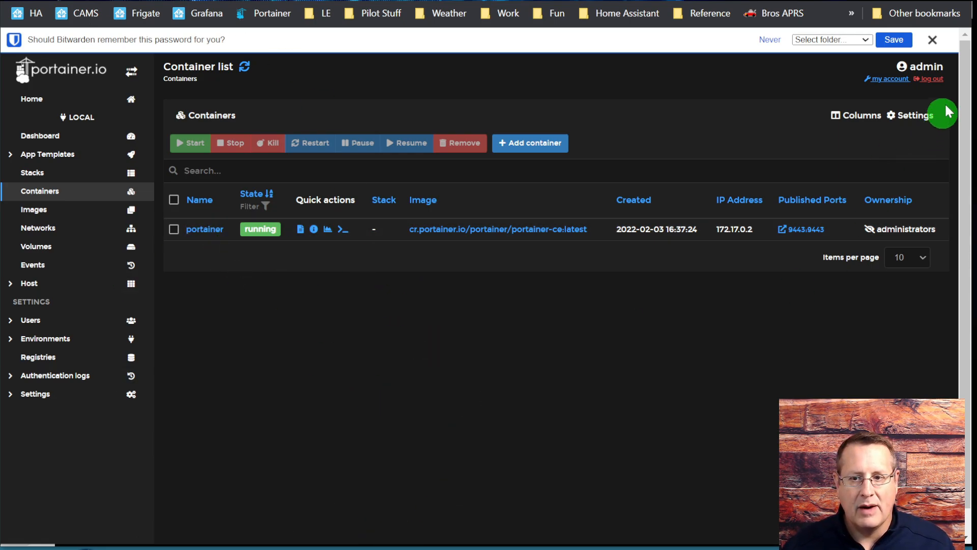
pyautogui.click(942, 40)
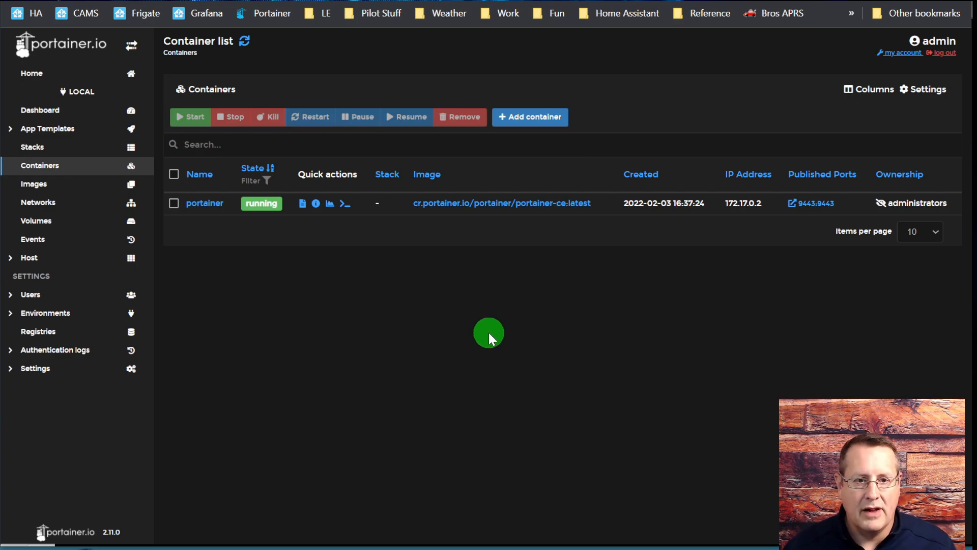
pyautogui.moveTo(318, 147)
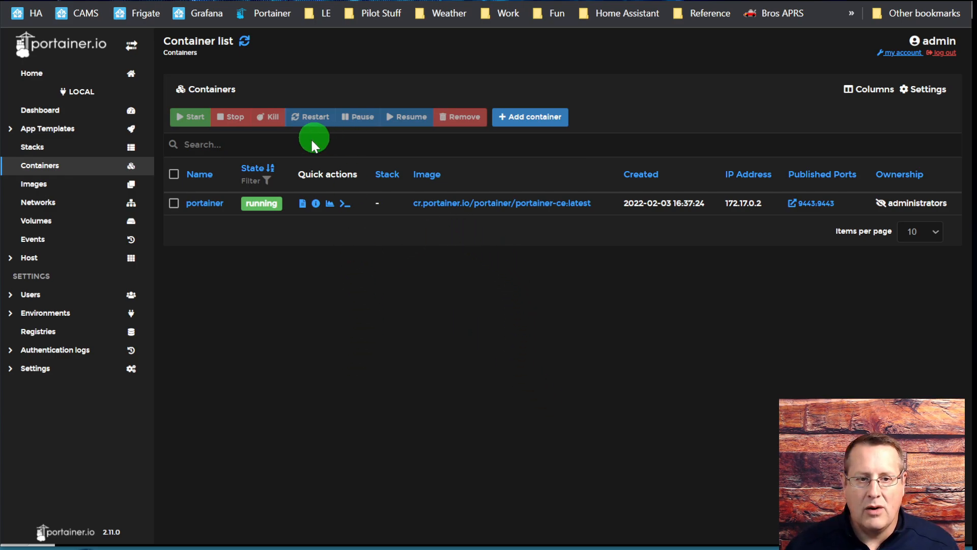
pyautogui.moveTo(411, 406)
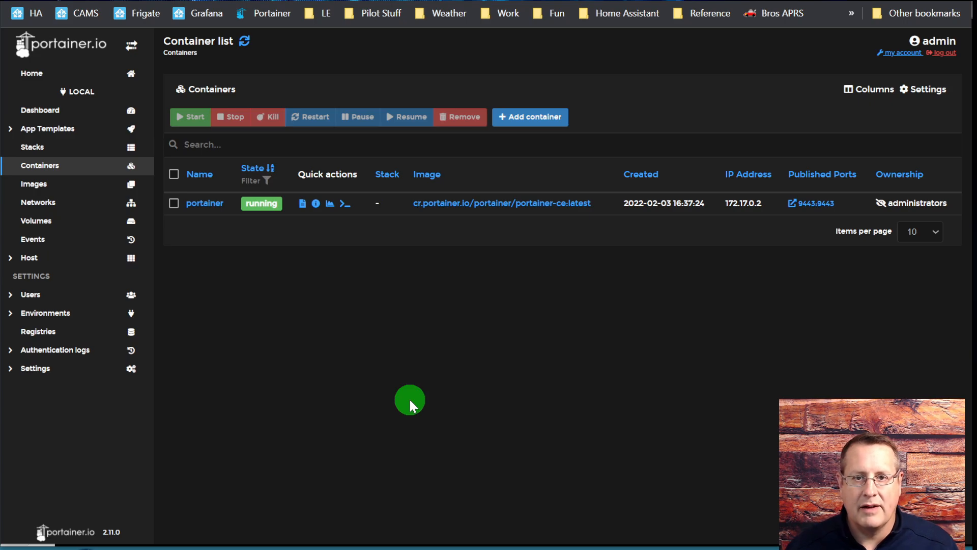
pyautogui.moveTo(419, 365)
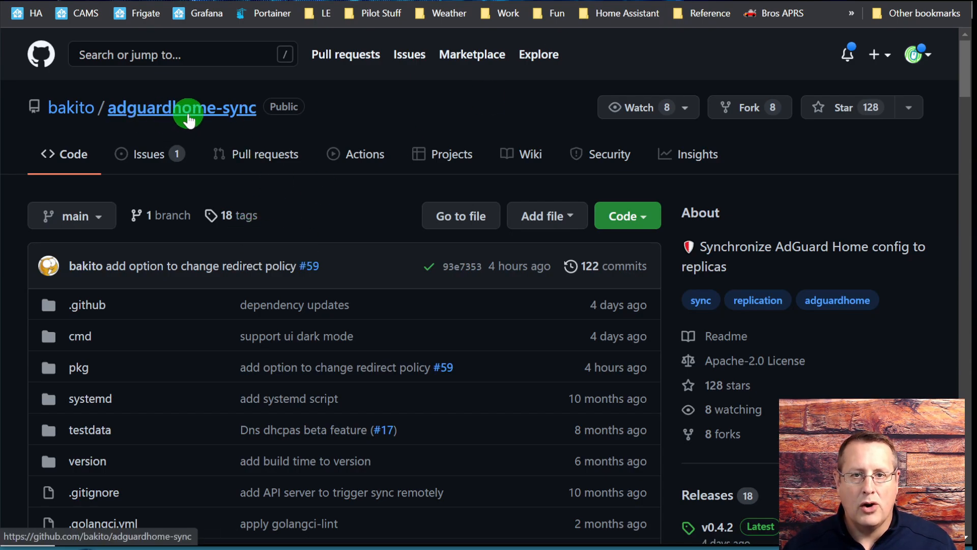
# Scroll the adguardhome-sync README to the Current sync features list, then bring MTPuTTY to the front.
pyautogui.scroll(-3)
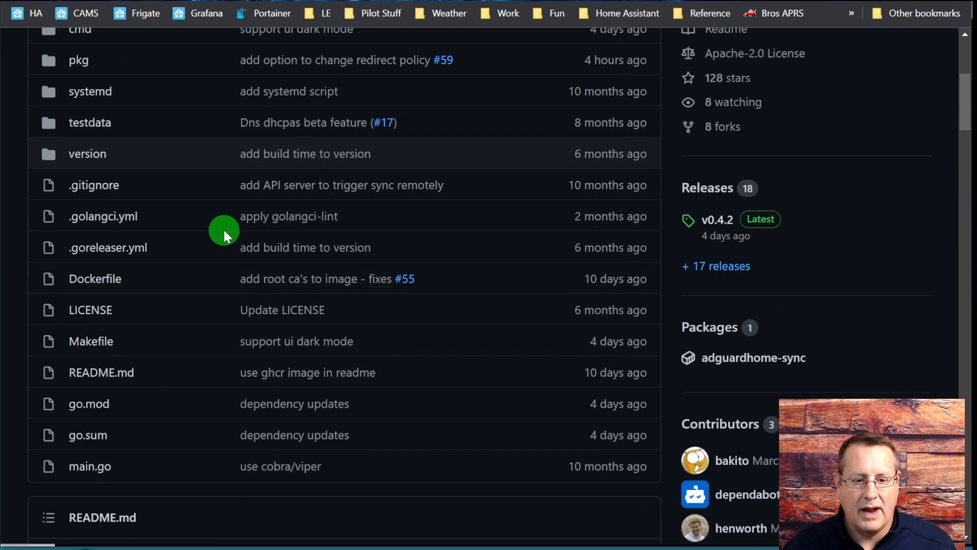
pyautogui.scroll(-3)
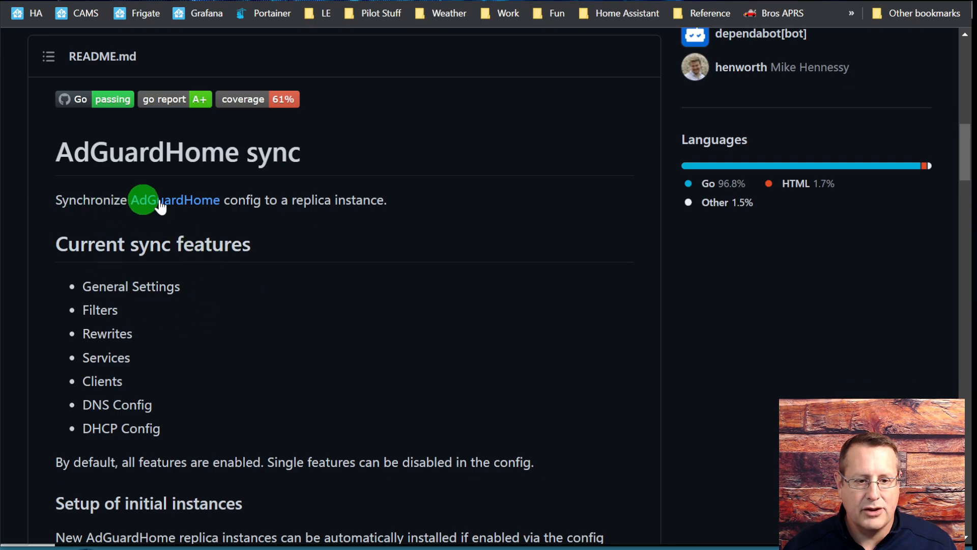
pyautogui.moveTo(269, 282)
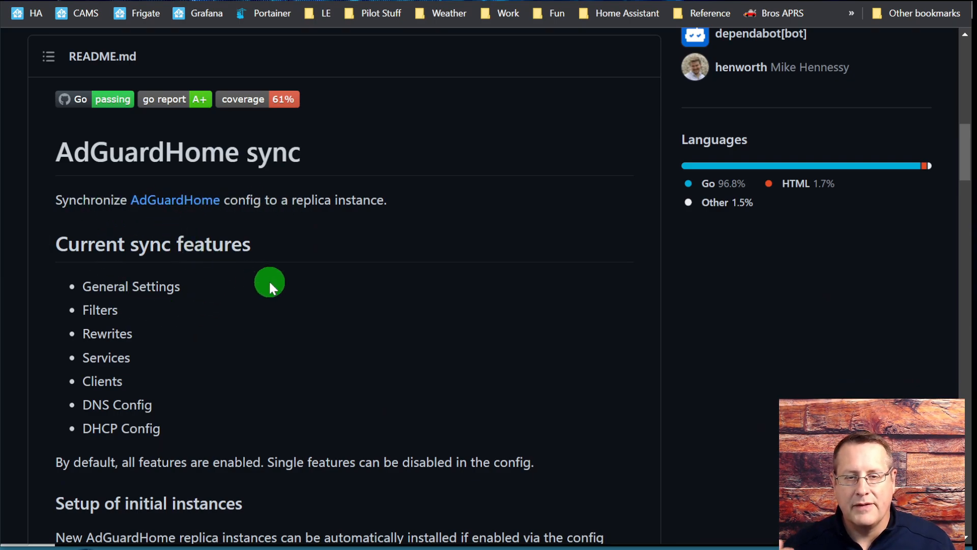
pyautogui.scroll(-3)
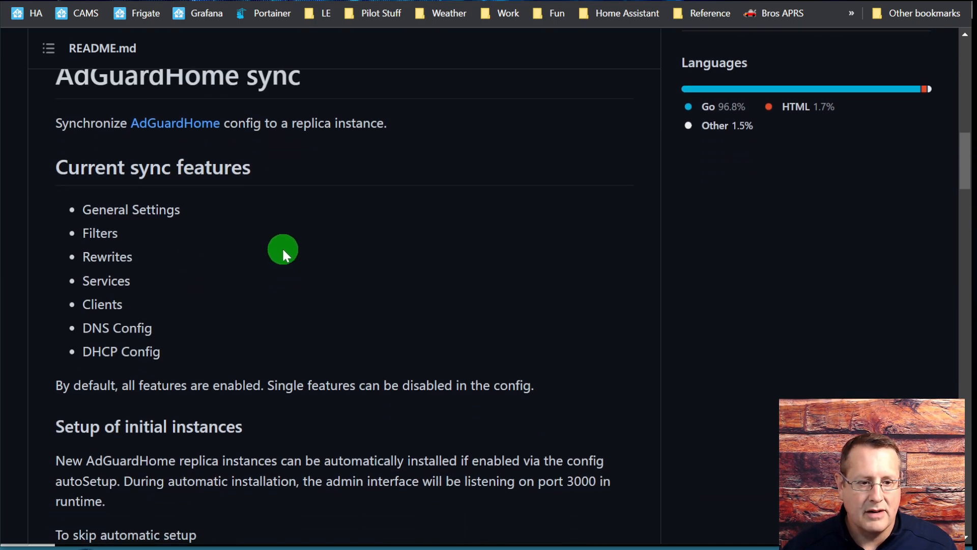
pyautogui.moveTo(108, 226)
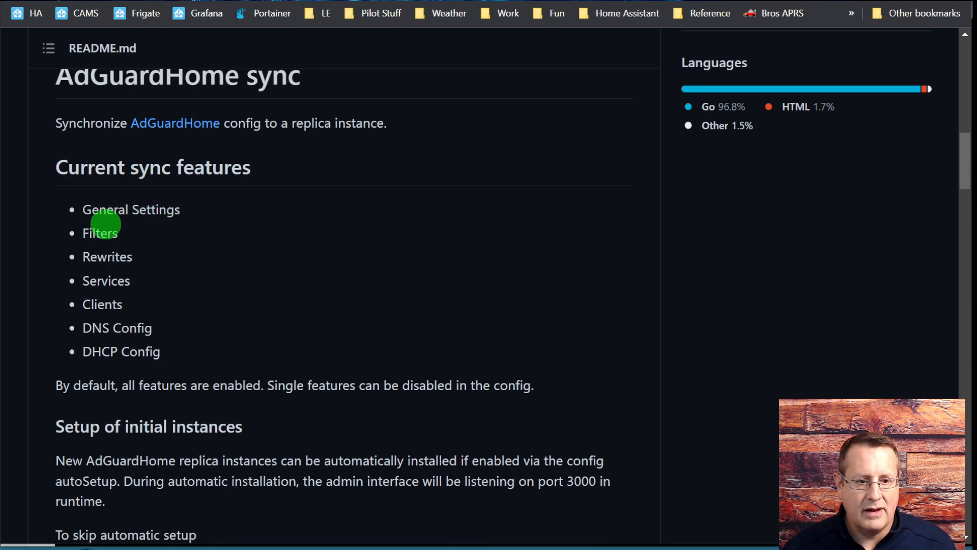
pyautogui.moveTo(181, 351)
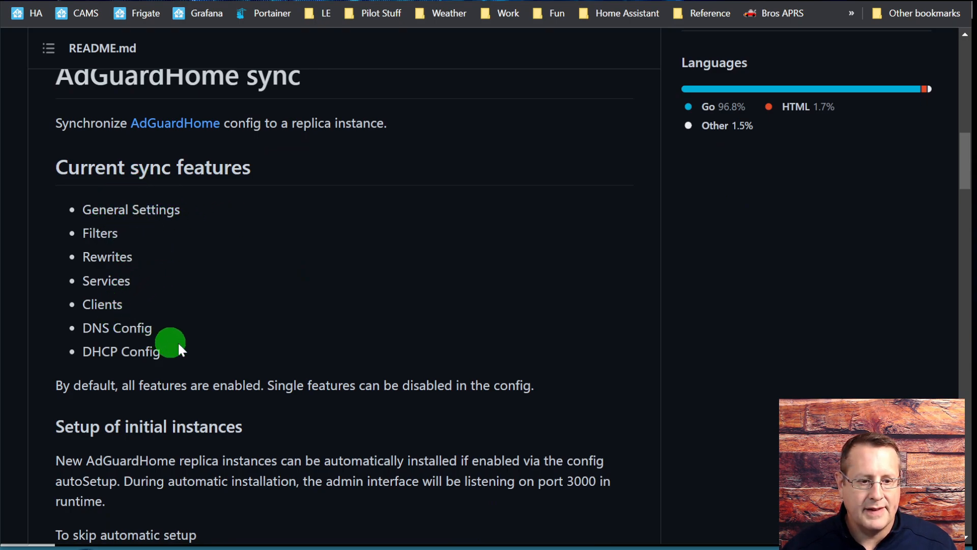
pyautogui.moveTo(262, 333)
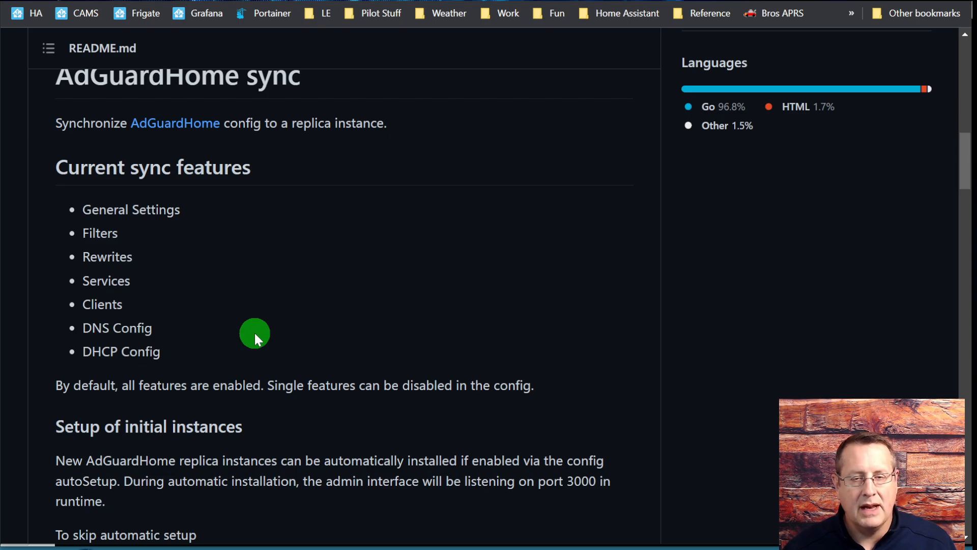
pyautogui.moveTo(163, 387)
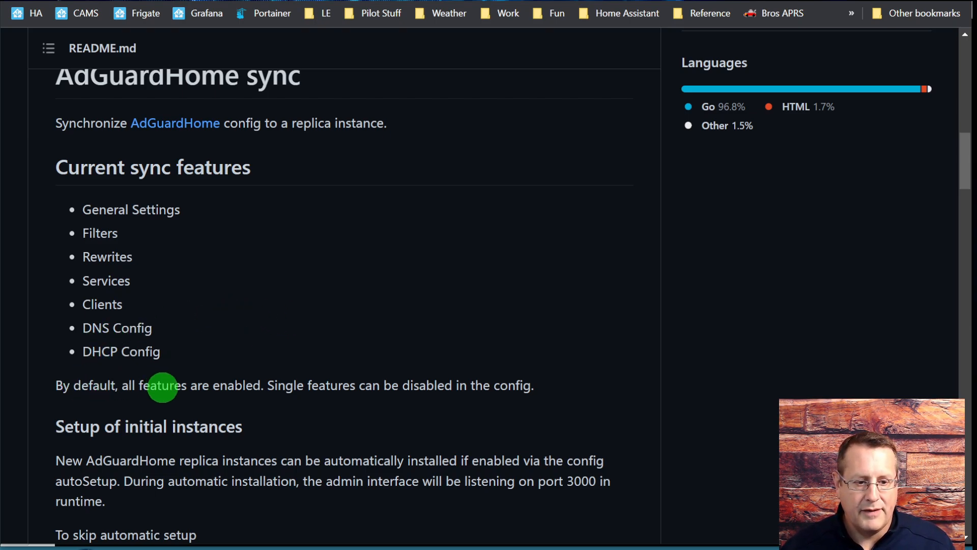
pyautogui.moveTo(354, 391)
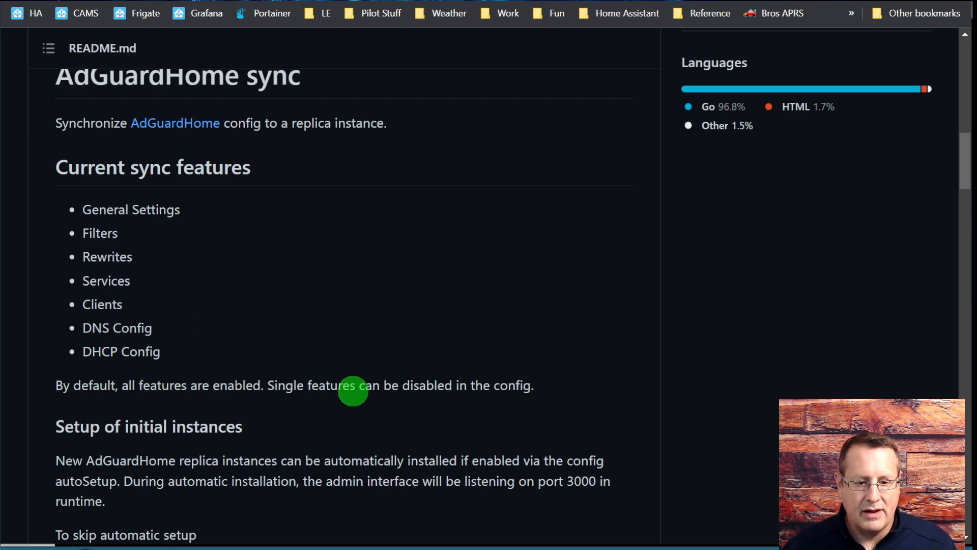
pyautogui.scroll(-3)
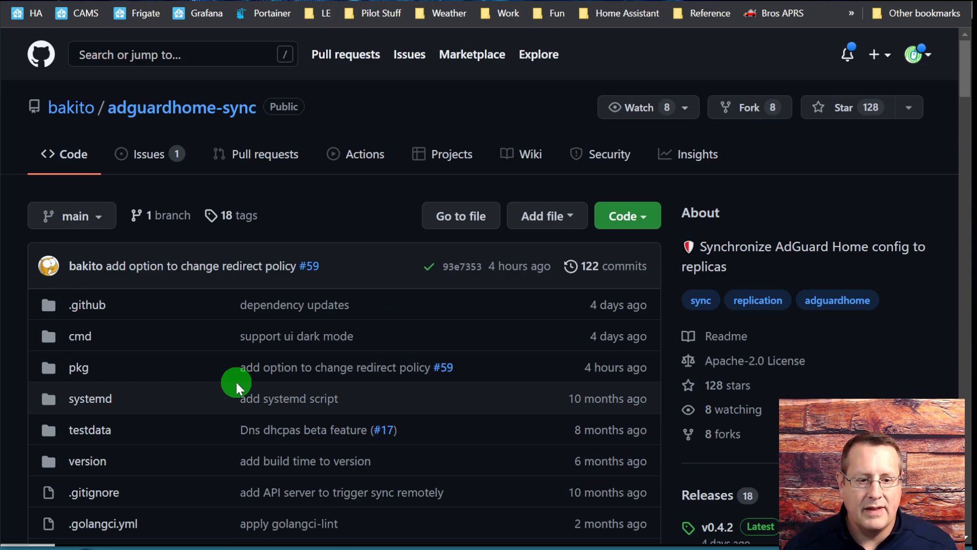
pyautogui.scroll(-3)
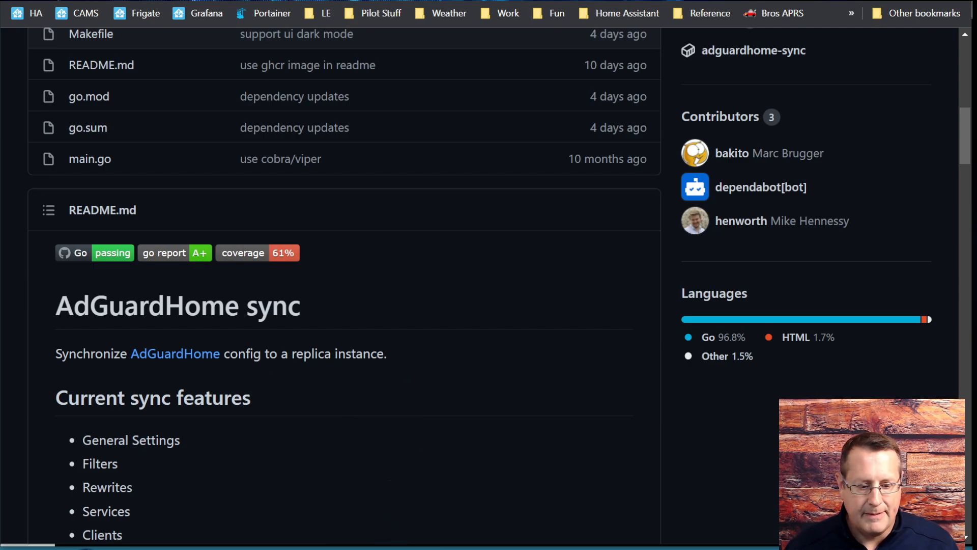
pyautogui.press('alt+tab')
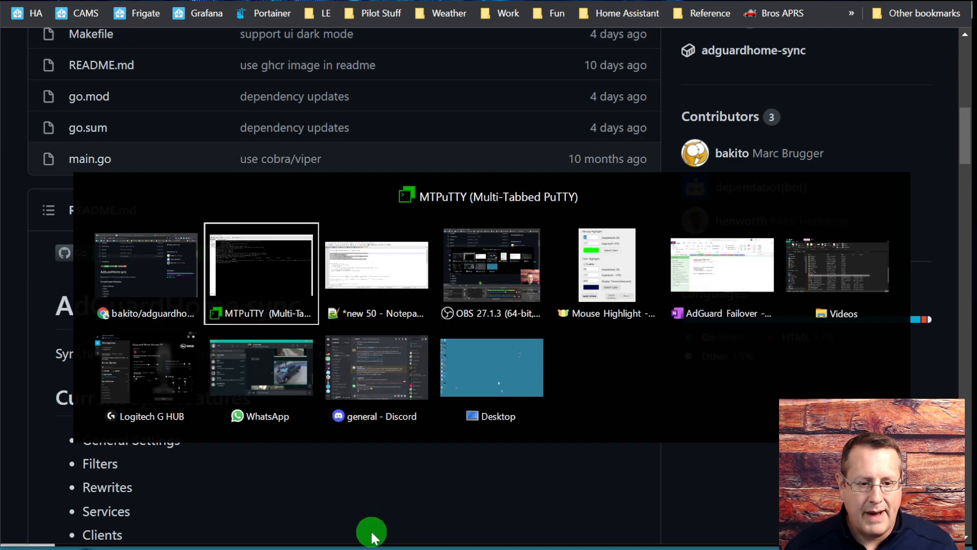
pyautogui.click(261, 265)
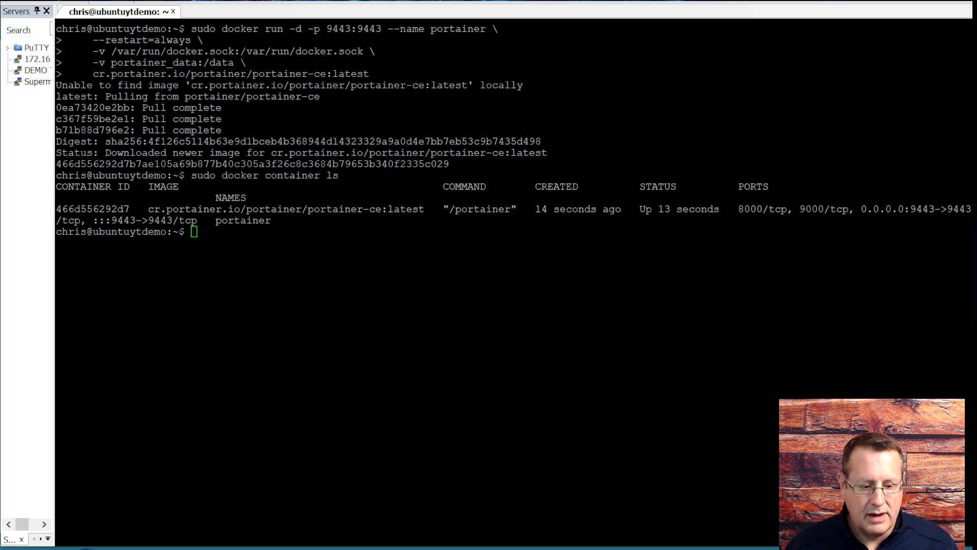
# Return to the GitHub README's docker cli run example with port 8080 and the config volume.
pyautogui.press('alt+tab')
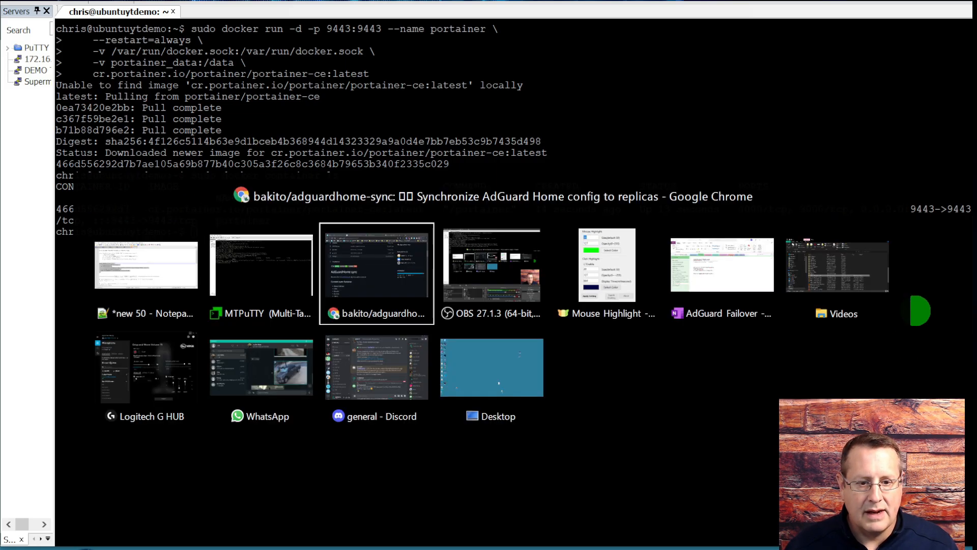
pyautogui.click(376, 272)
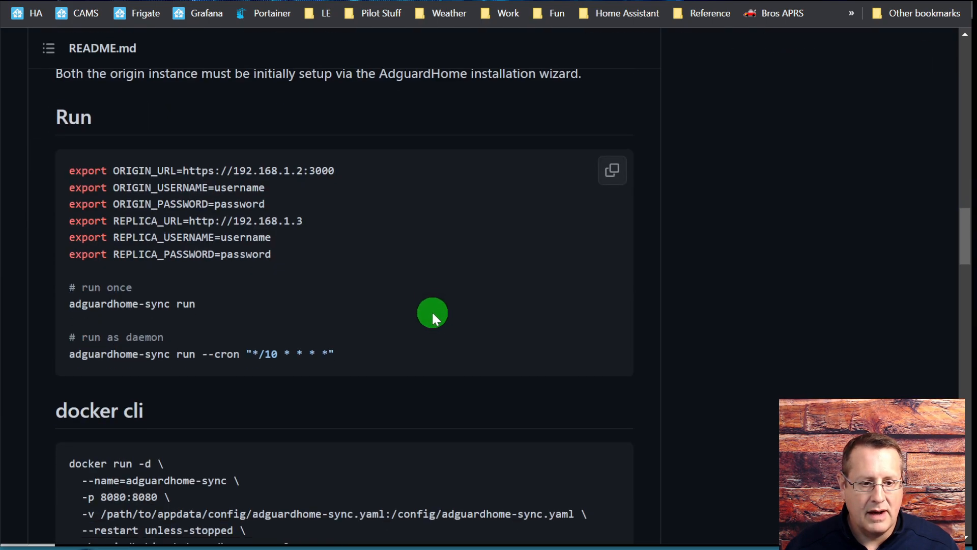
pyautogui.scroll(-3)
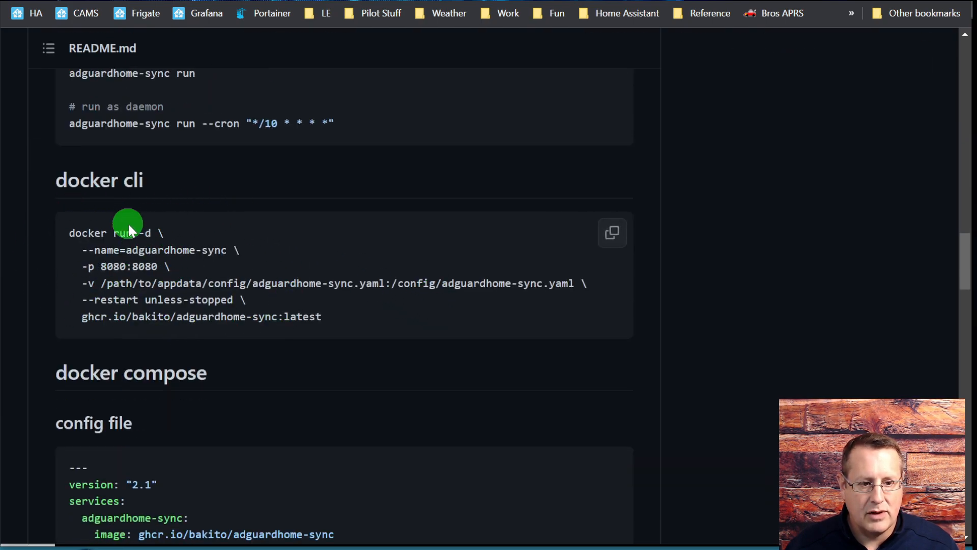
pyautogui.moveTo(450, 332)
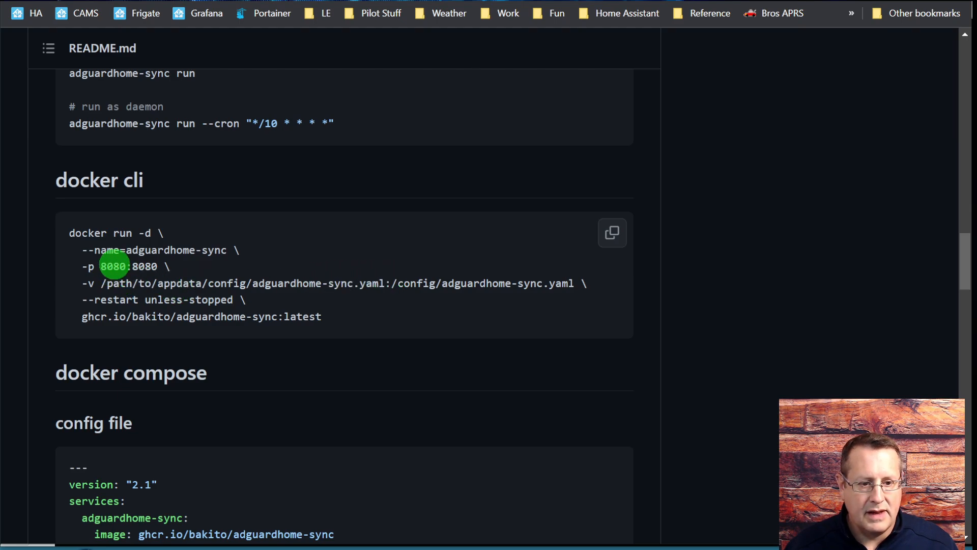
pyautogui.moveTo(266, 317)
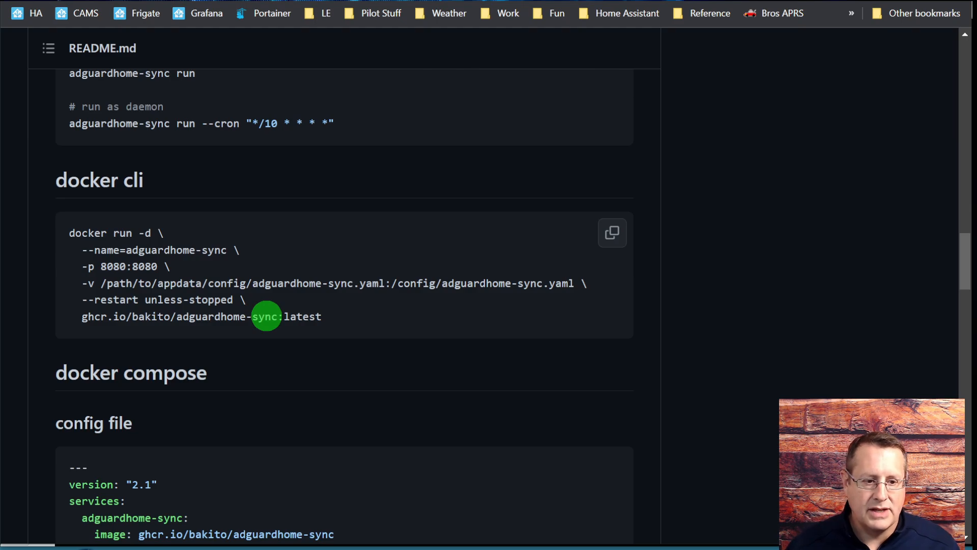
pyautogui.moveTo(126, 267)
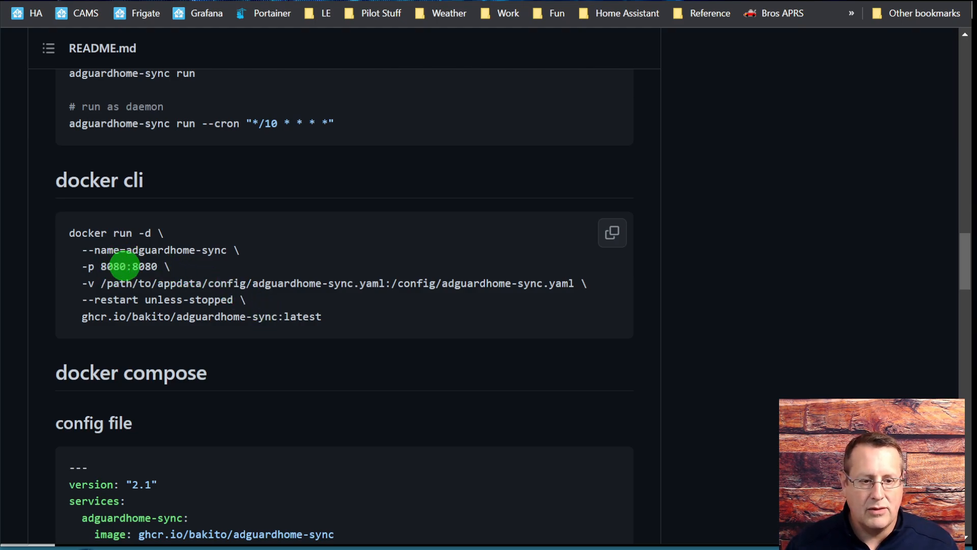
pyautogui.press('alt+tab')
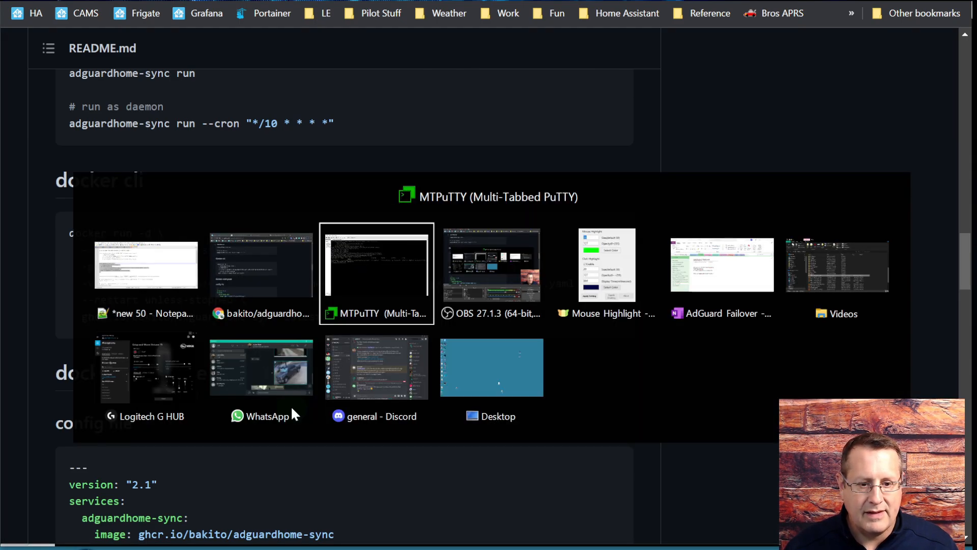
# Enter the sudo docker run -d command for adguardhome-sync with 8083:8080 and the mounted config file.
pyautogui.click(377, 262)
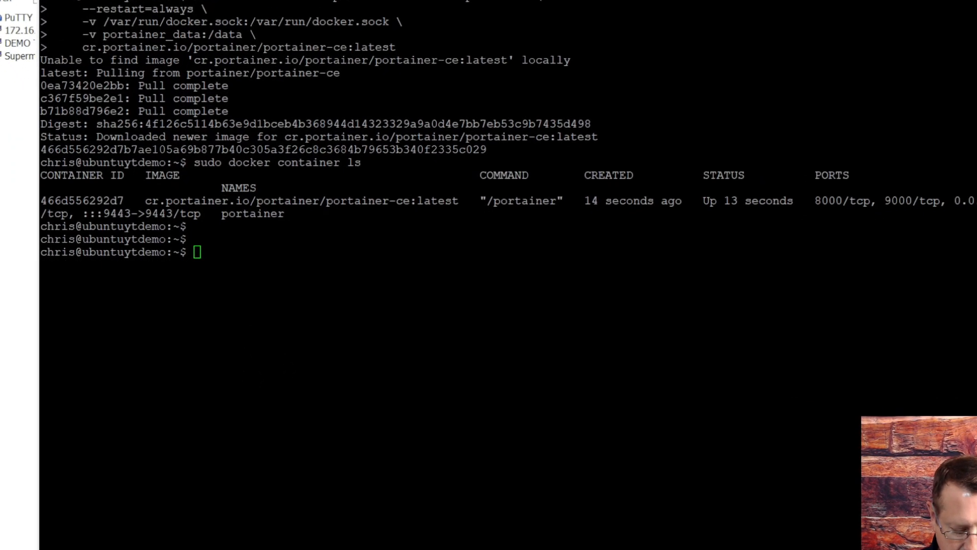
pyautogui.write('sudo docker run -d \\')
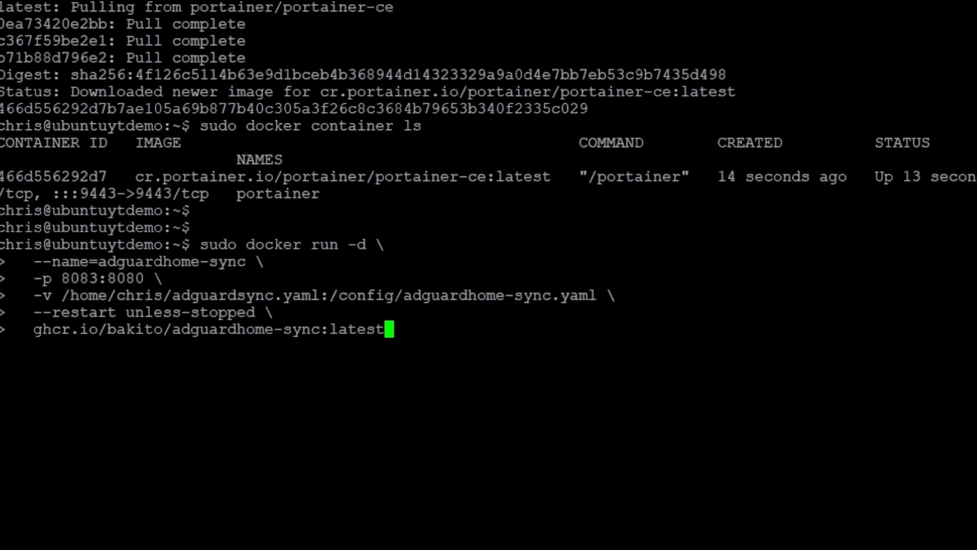
pyautogui.click(425, 256)
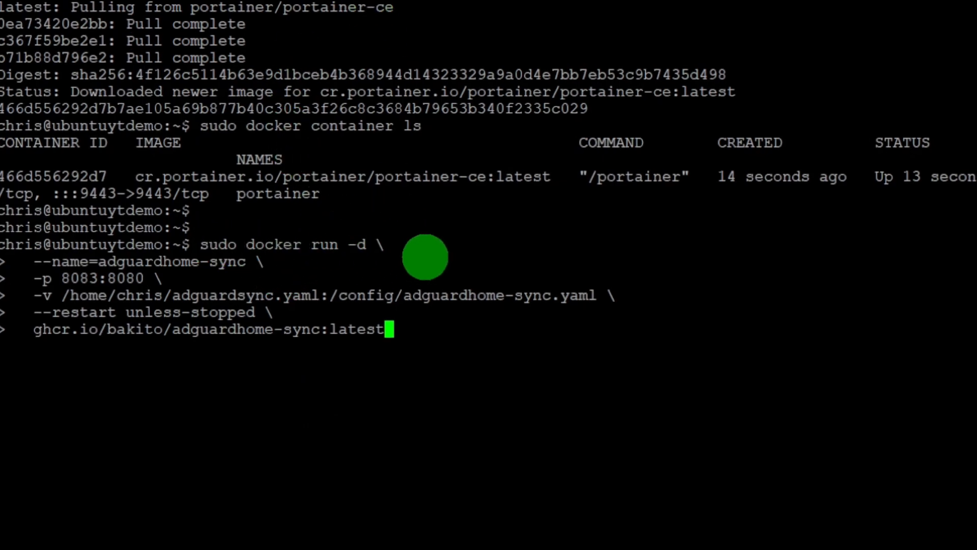
pyautogui.moveTo(161, 244)
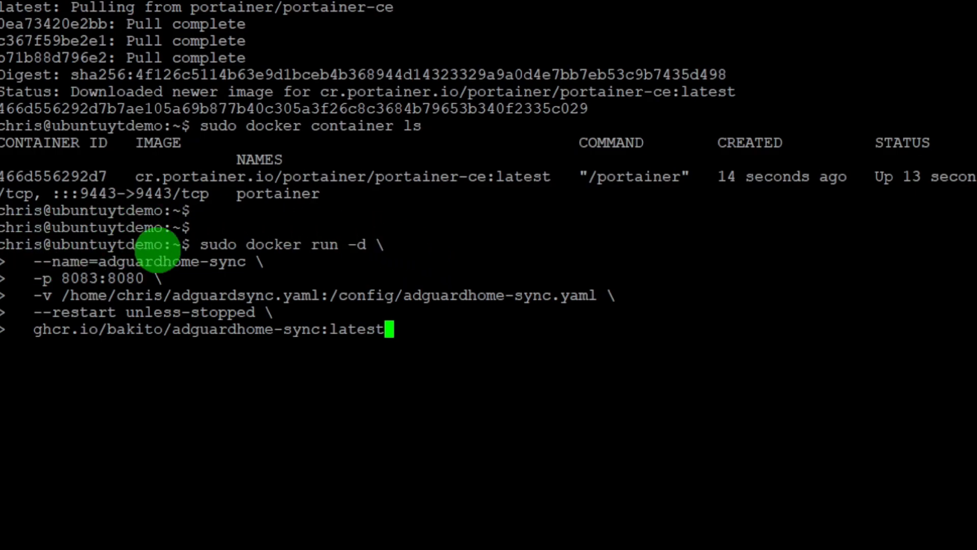
pyautogui.moveTo(86, 295)
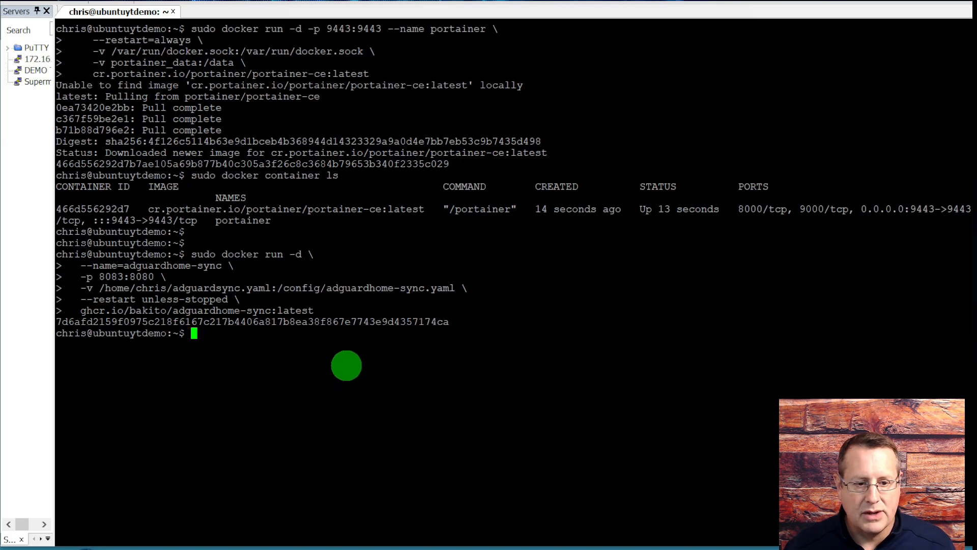
# Refresh Portainer's container list to show adguardhome-sync running on 8083:8080 beside portainer.
pyautogui.press('alt+tab')
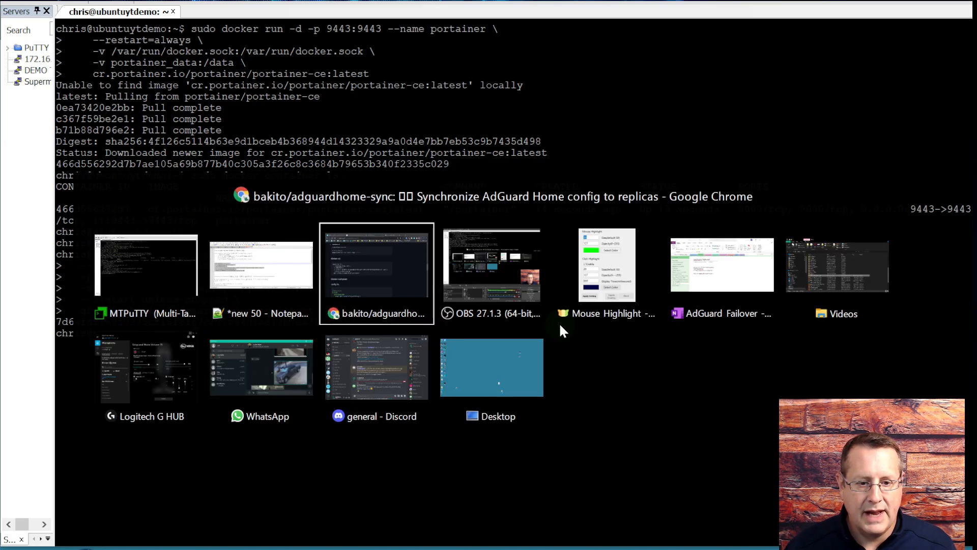
pyautogui.click(376, 263)
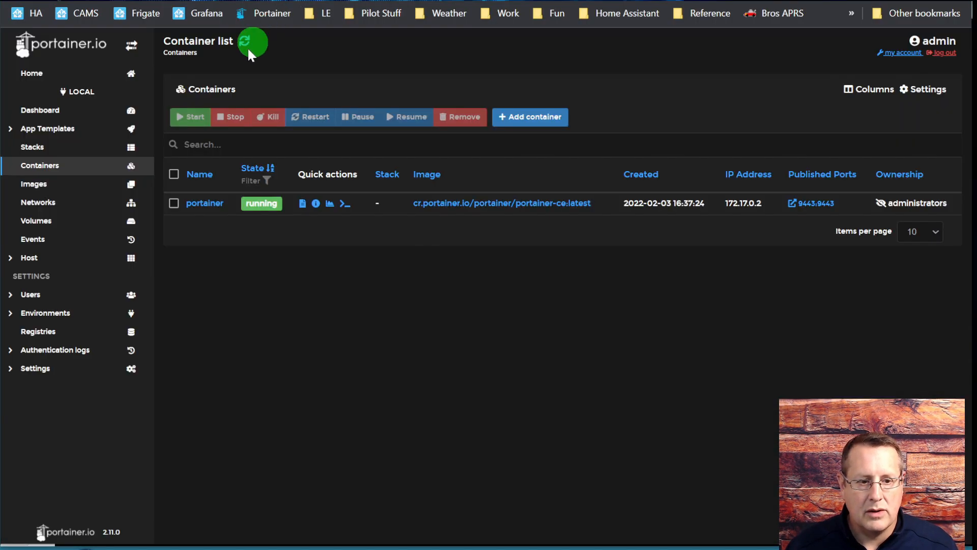
pyautogui.click(248, 43)
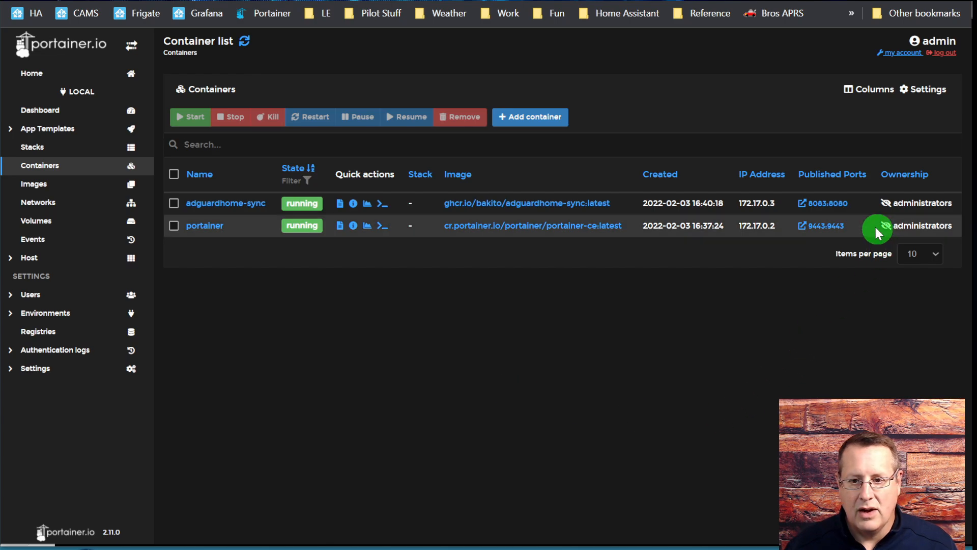
pyautogui.moveTo(816, 209)
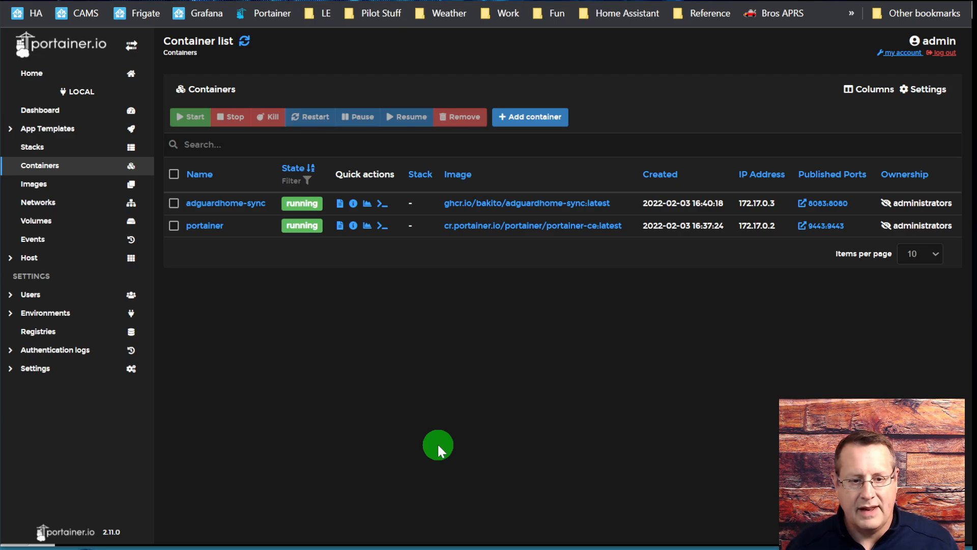
pyautogui.click(226, 203)
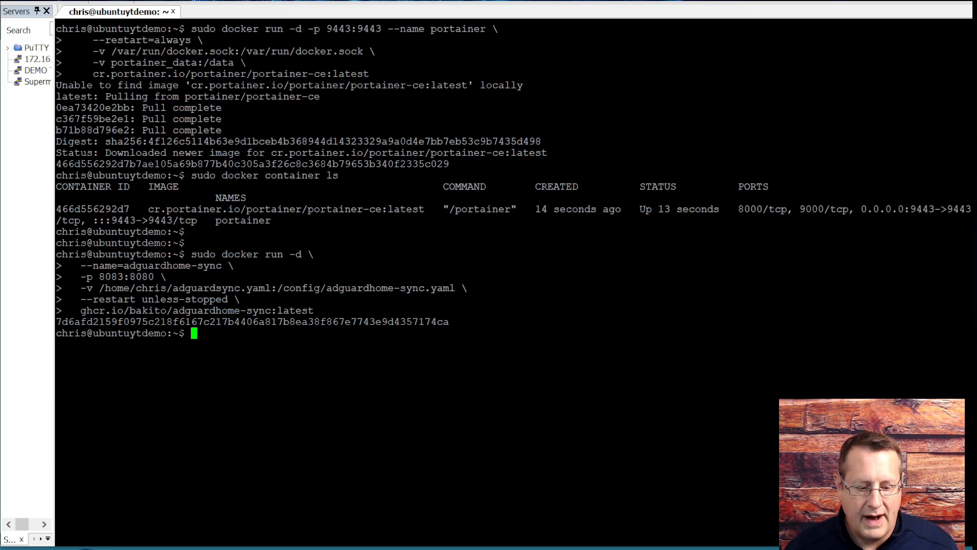
pyautogui.click(409, 479)
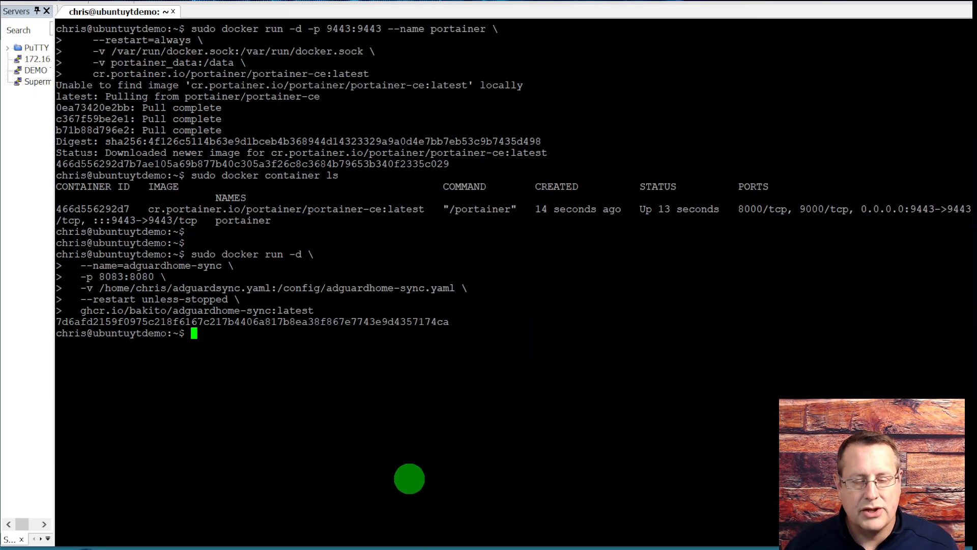
pyautogui.moveTo(310, 413)
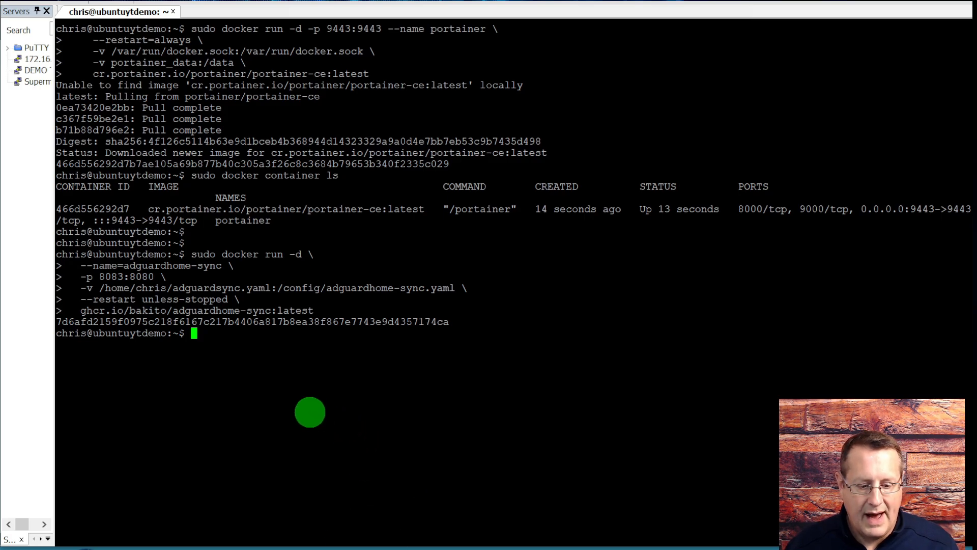
pyautogui.moveTo(275, 397)
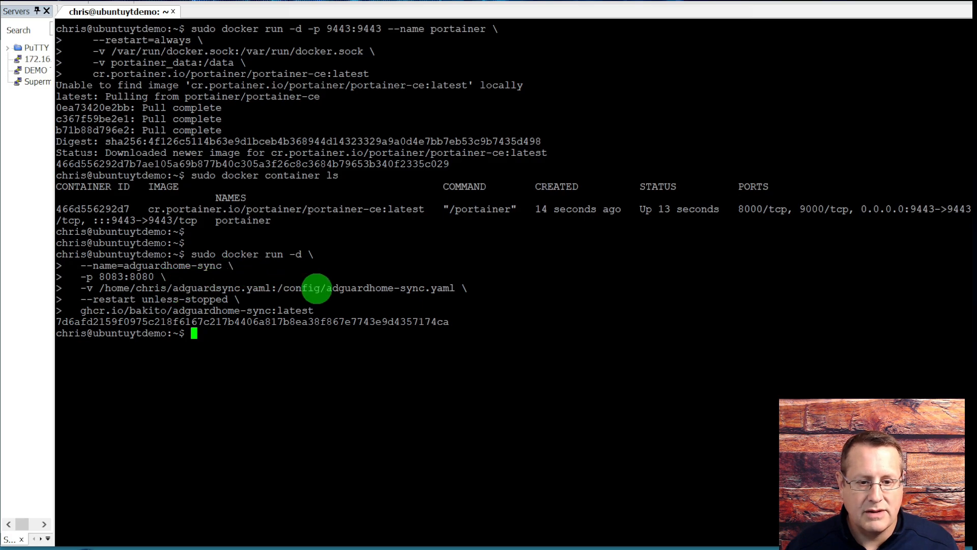
pyautogui.moveTo(190, 287)
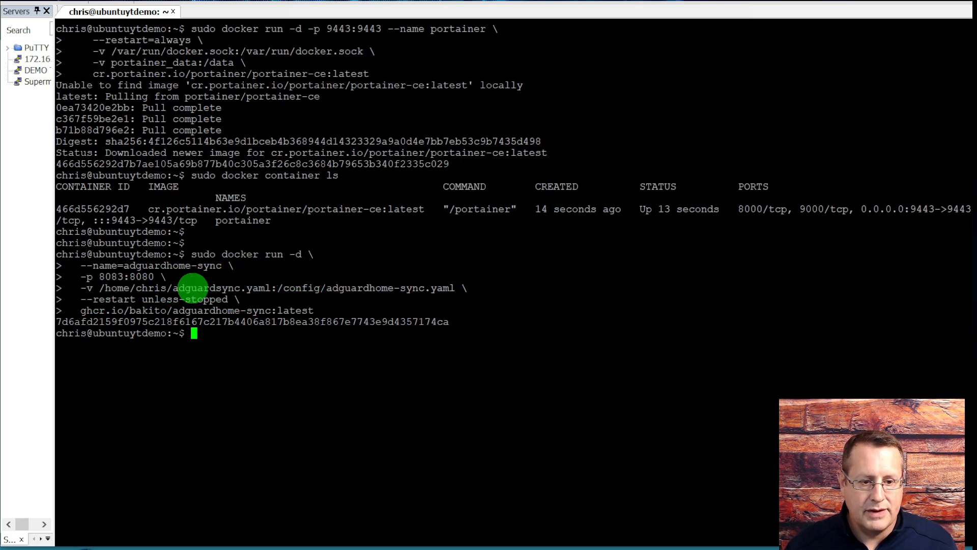
pyautogui.moveTo(173, 287); pyautogui.dragTo(274, 287)
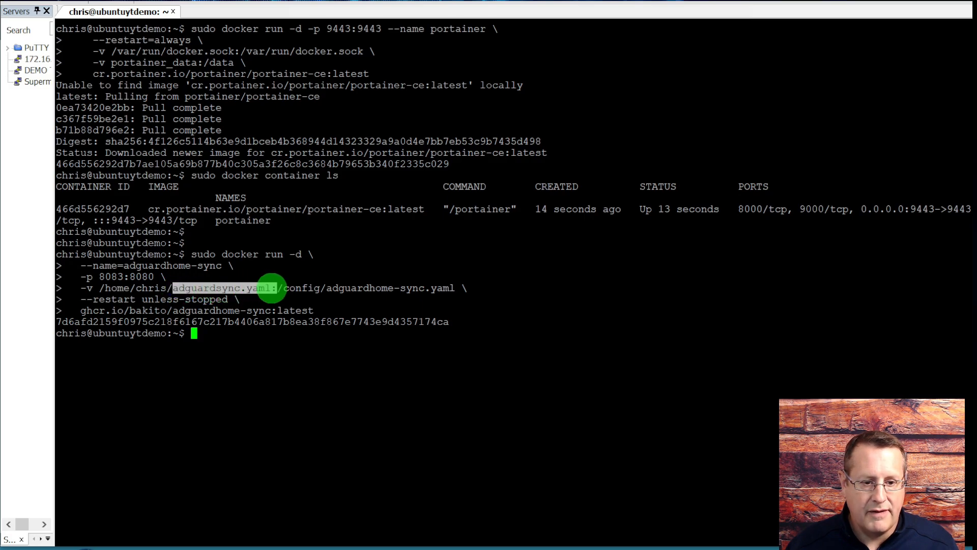
pyautogui.moveTo(208, 281)
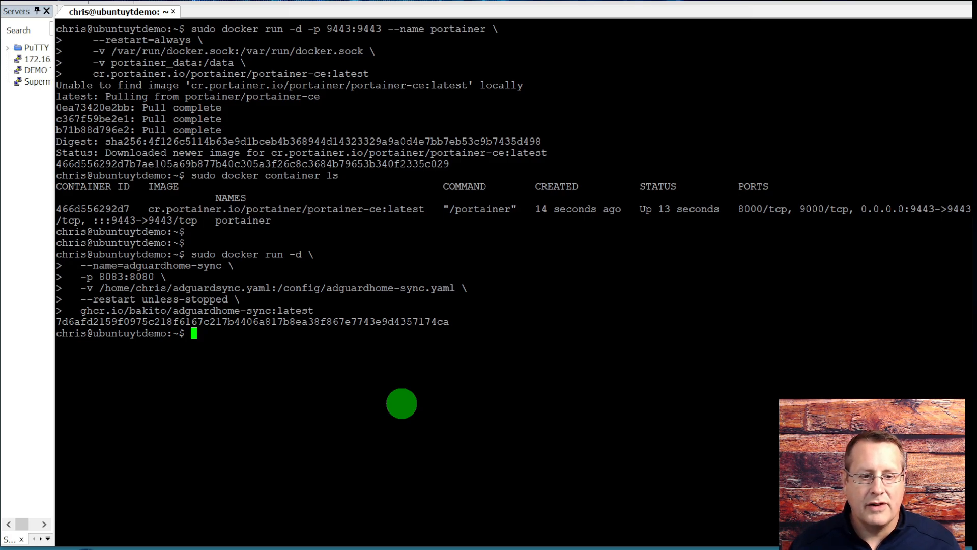
pyautogui.moveTo(162, 287)
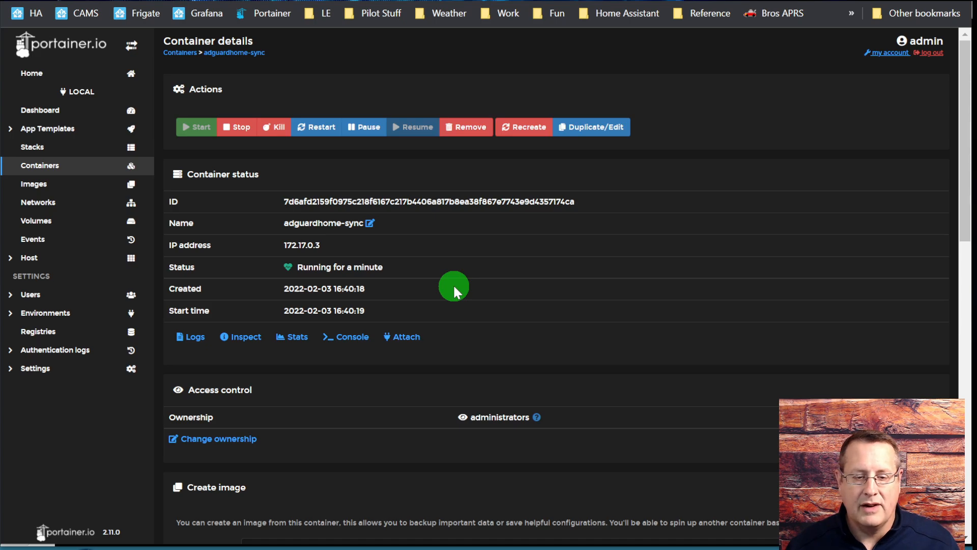
pyautogui.moveTo(531, 329)
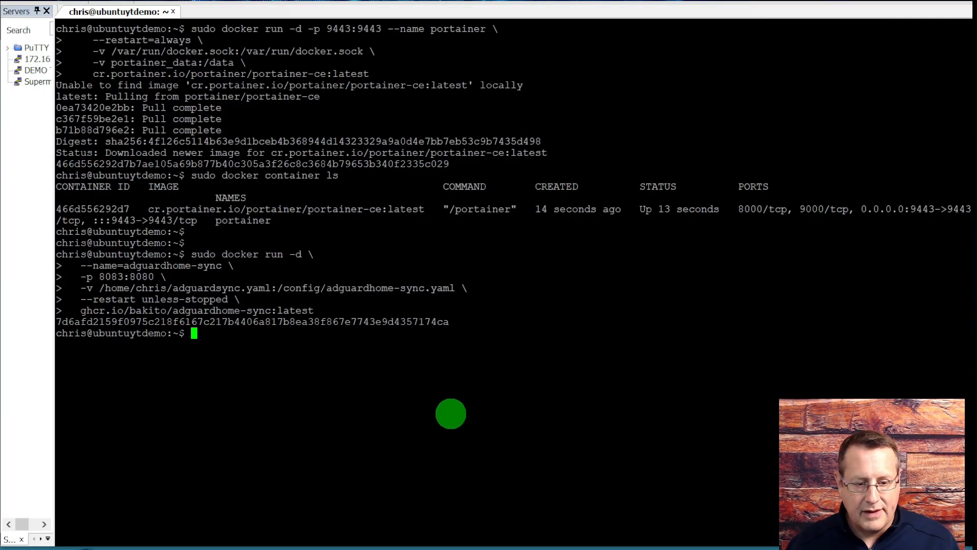
# Open /home/chris/ad…/adguardsync.yaml in vim, review the origin/replica settings, then quit with :q.
pyautogui.write('vim /')
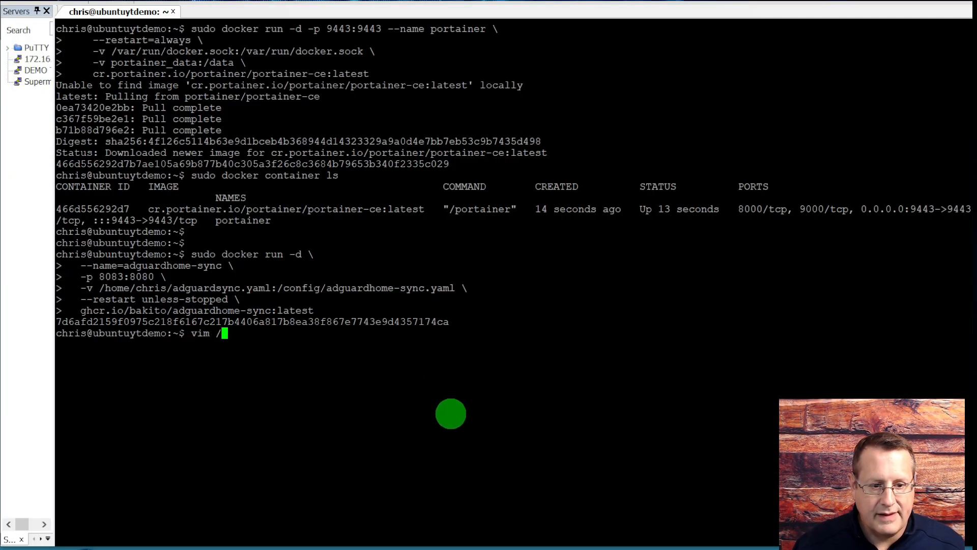
pyautogui.write('home')
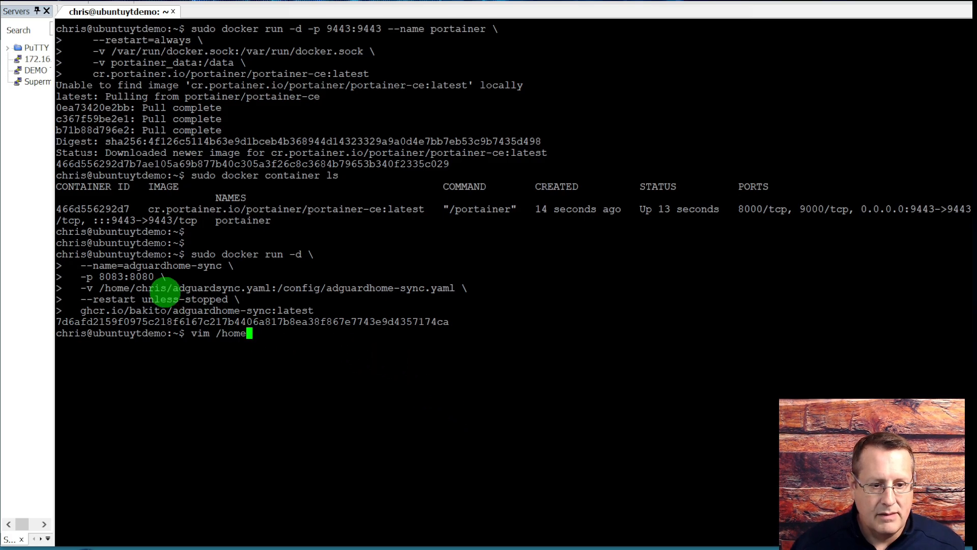
pyautogui.write('/chris/ad')
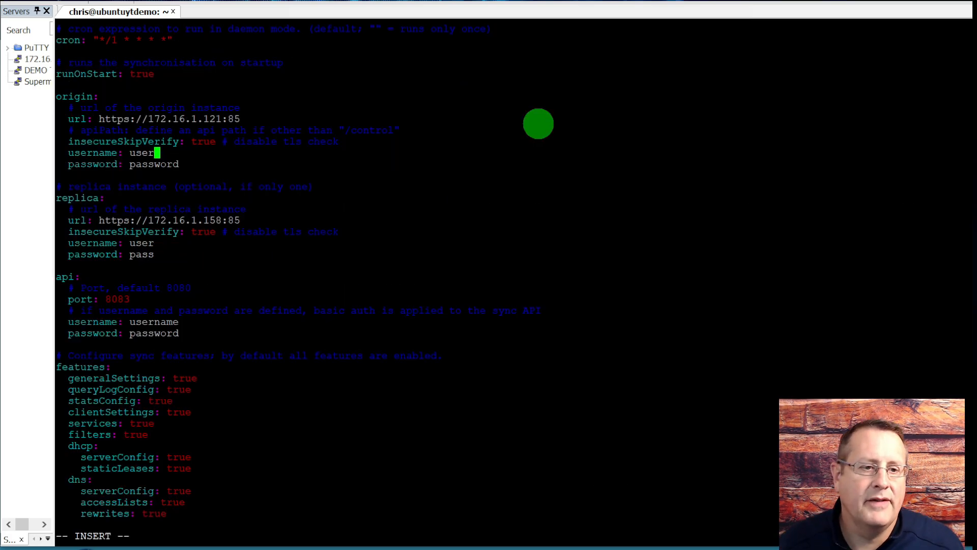
pyautogui.moveTo(329, 181)
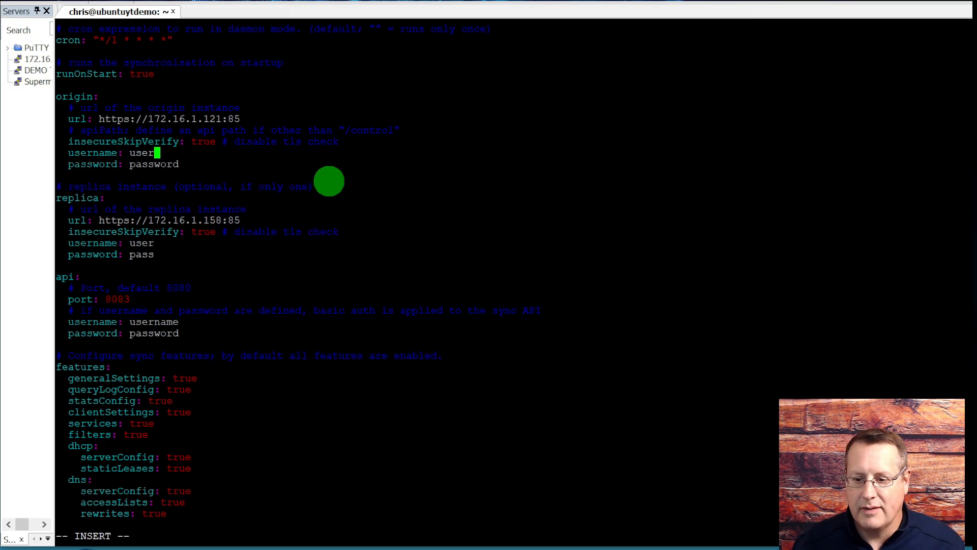
pyautogui.moveTo(131, 58)
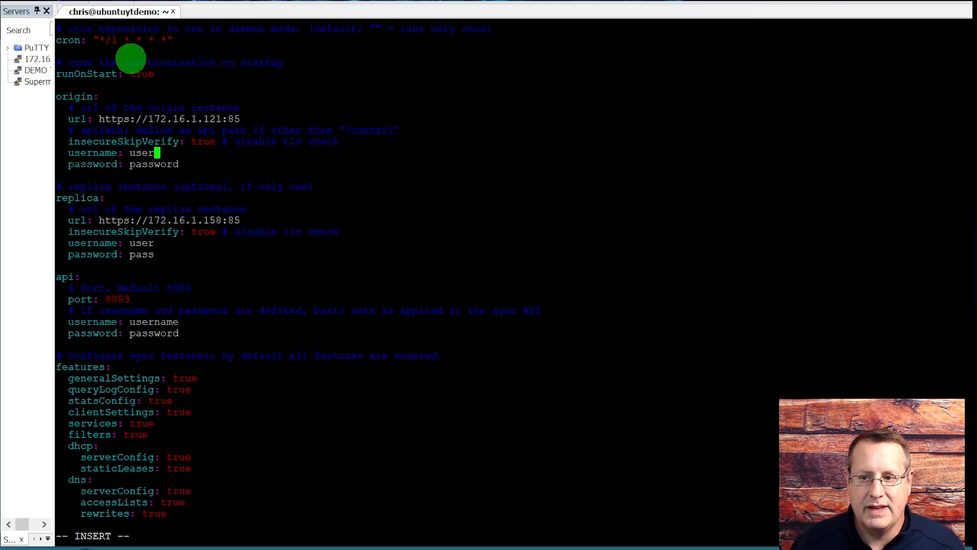
pyautogui.moveTo(283, 257)
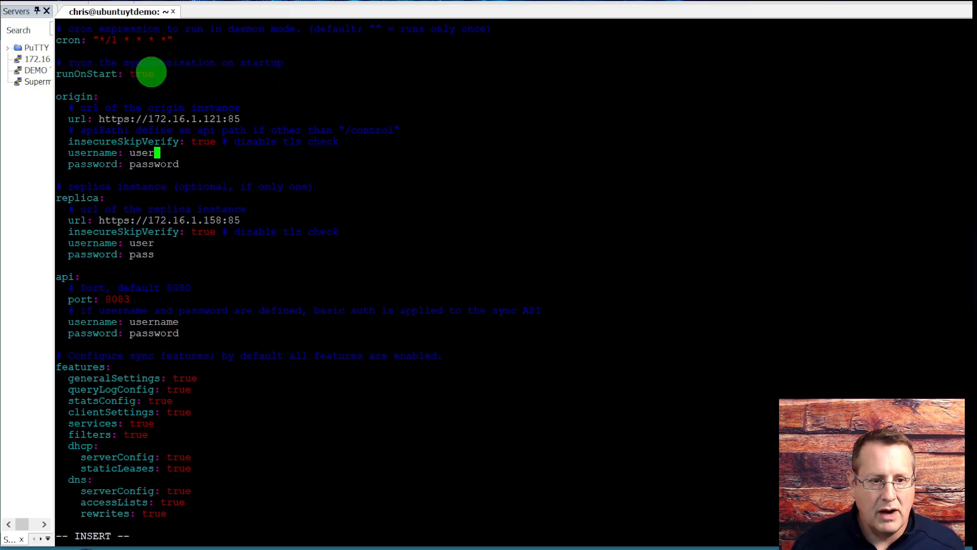
pyautogui.moveTo(255, 163)
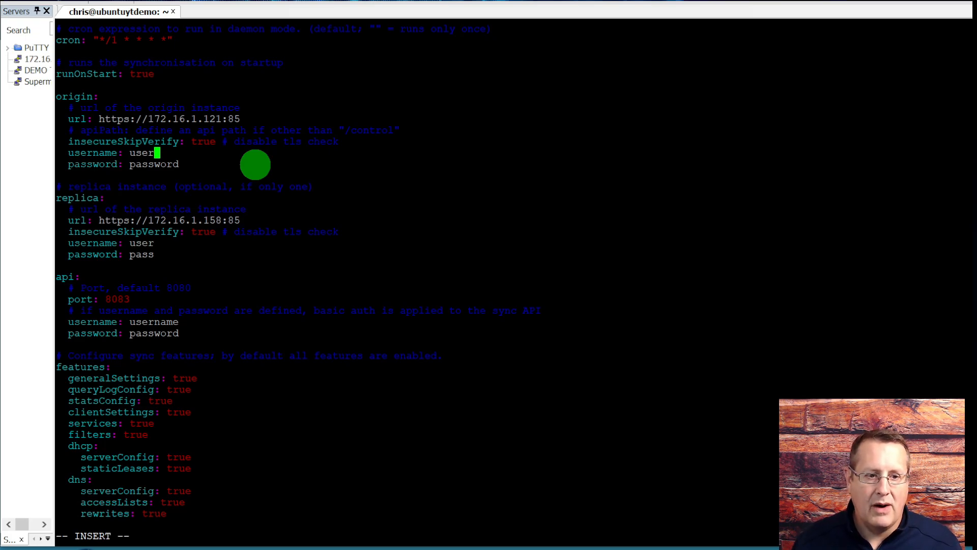
pyautogui.moveTo(377, 174)
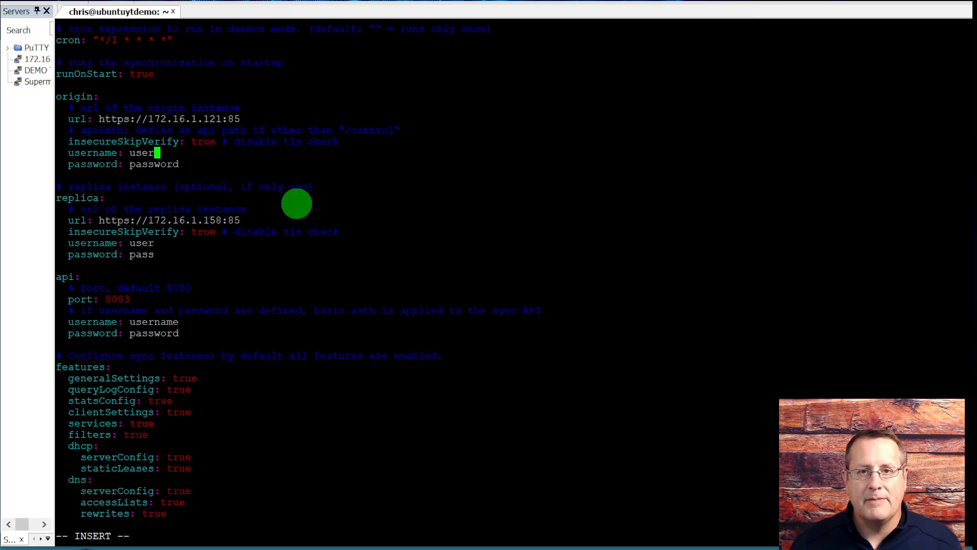
pyautogui.moveTo(92, 118)
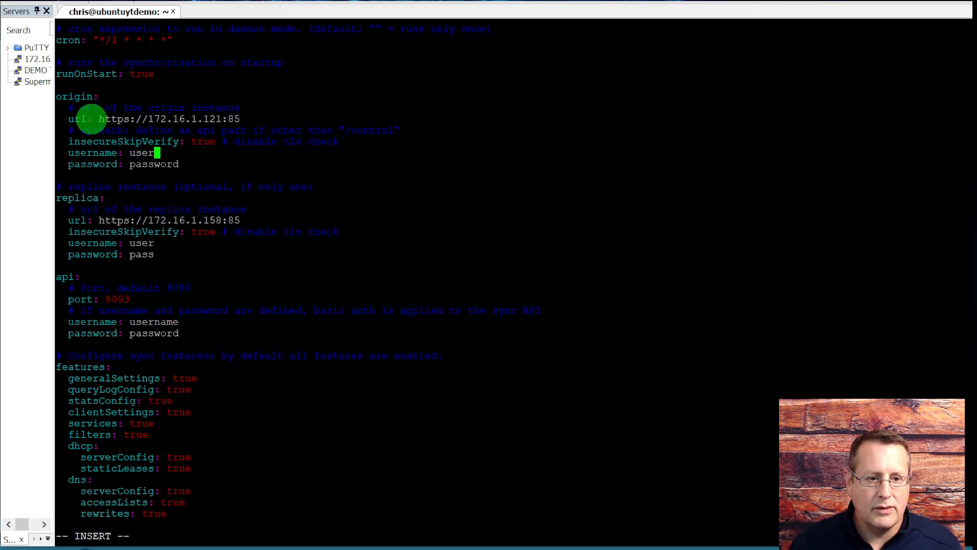
pyautogui.moveTo(210, 130)
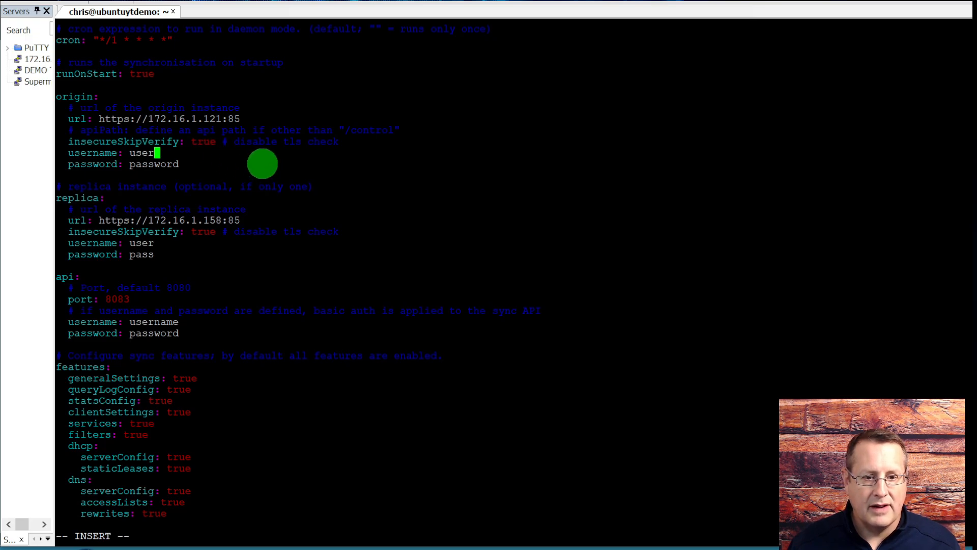
pyautogui.moveTo(386, 178)
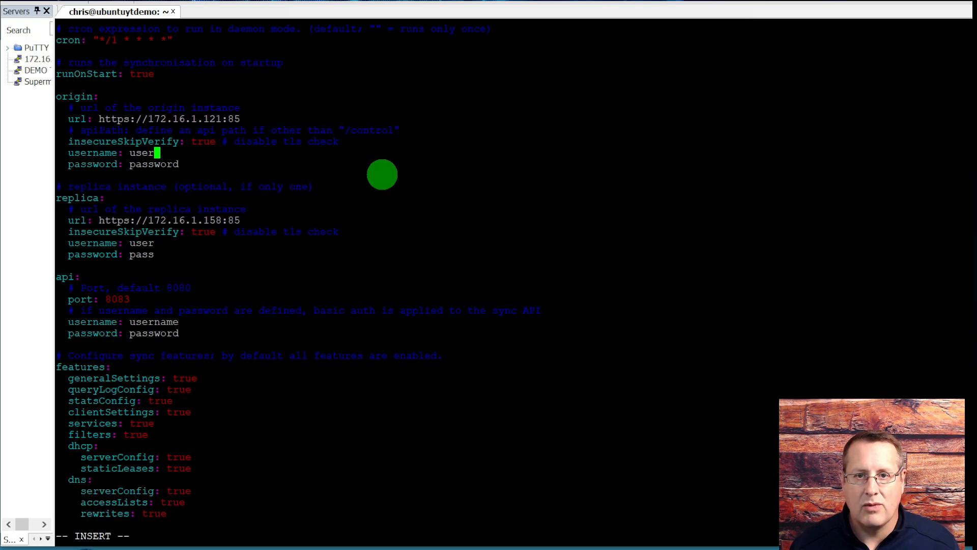
pyautogui.moveTo(150, 136)
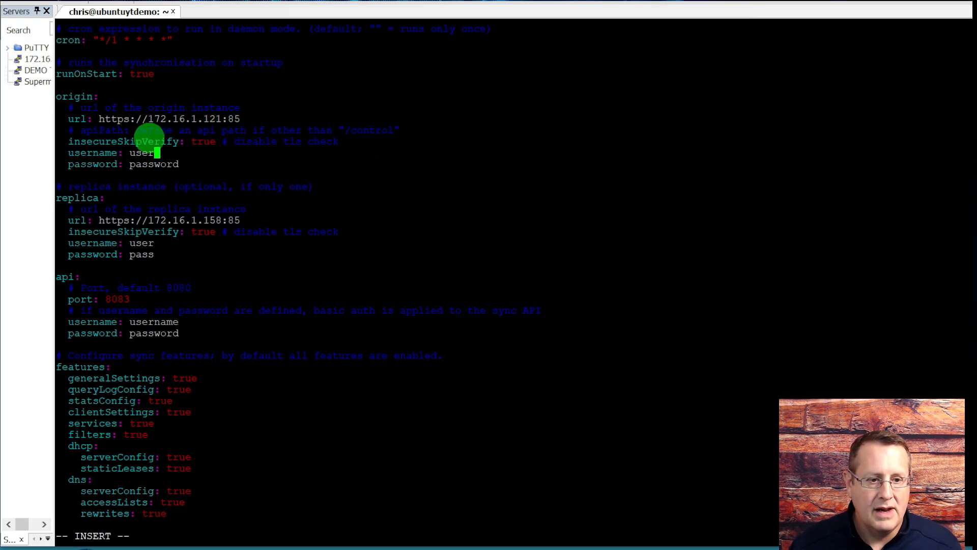
pyautogui.moveTo(206, 179)
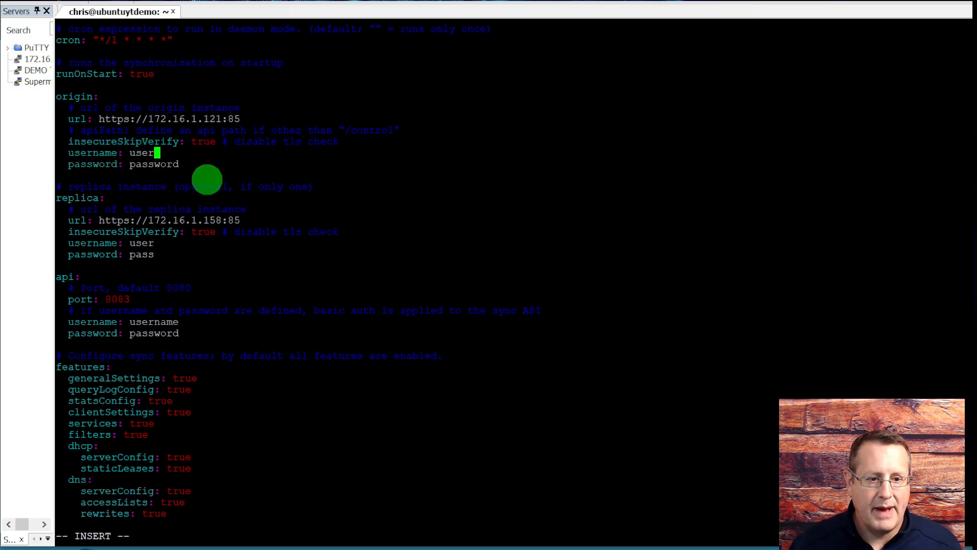
pyautogui.moveTo(380, 216)
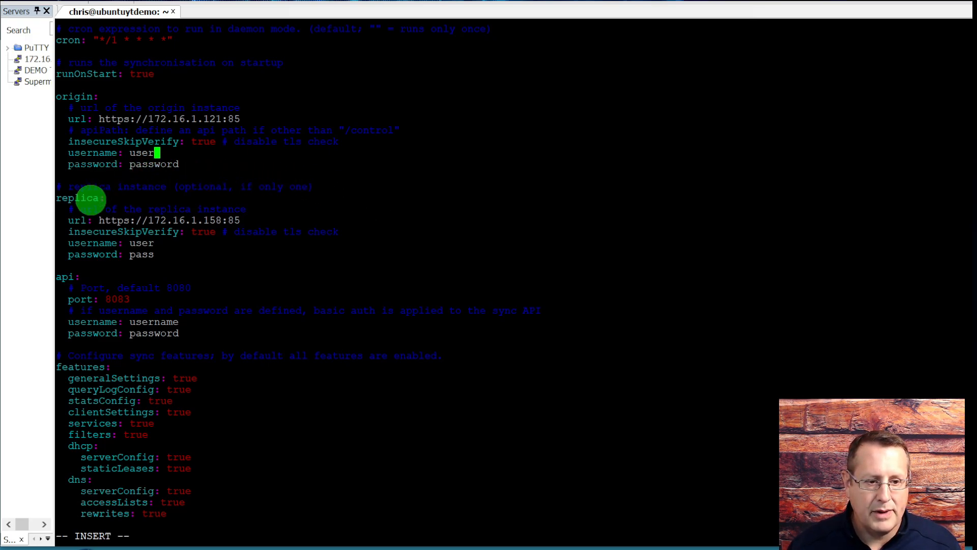
pyautogui.moveTo(202, 220)
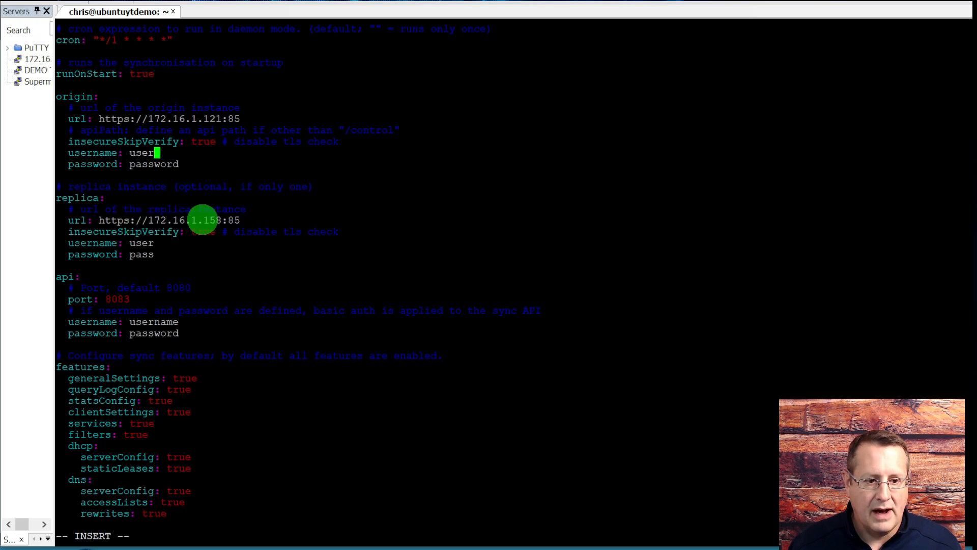
pyautogui.moveTo(245, 211)
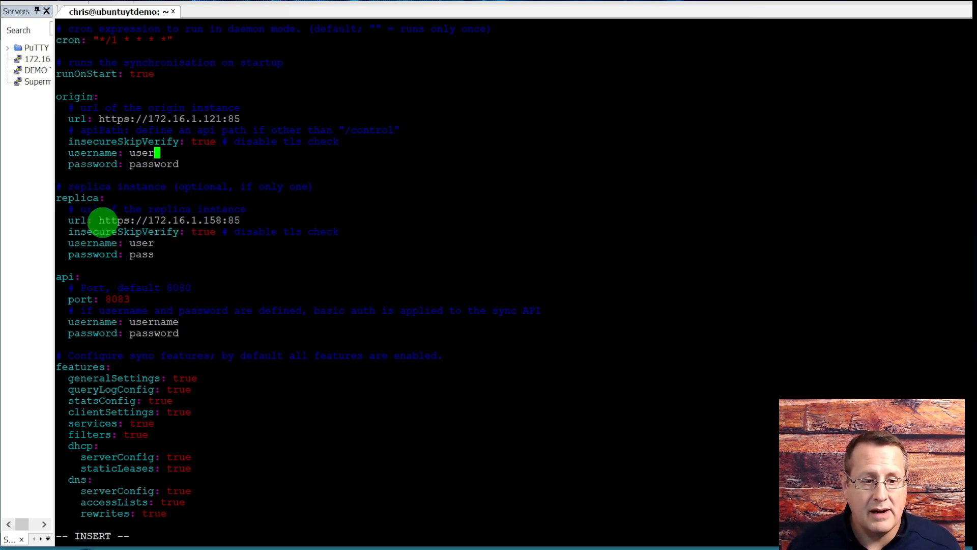
pyautogui.moveTo(142, 308)
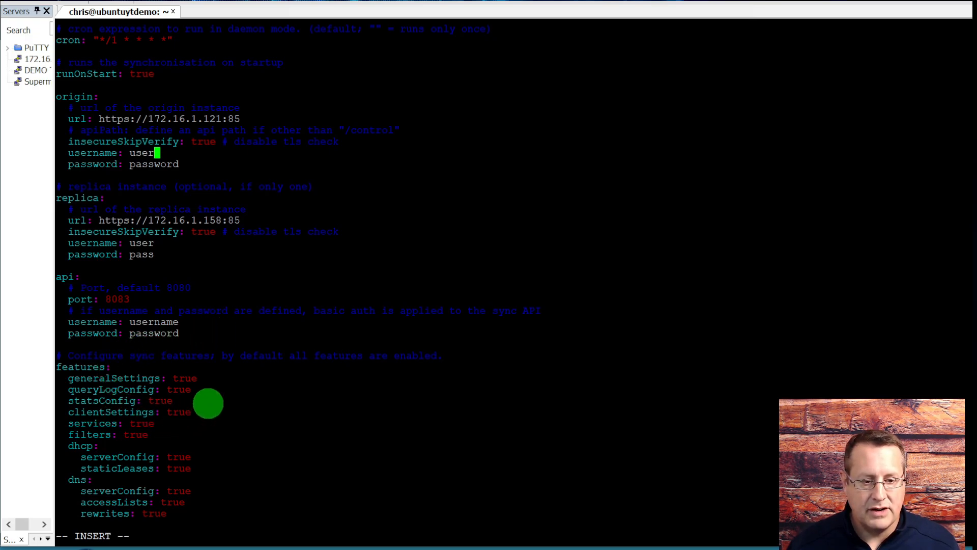
pyautogui.moveTo(158, 502)
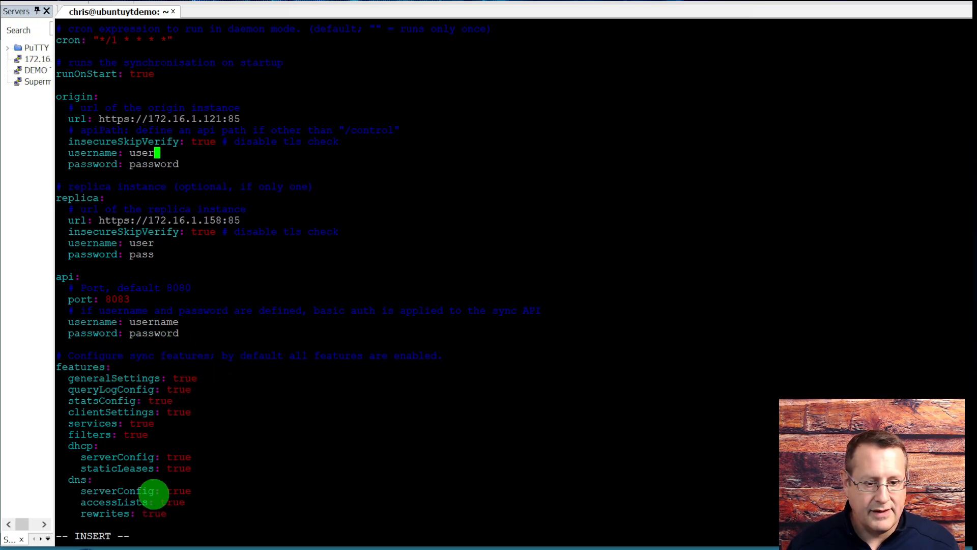
pyautogui.moveTo(175, 396)
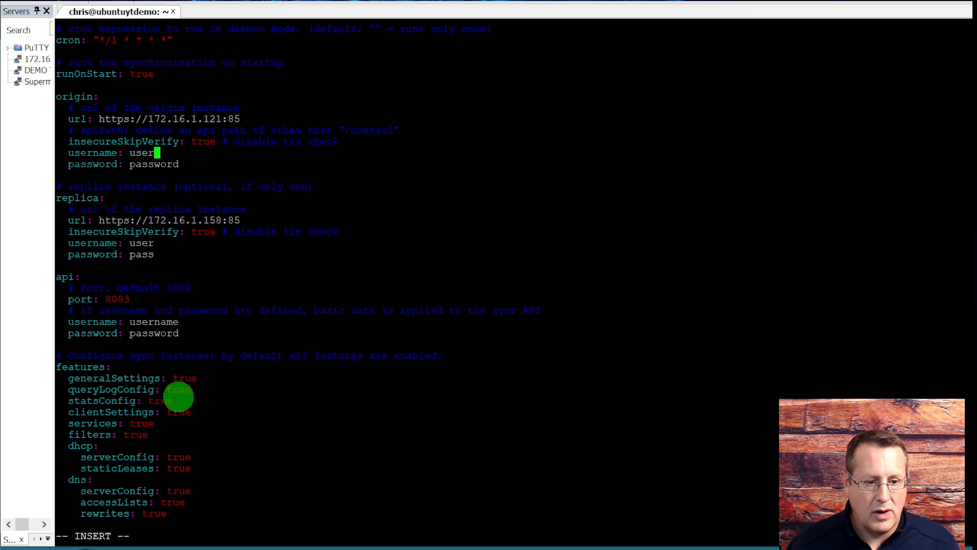
pyautogui.moveTo(281, 465)
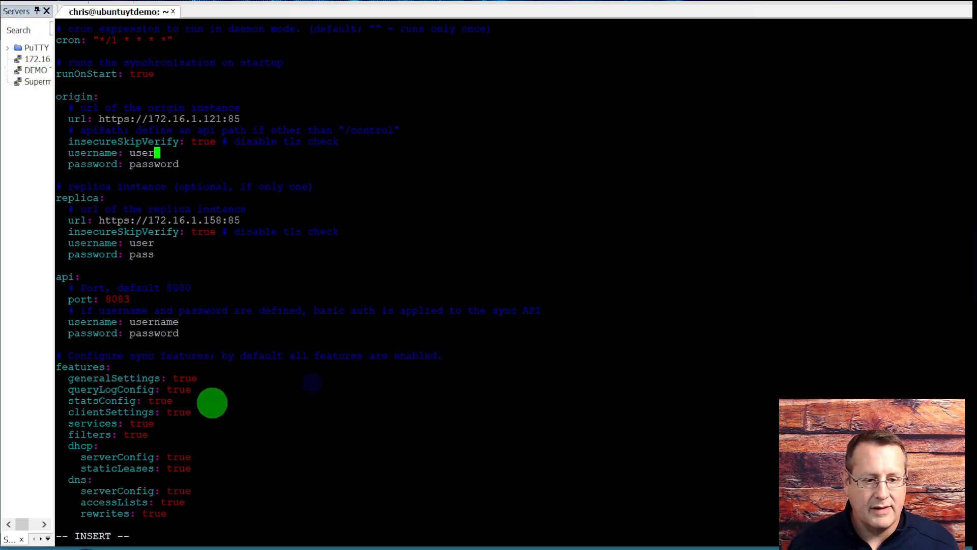
pyautogui.moveTo(111, 465)
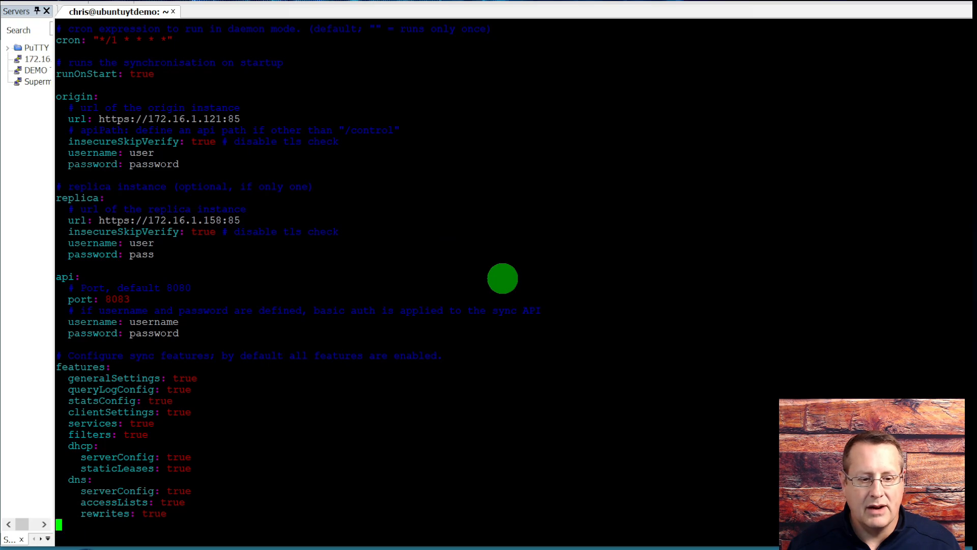
pyautogui.write(':q')
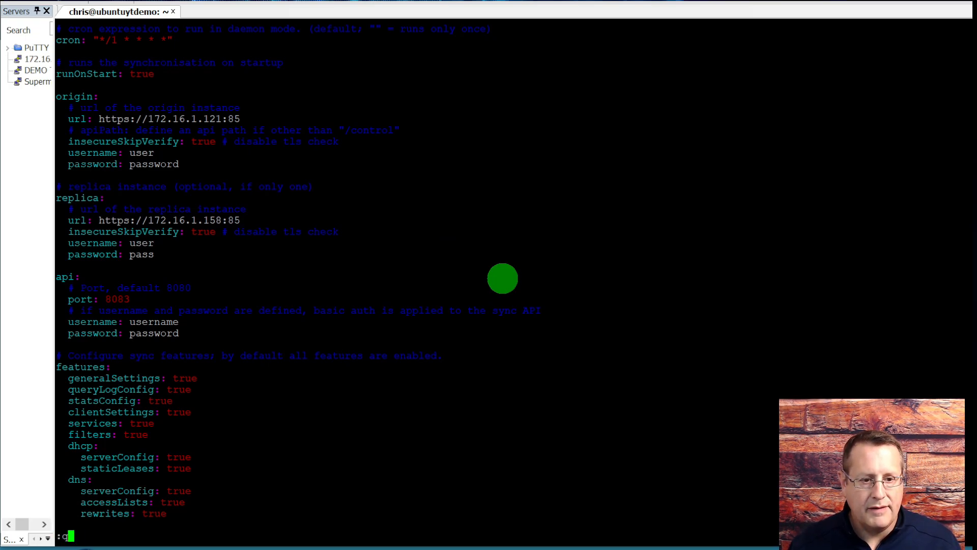
pyautogui.moveTo(274, 241)
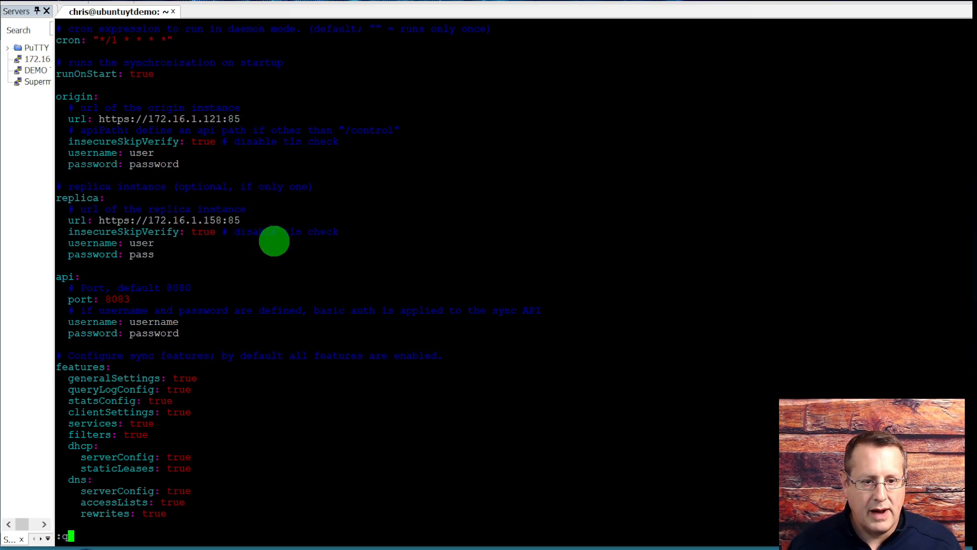
pyautogui.press('Return')
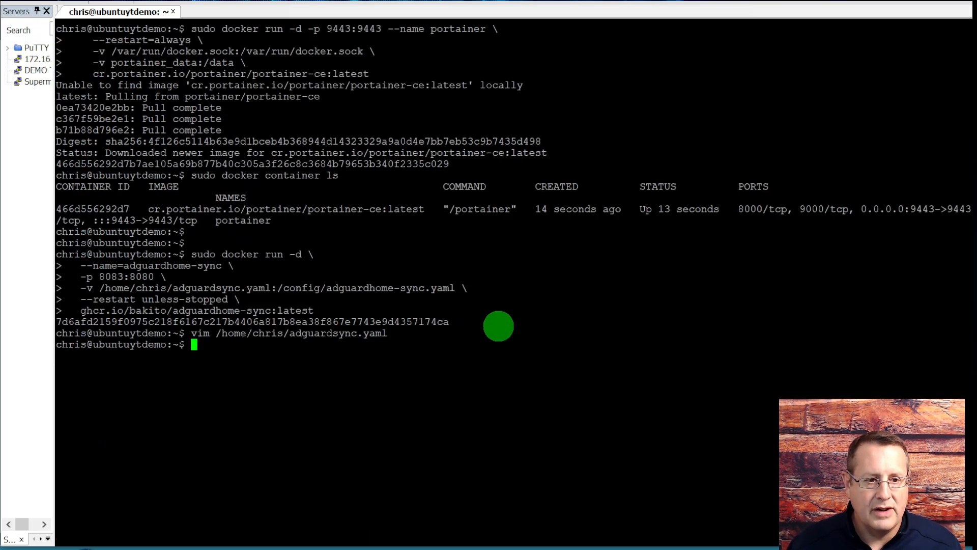
# Switch to the browser and open the AdGuard Home add-on configuration showing DNS port 53 and web port 85.
pyautogui.press('alt+tab')
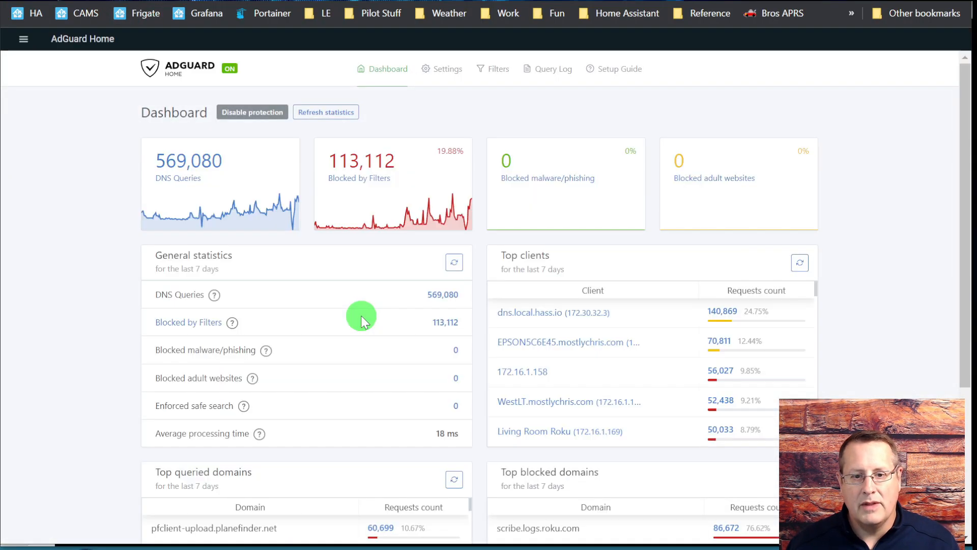
pyautogui.moveTo(104, 344)
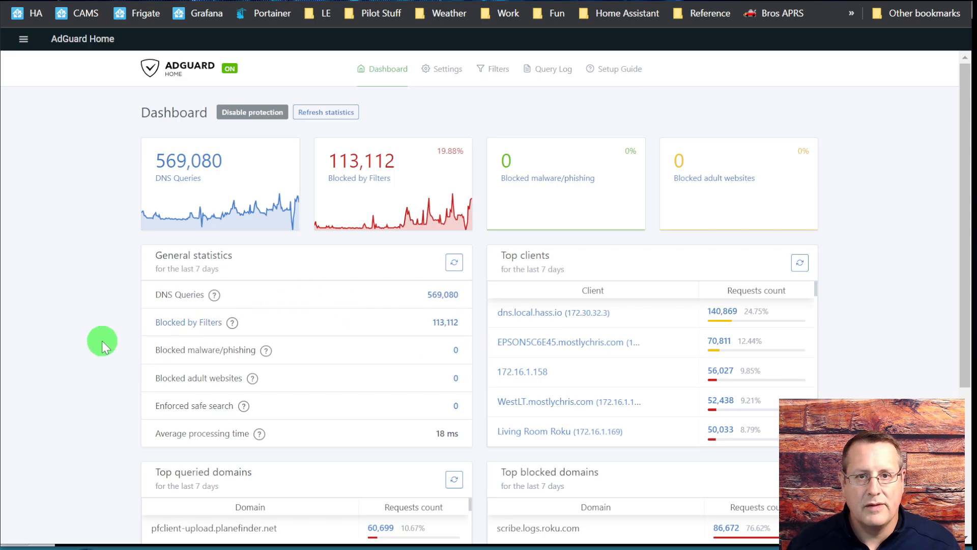
pyautogui.moveTo(25, 39)
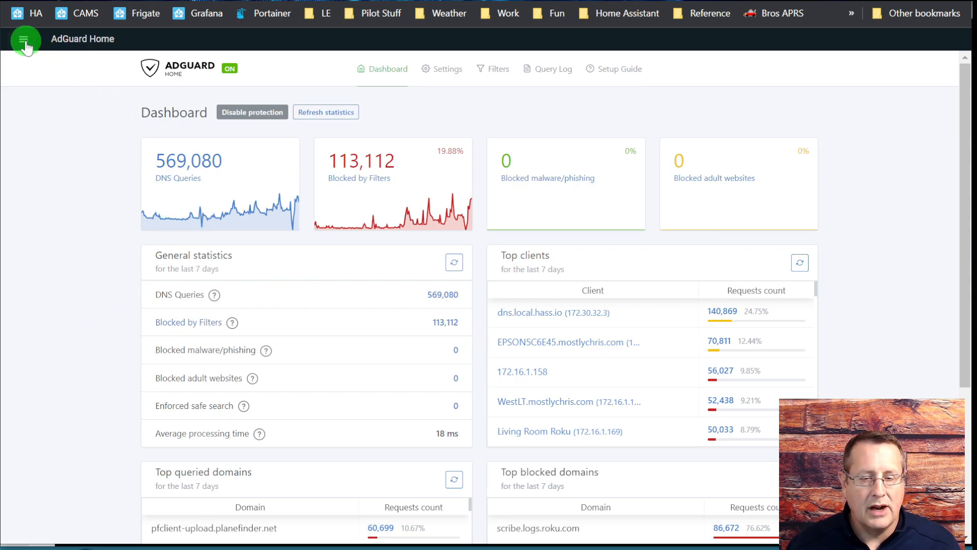
pyautogui.click(24, 40)
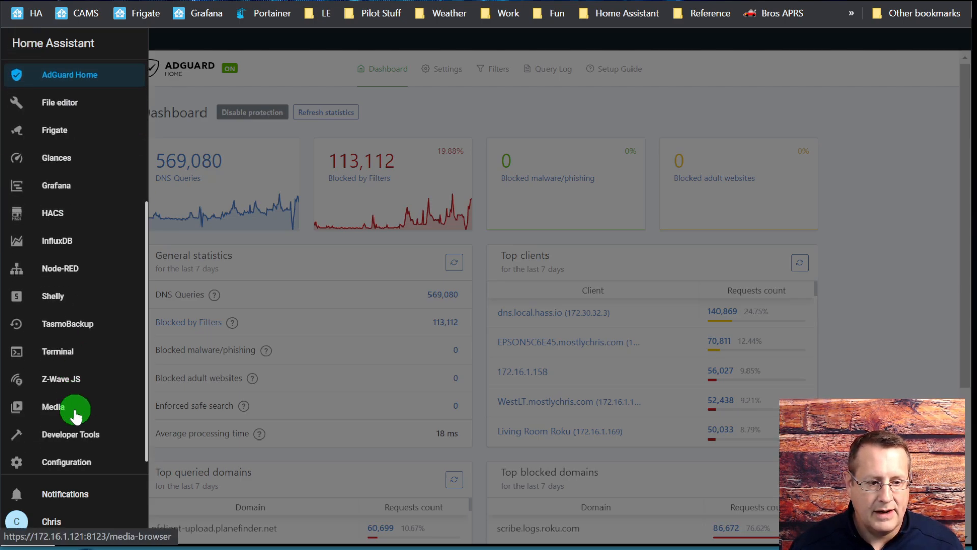
pyautogui.click(66, 462)
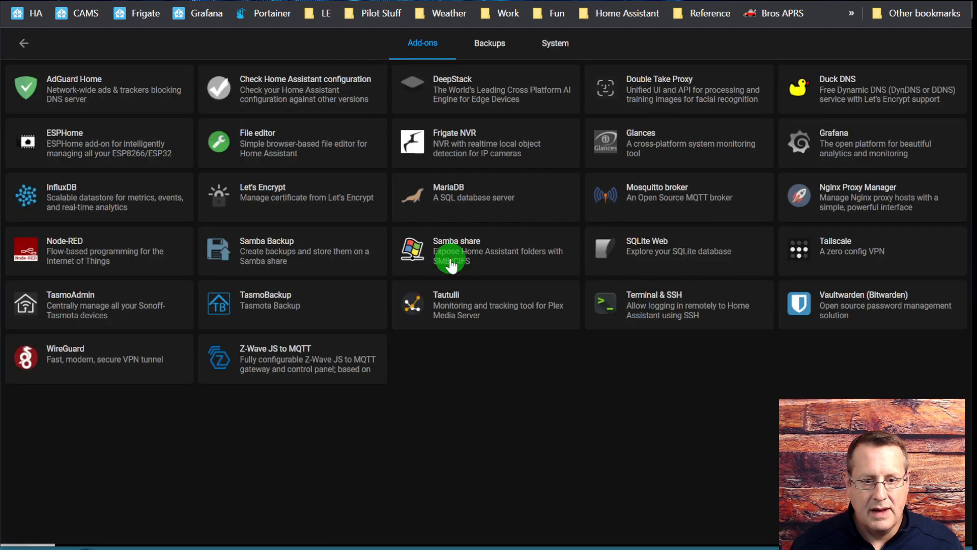
pyautogui.moveTo(121, 102)
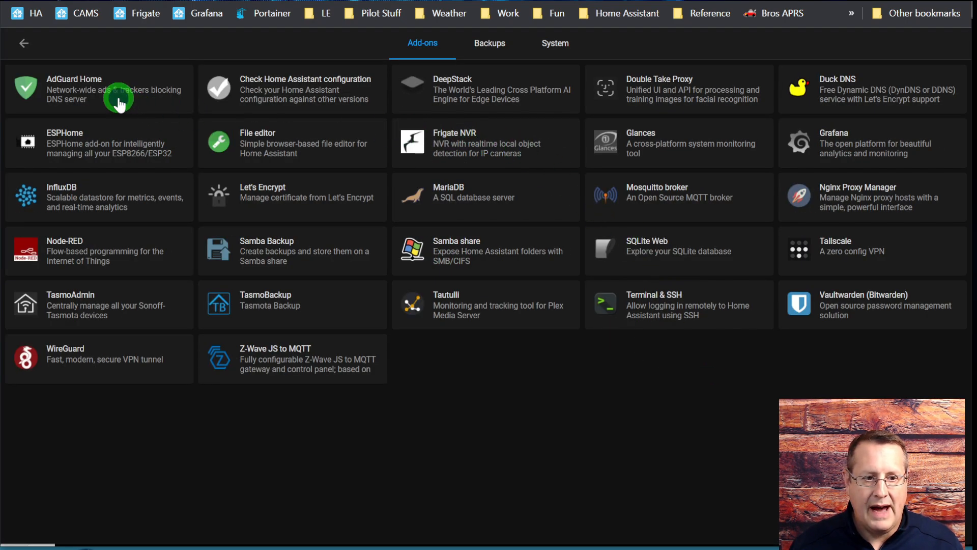
pyautogui.click(119, 98)
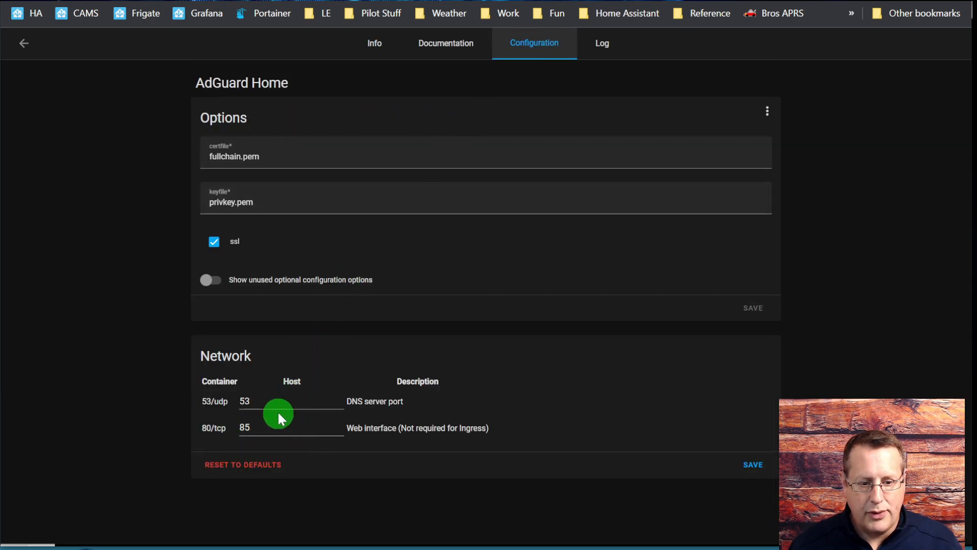
pyautogui.moveTo(165, 441)
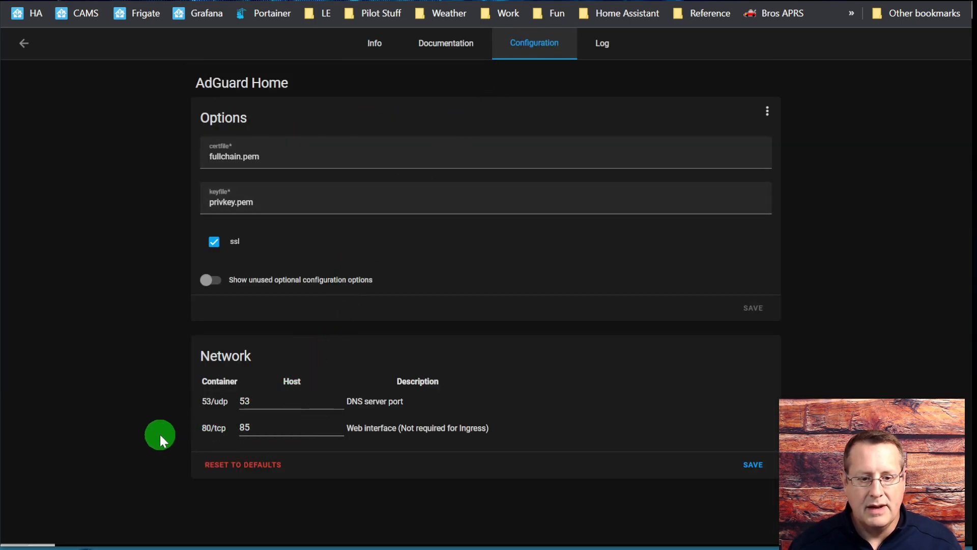
pyautogui.moveTo(540, 512)
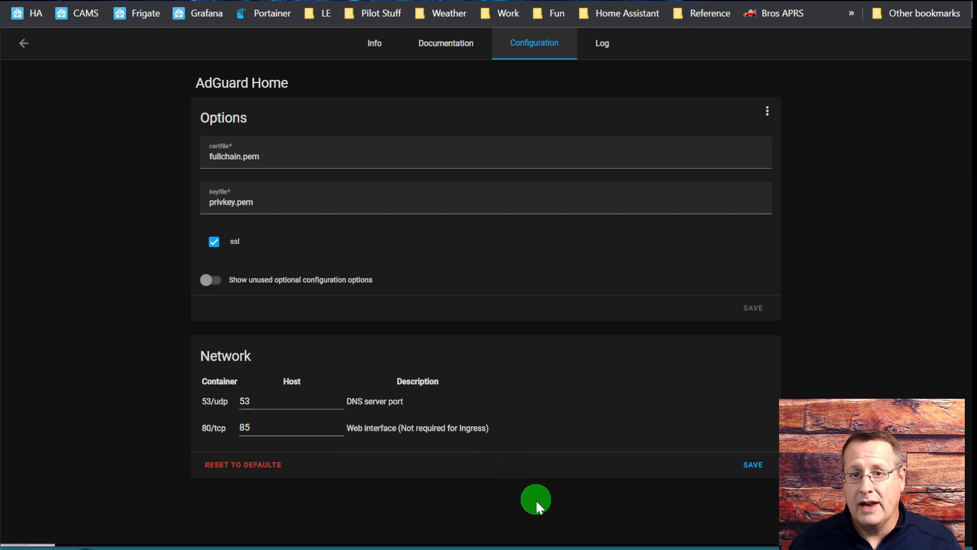
pyautogui.moveTo(541, 517)
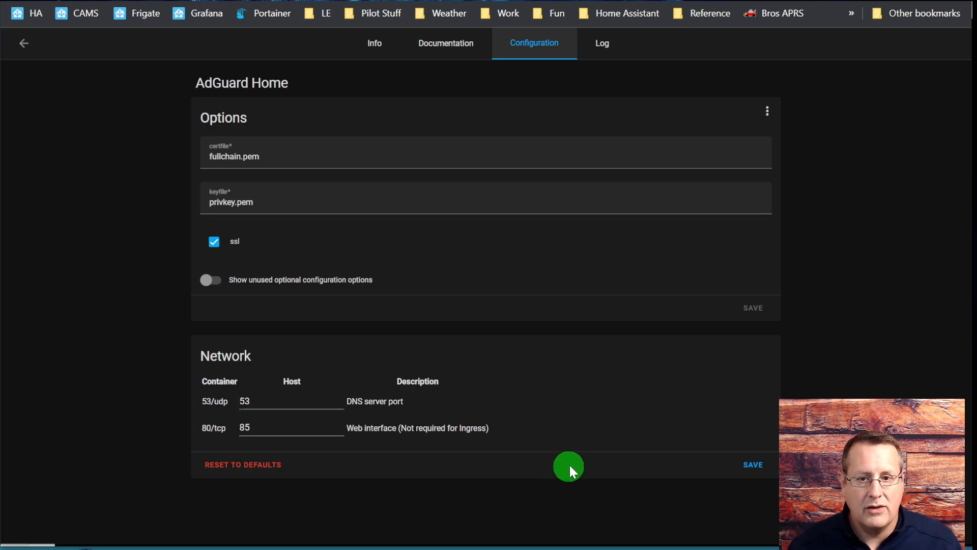
pyautogui.moveTo(311, 479)
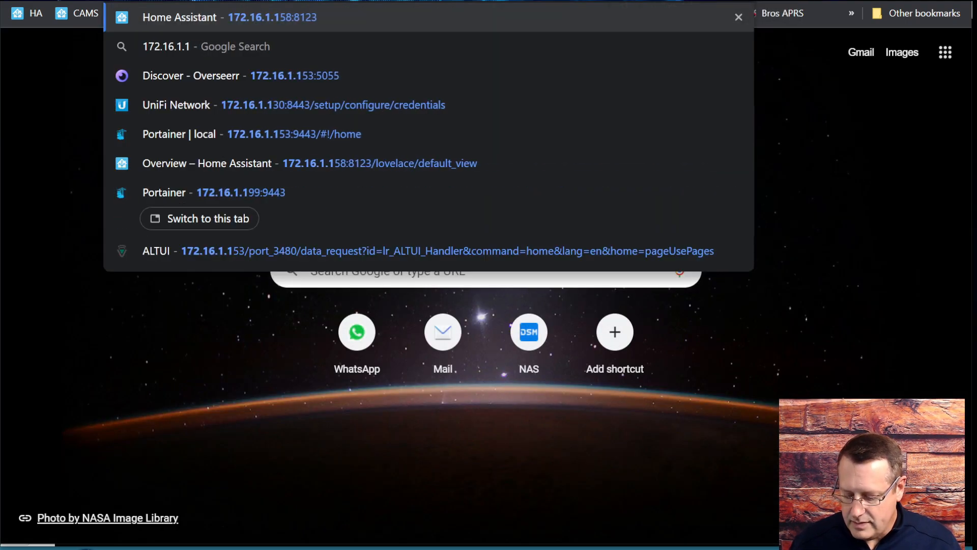
pyautogui.write('172.16.1.121:85')
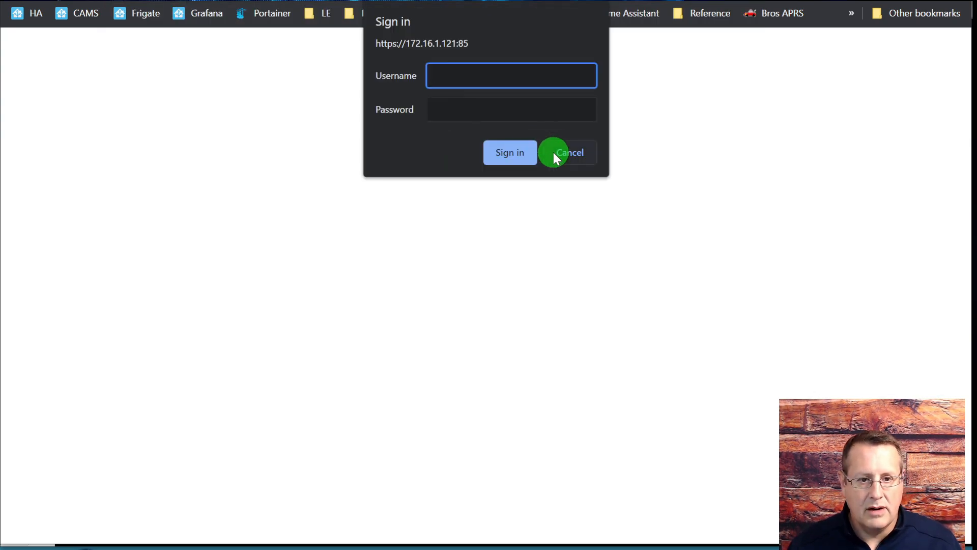
pyautogui.moveTo(640, 207)
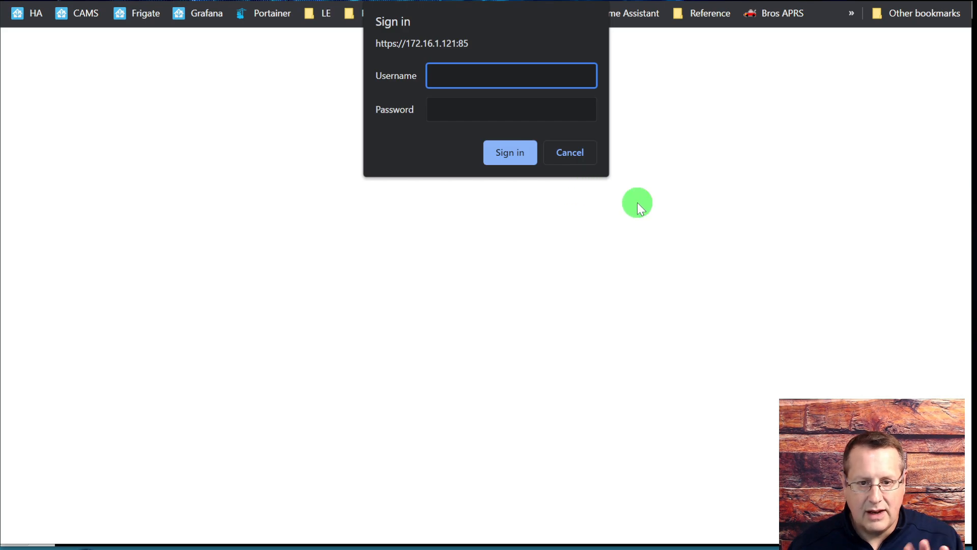
pyautogui.click(570, 153)
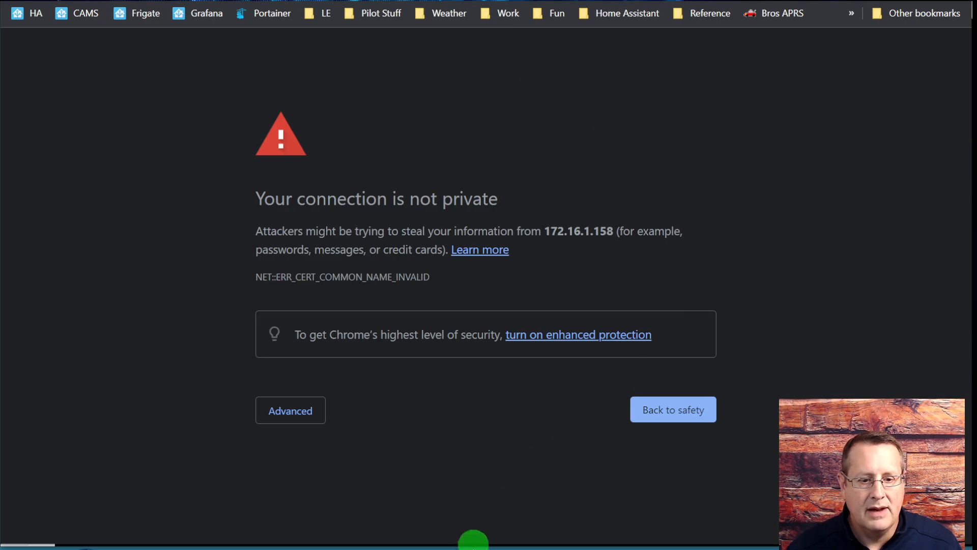
pyautogui.click(290, 410)
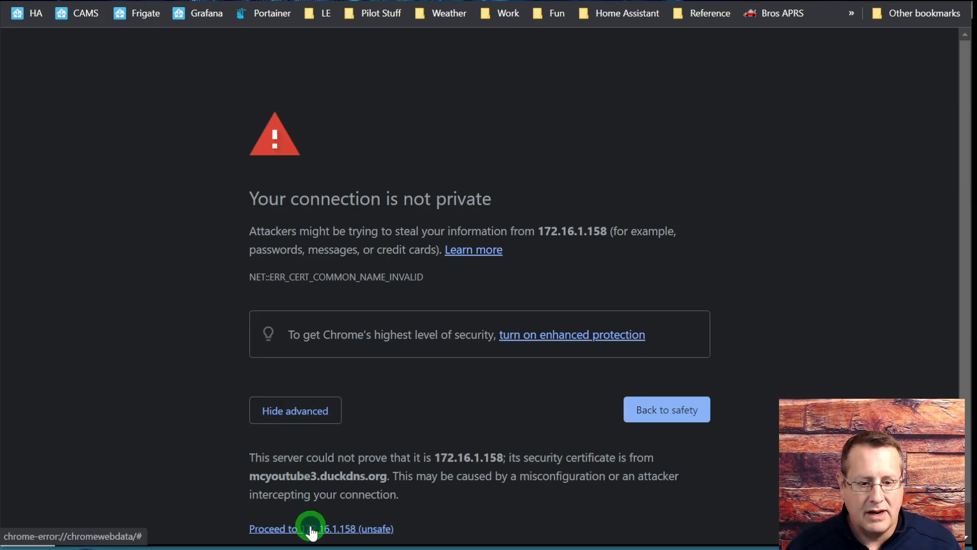
pyautogui.click(314, 529)
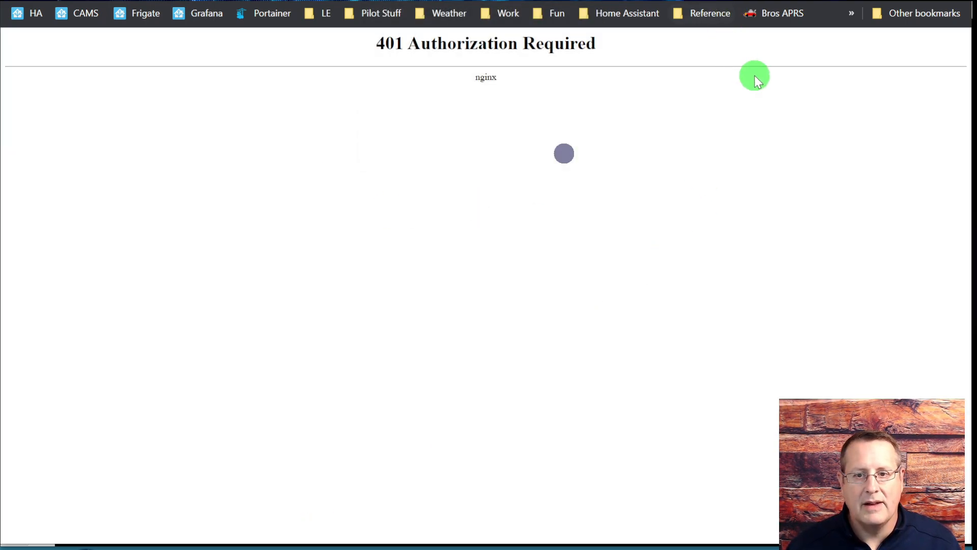
pyautogui.moveTo(694, 127)
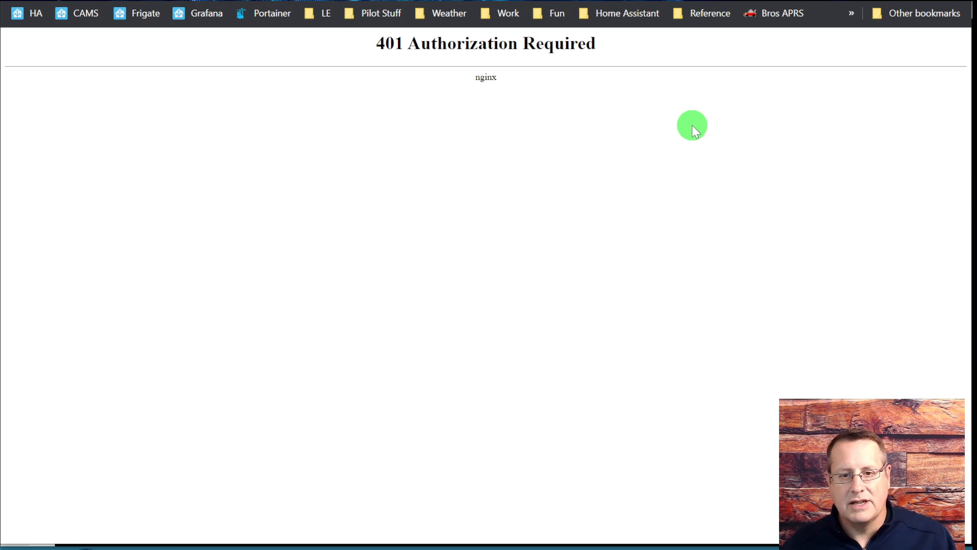
pyautogui.moveTo(488, 31)
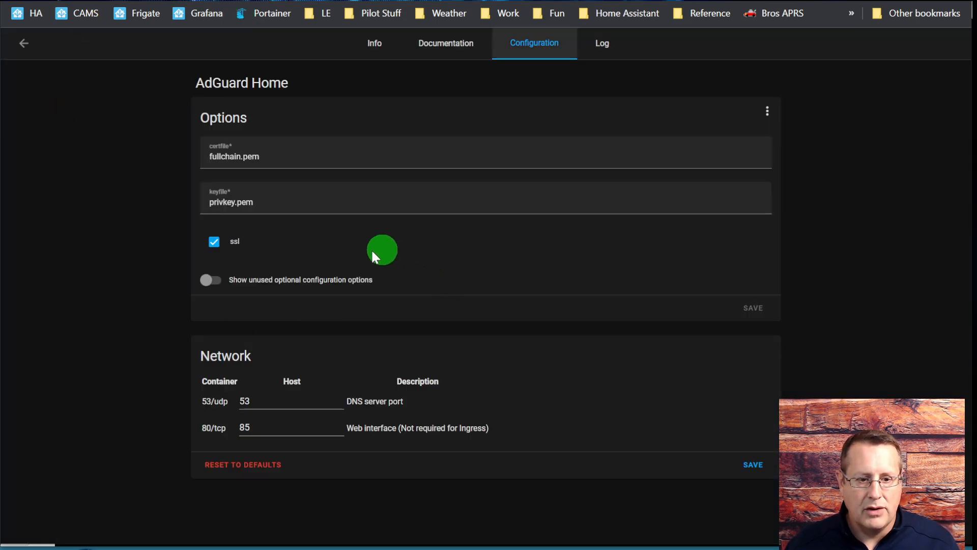
# From Portainer's container list, open the running adguardhome-sync container's details page.
pyautogui.click(246, 427)
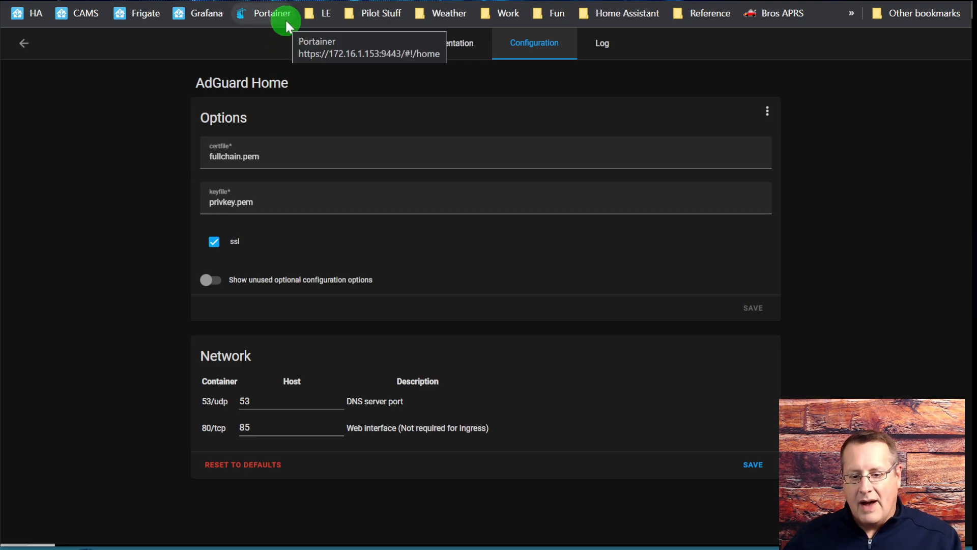
pyautogui.moveTo(440, 25)
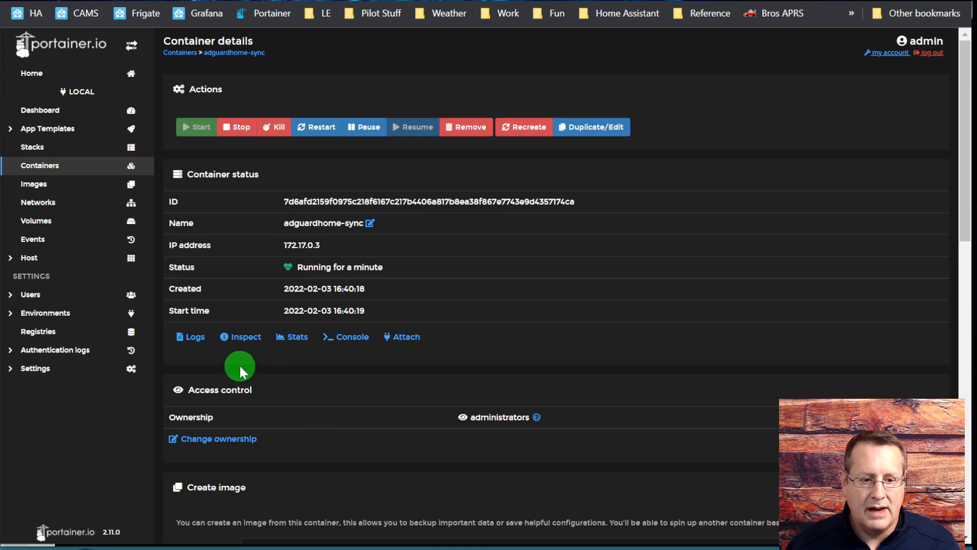
pyautogui.moveTo(193, 340)
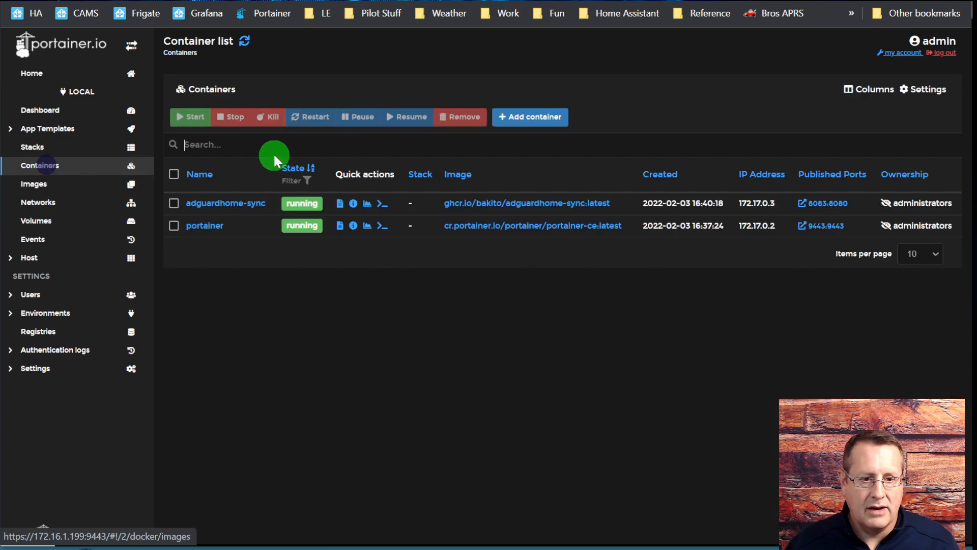
pyautogui.click(225, 202)
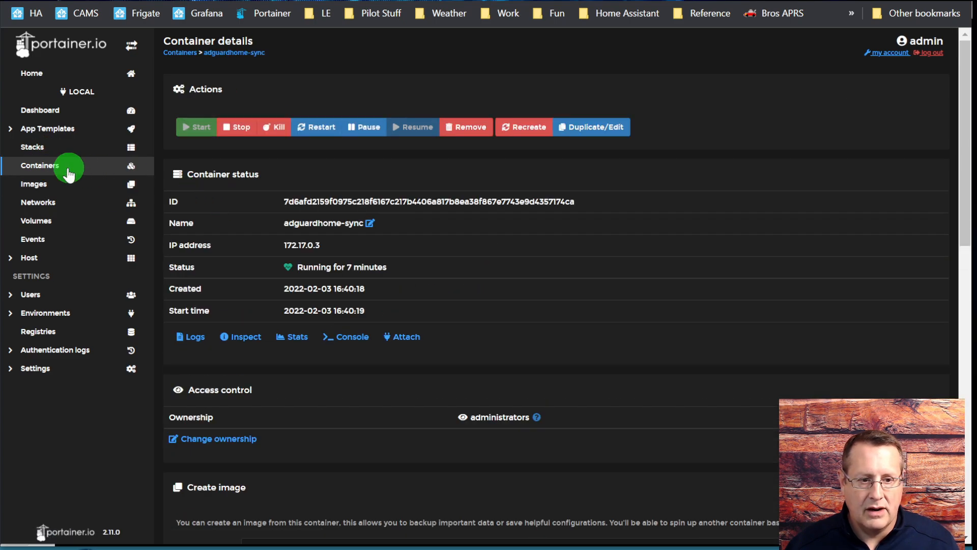
pyautogui.click(39, 165)
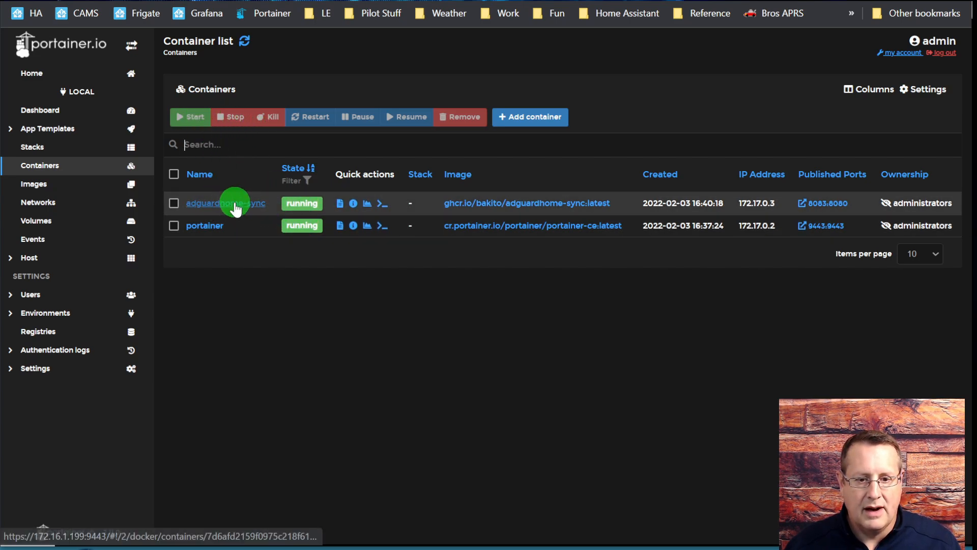
pyautogui.click(226, 202)
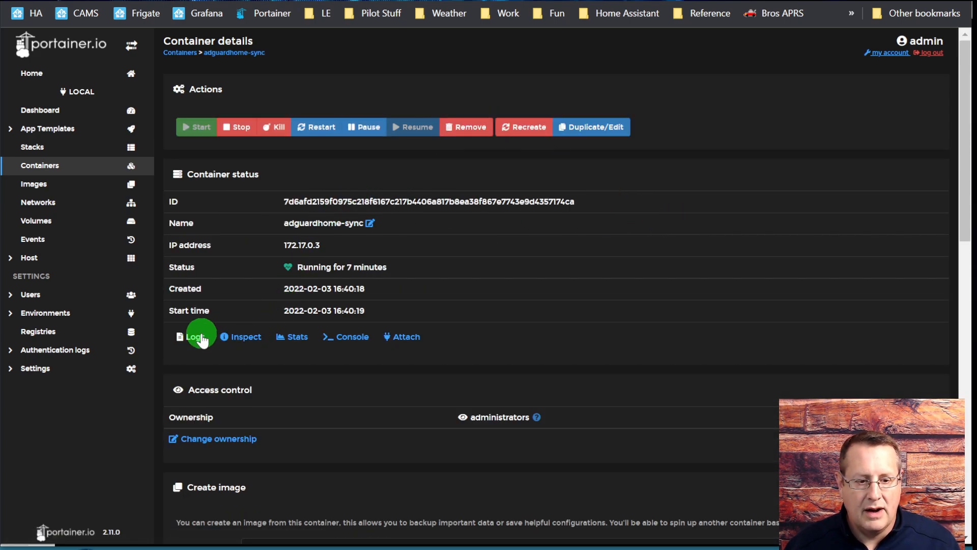
# View the adguardhome-sync logs, cross-checking the config path in the terminal, showing syncs 172.16.1.121:85 to 172.16.1.158:85.
pyautogui.click(193, 336)
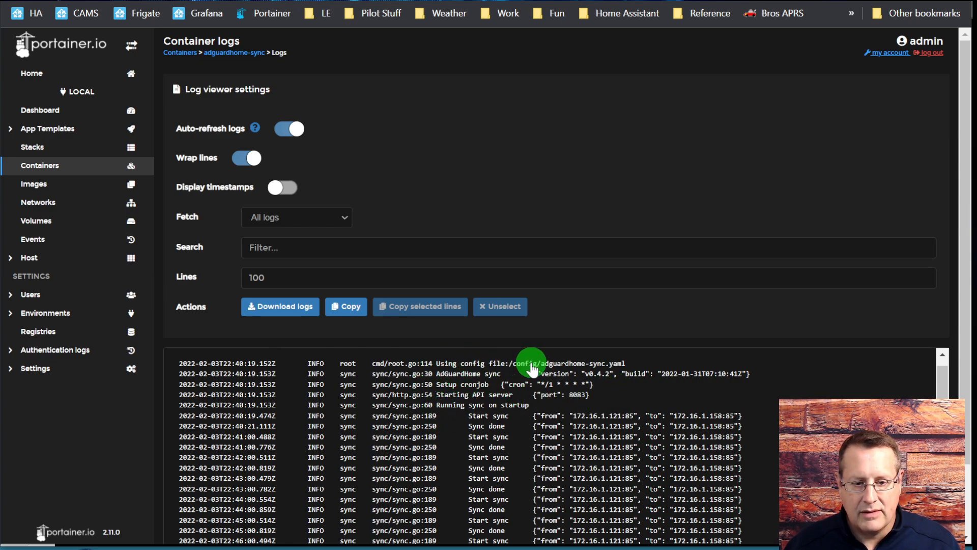
pyautogui.moveTo(685, 376)
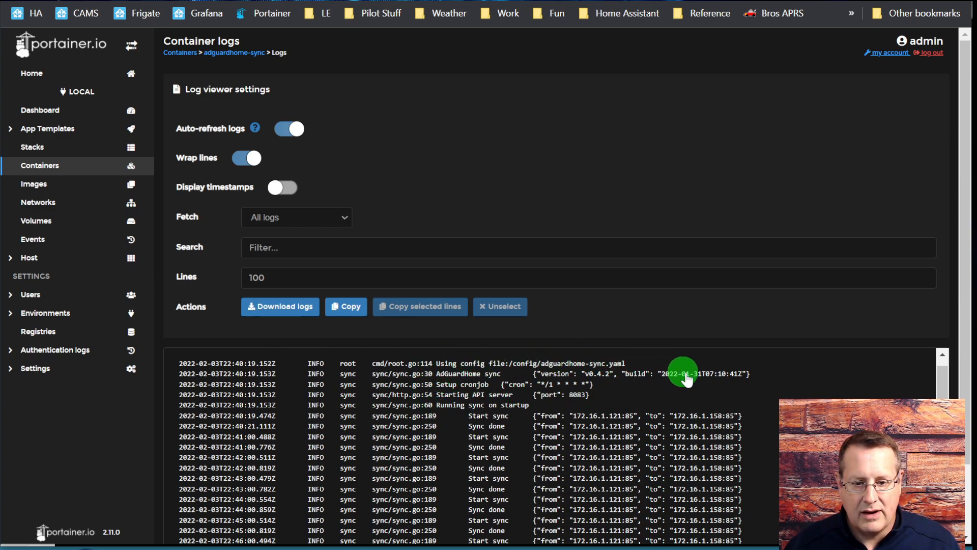
pyautogui.moveTo(580, 364)
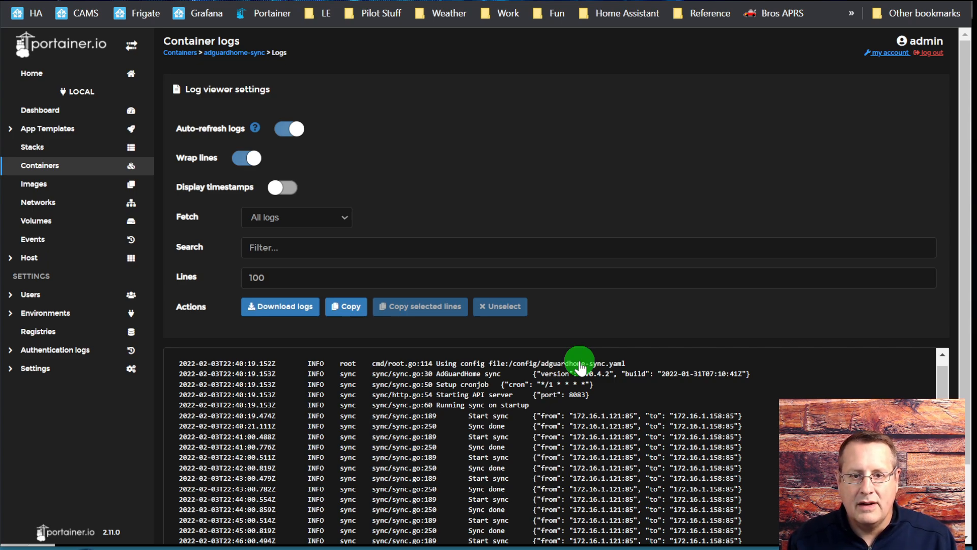
pyautogui.moveTo(574, 358)
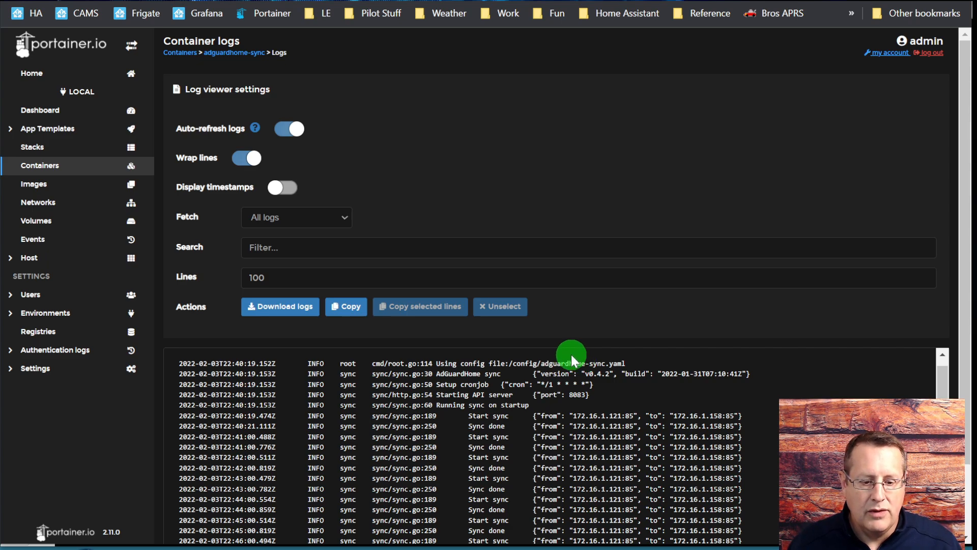
pyautogui.press('alt+tab')
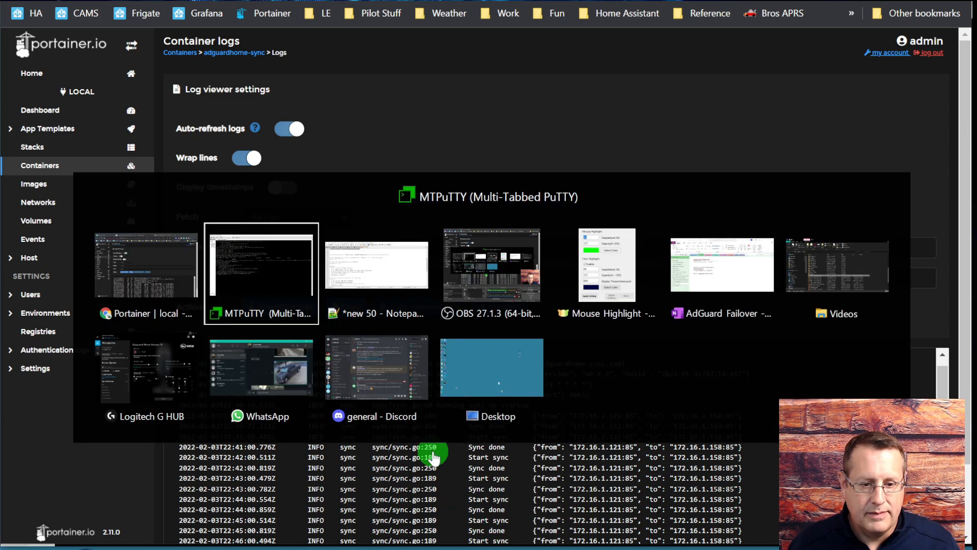
pyautogui.click(260, 267)
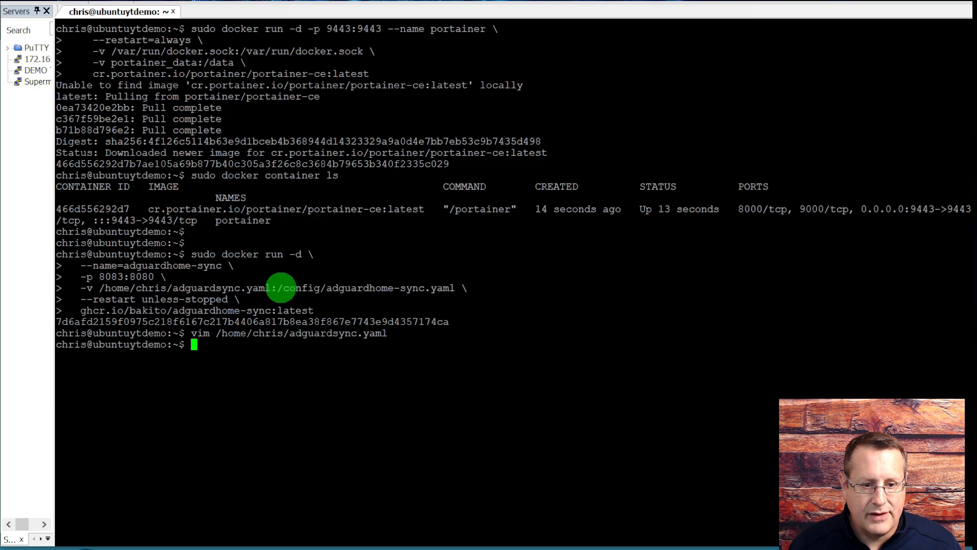
pyautogui.moveTo(279, 287); pyautogui.dragTo(455, 287)
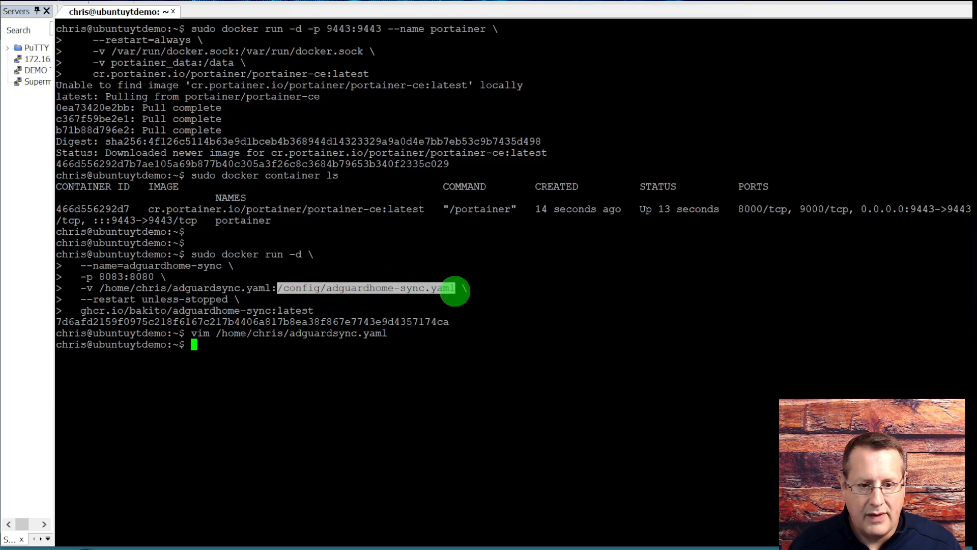
pyautogui.press('alt+tab')
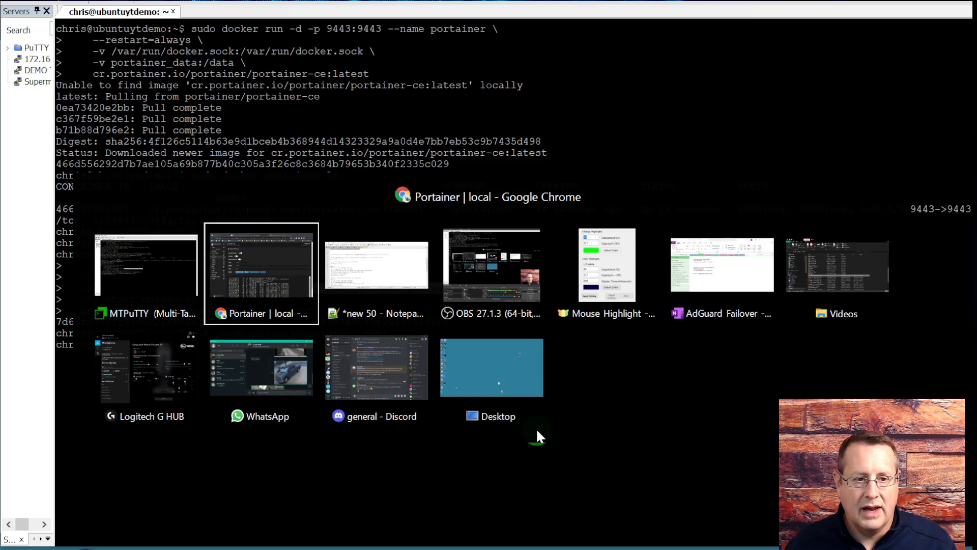
pyautogui.click(261, 264)
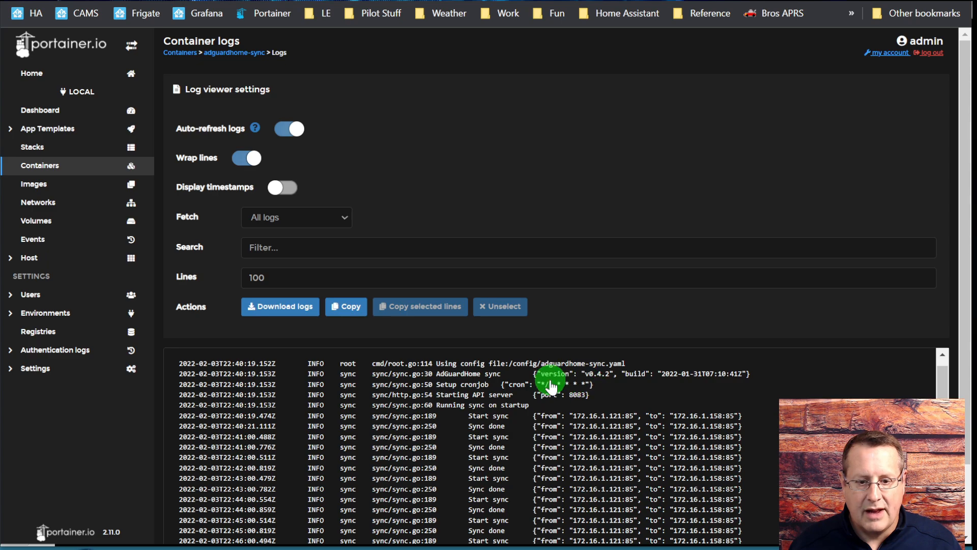
pyautogui.moveTo(484, 401)
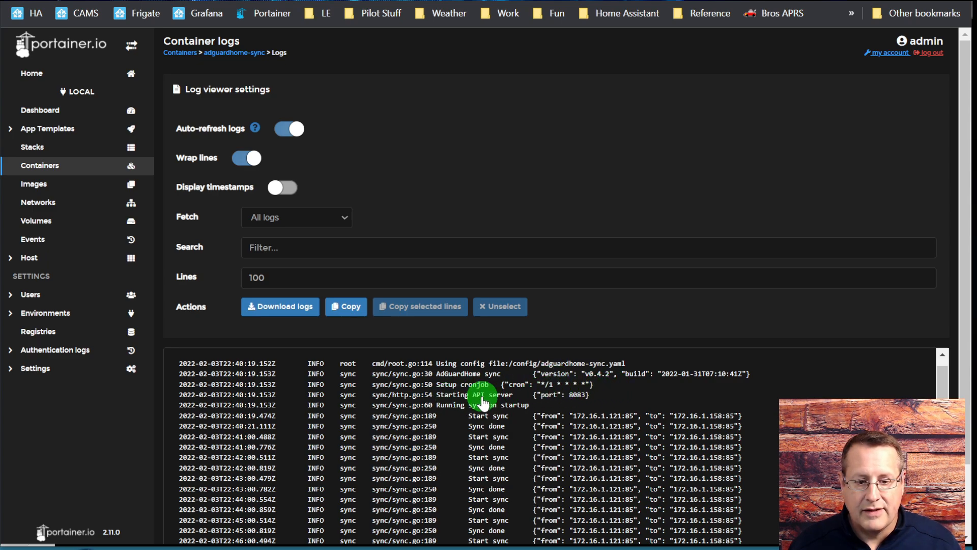
pyautogui.moveTo(601, 397)
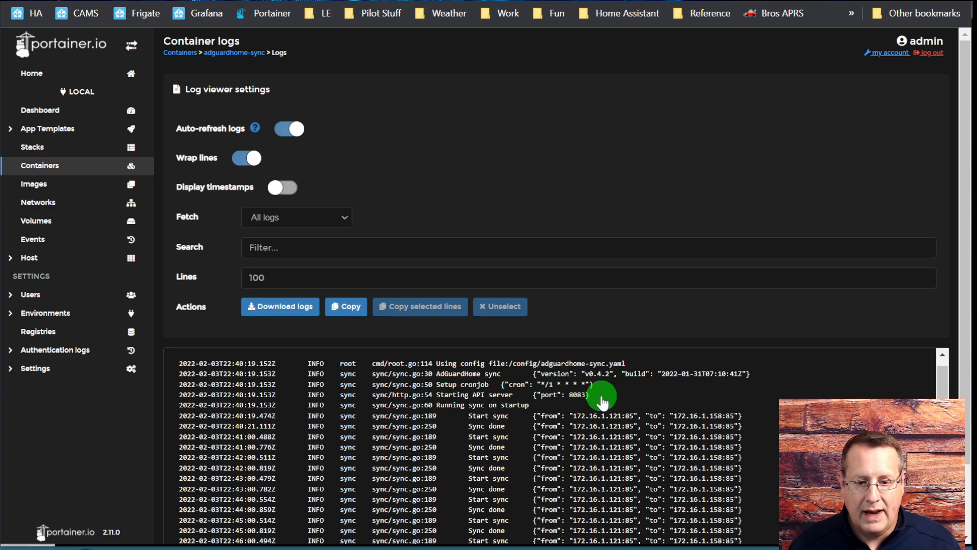
pyautogui.scroll(-3)
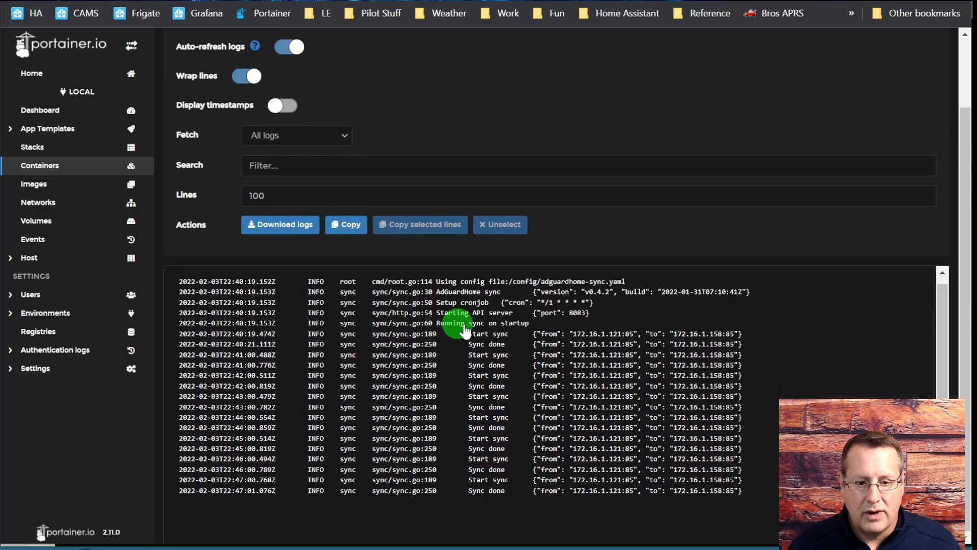
pyautogui.moveTo(614, 336)
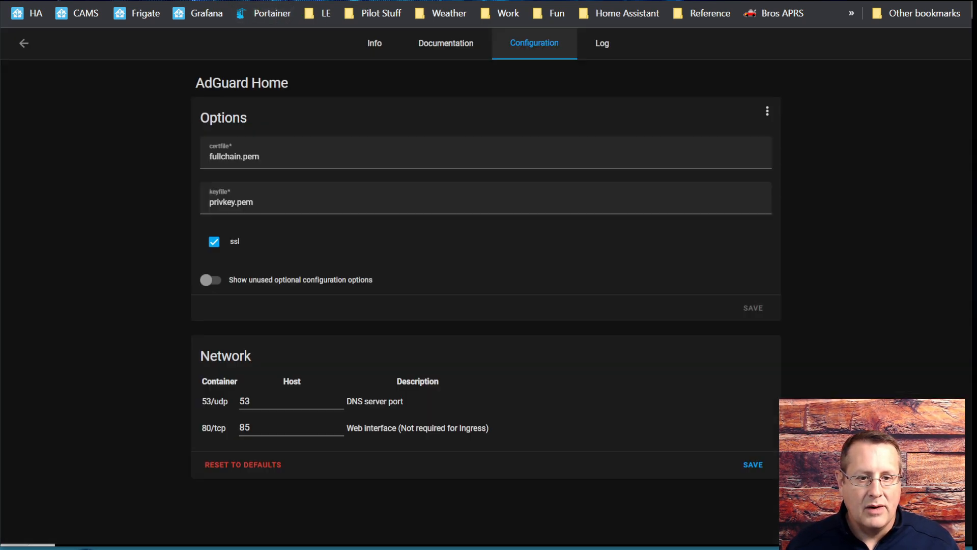
# Open the AdGuard Home web UI and go to Settings > DNS settings.
pyautogui.click(375, 43)
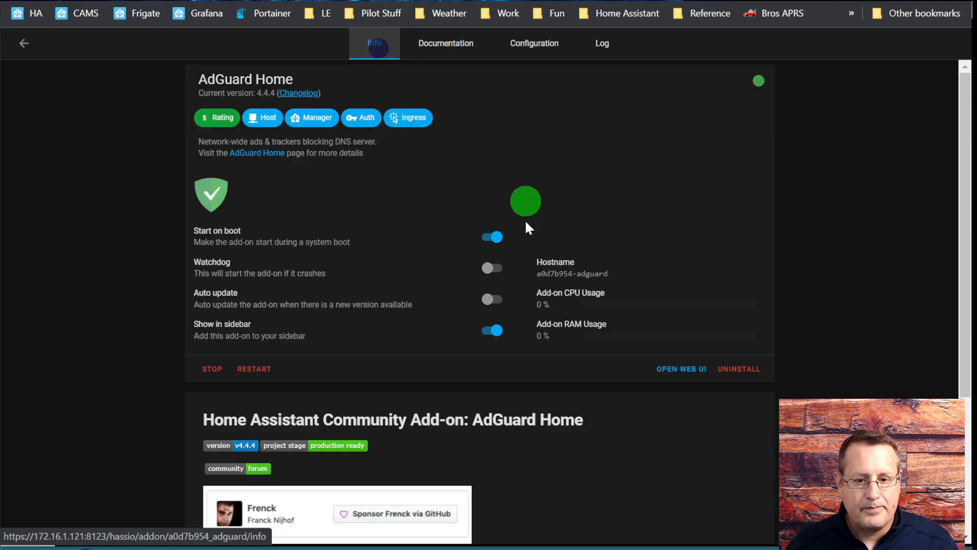
pyautogui.click(681, 368)
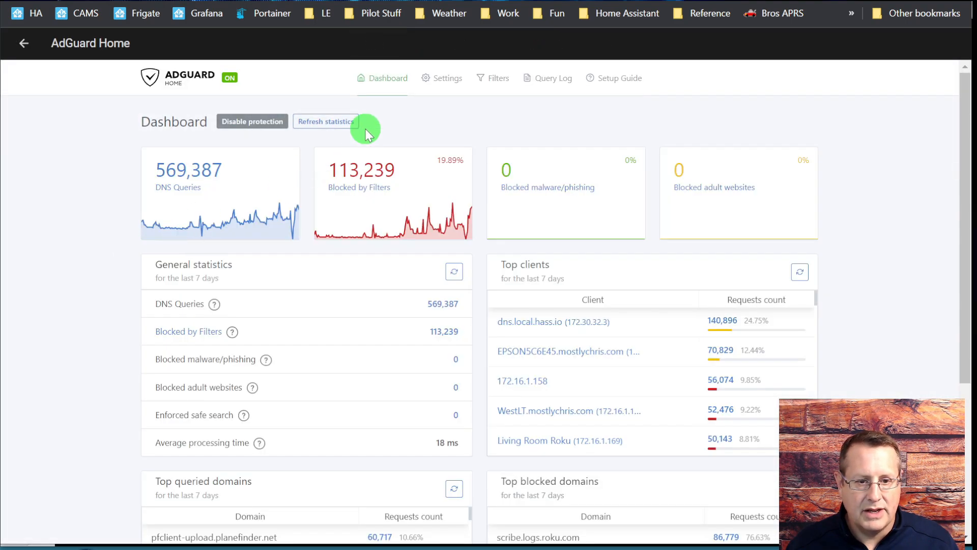
pyautogui.click(441, 78)
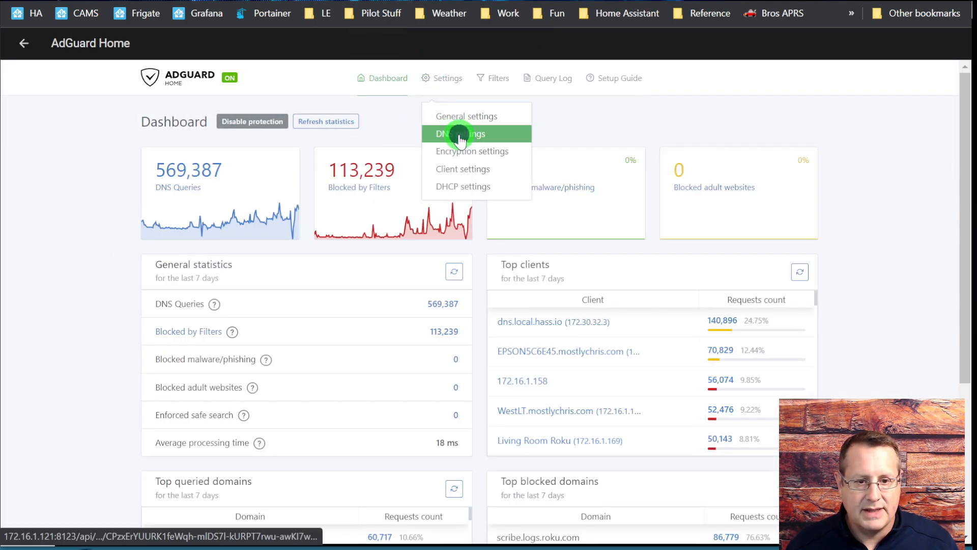
pyautogui.click(462, 134)
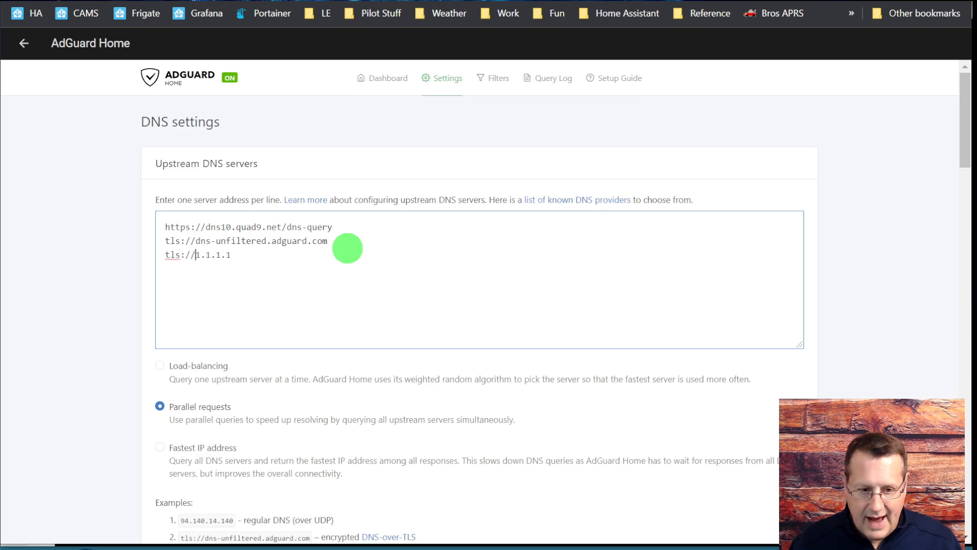
# Test the upstream DNS servers, including tls://1.1.1.1, which pass the check.
pyautogui.scroll(-3)
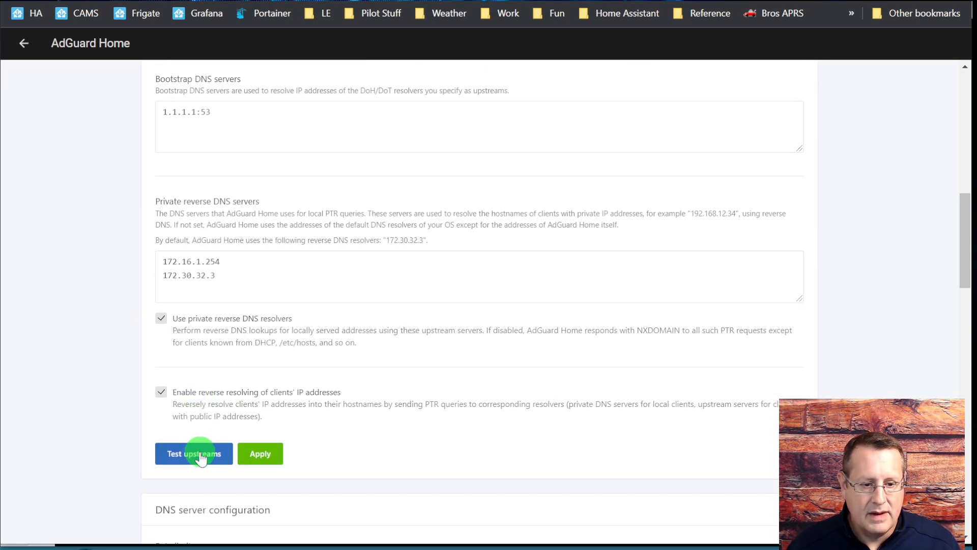
pyautogui.click(194, 454)
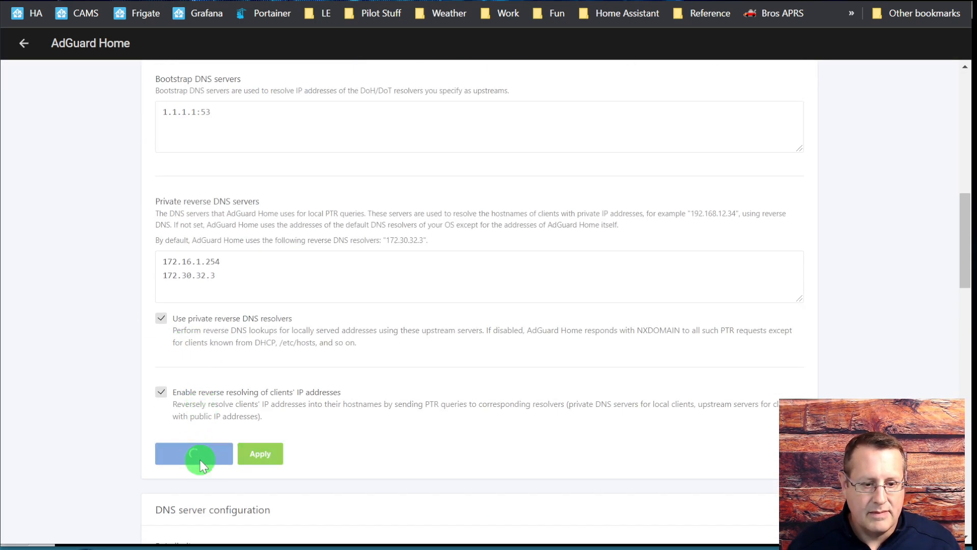
pyautogui.click(194, 454)
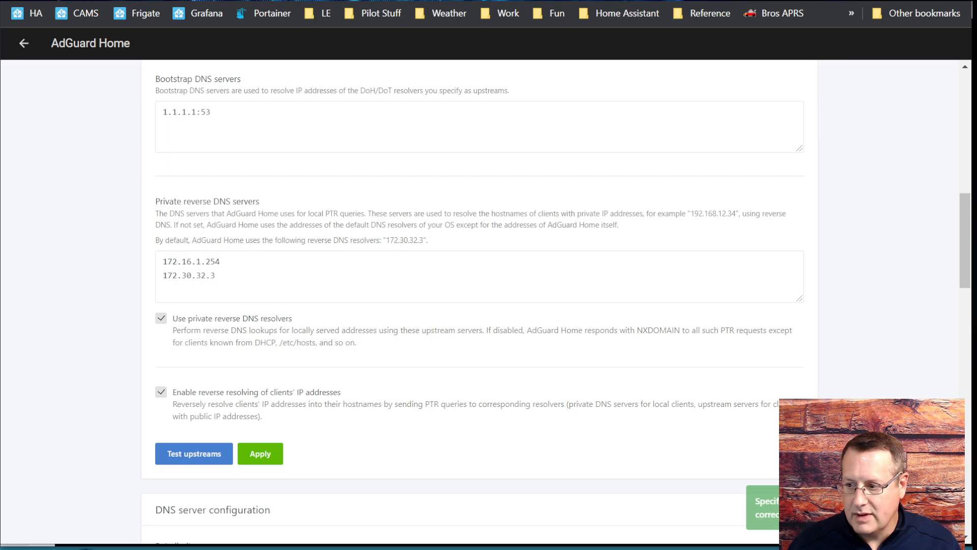
pyautogui.click(193, 454)
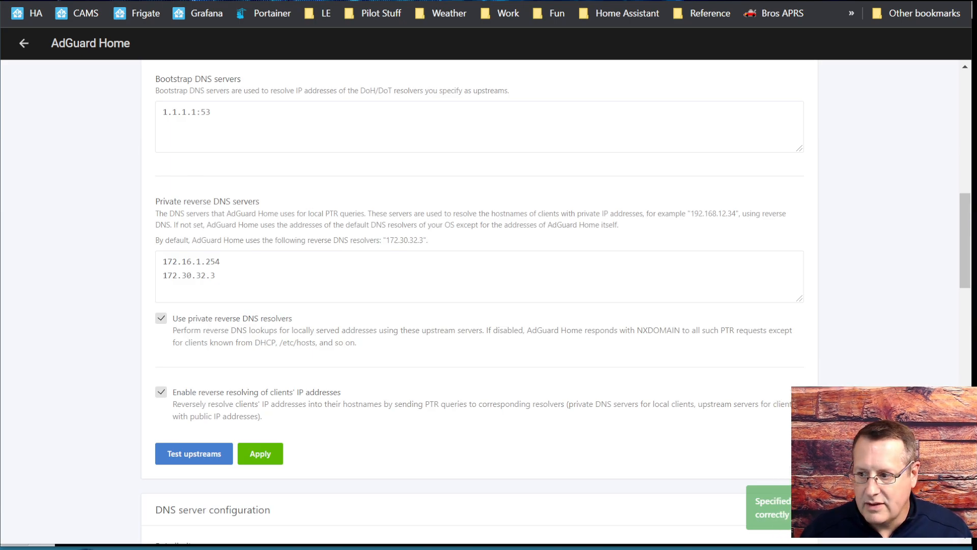
pyautogui.click(259, 453)
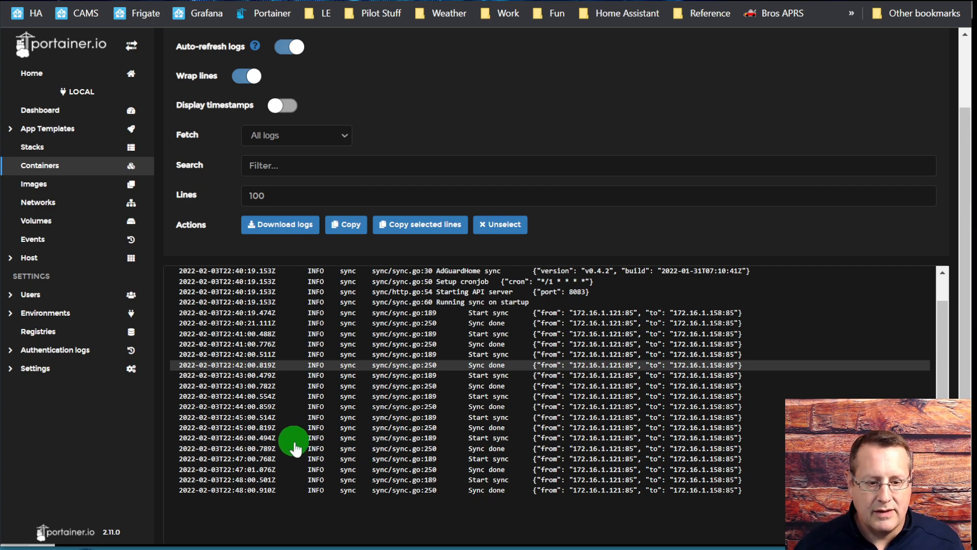
pyautogui.moveTo(521, 509)
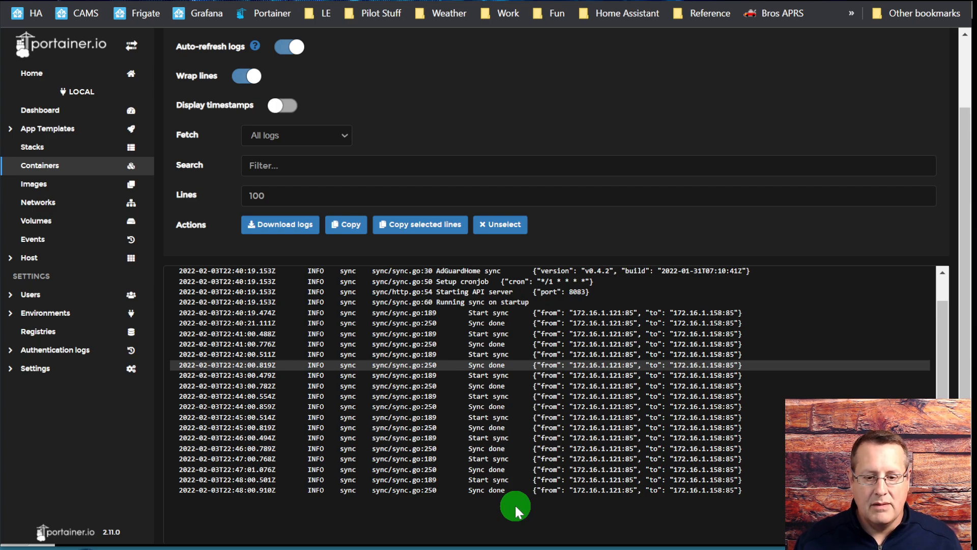
pyautogui.moveTo(700, 512)
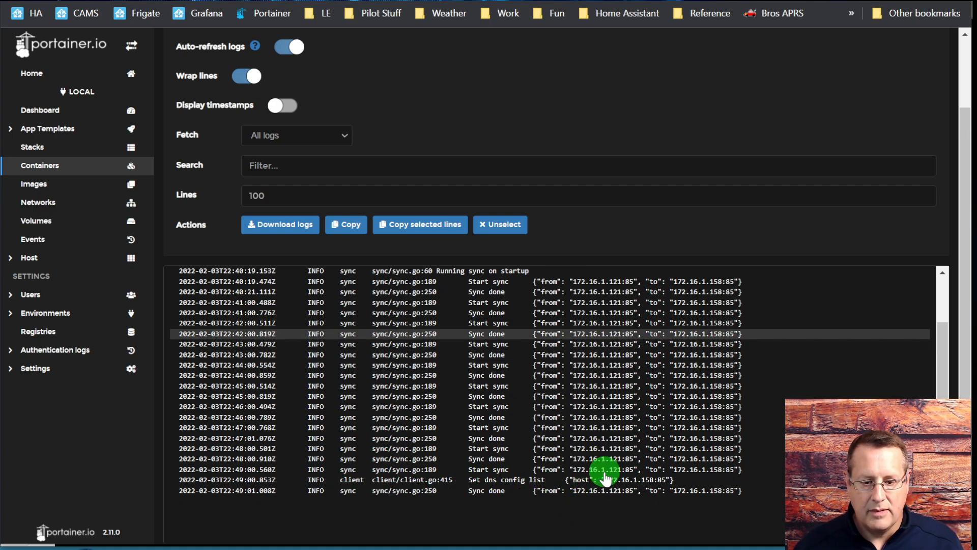
pyautogui.moveTo(417, 500)
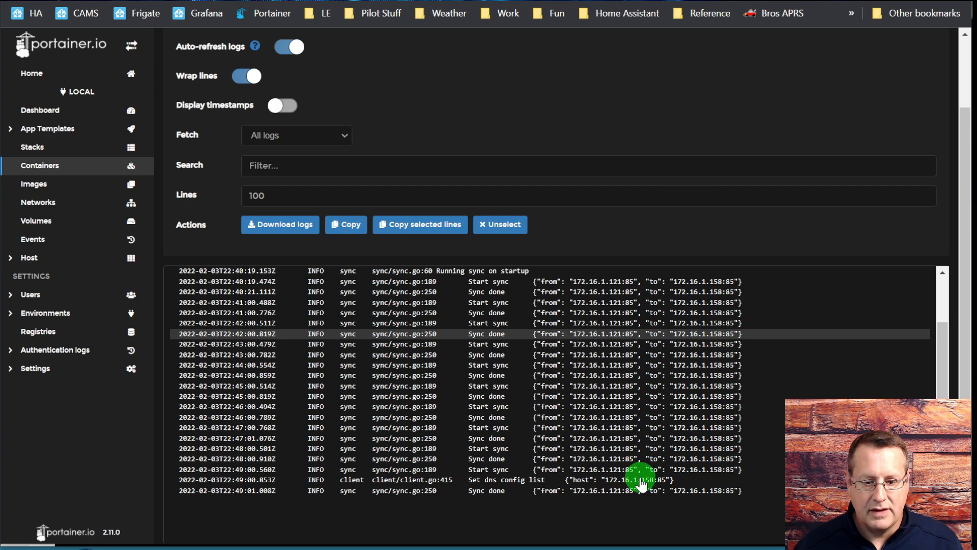
pyautogui.moveTo(488, 494)
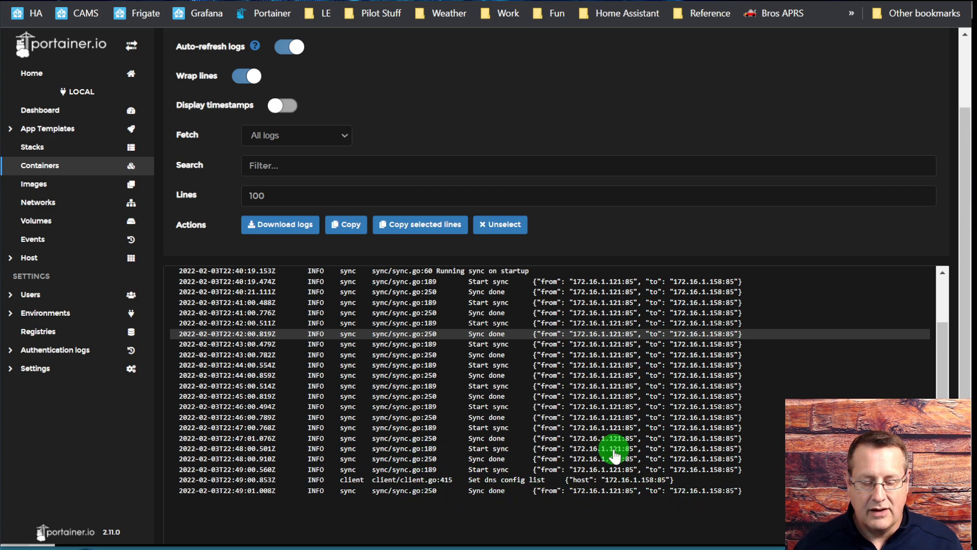
pyautogui.moveTo(561, 508)
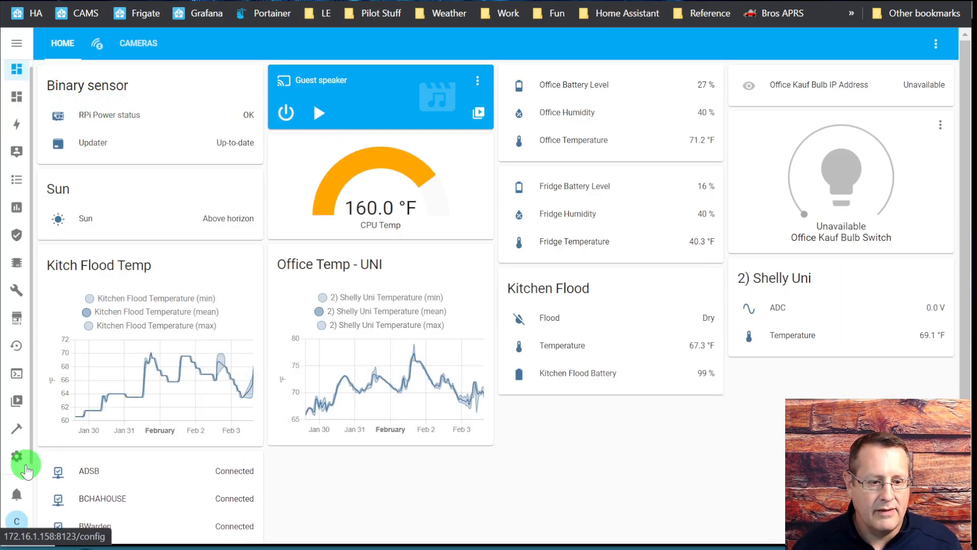
# Refresh the replica's DNS settings to confirm only Quad9 and dns-unfiltered.adguard.com upstreams remain.
pyautogui.click(17, 456)
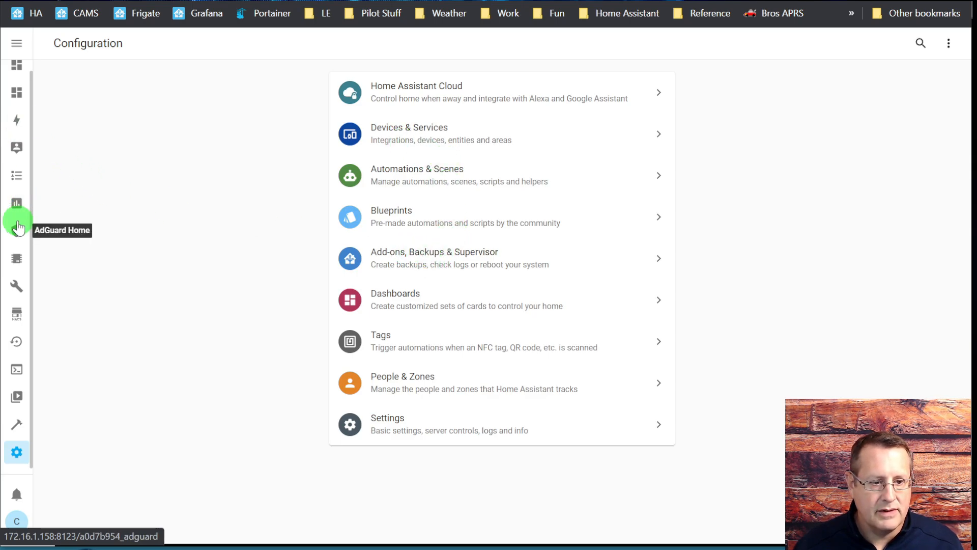
pyautogui.click(17, 234)
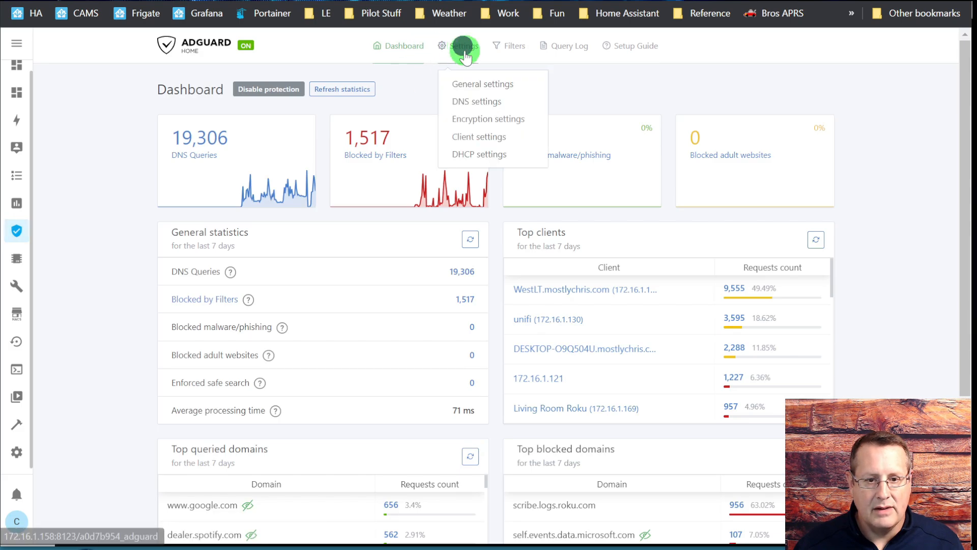
pyautogui.moveTo(472, 101)
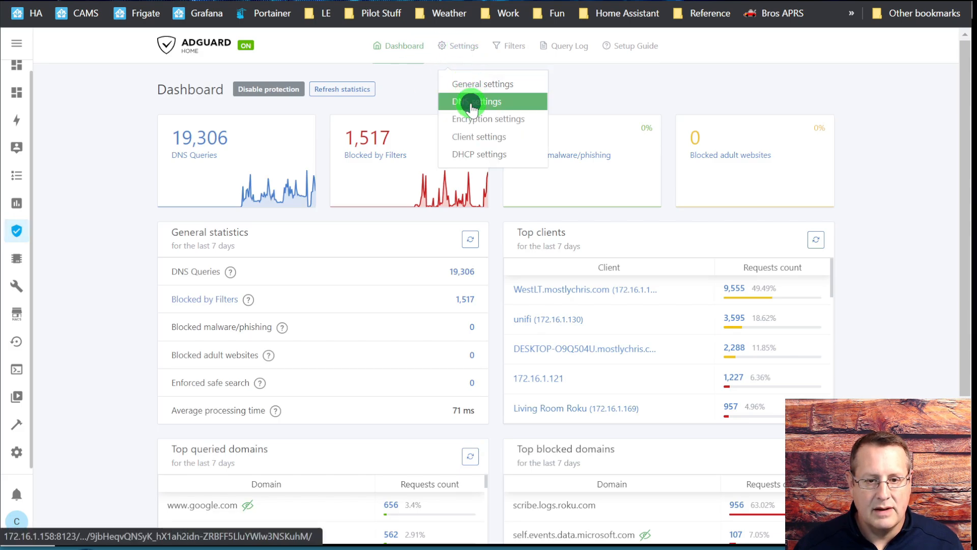
pyautogui.click(476, 101)
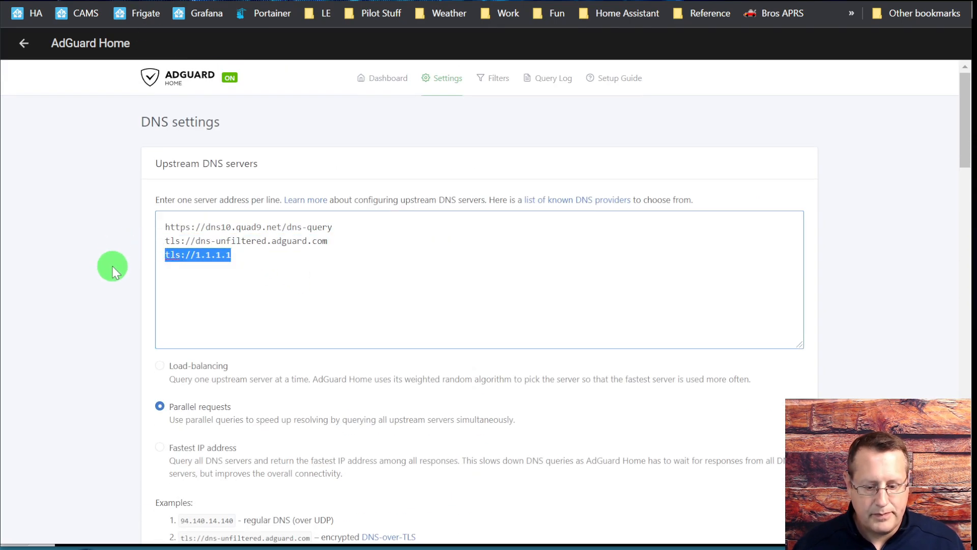
pyautogui.scroll(-3)
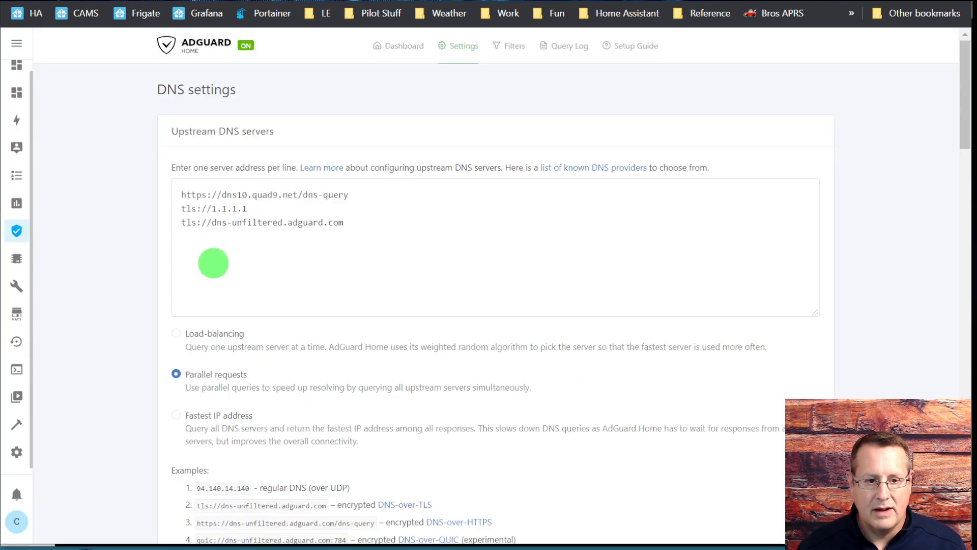
pyautogui.click(404, 46)
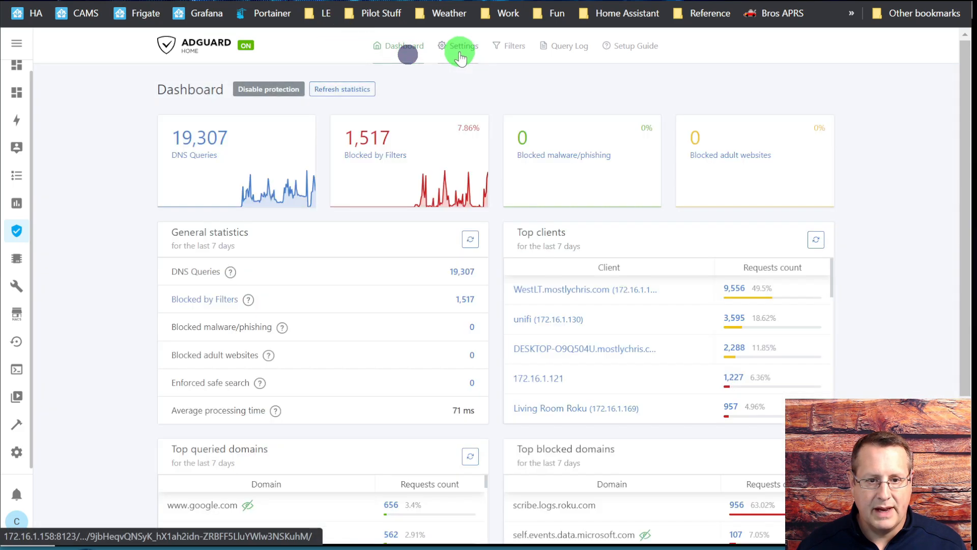
pyautogui.click(463, 46)
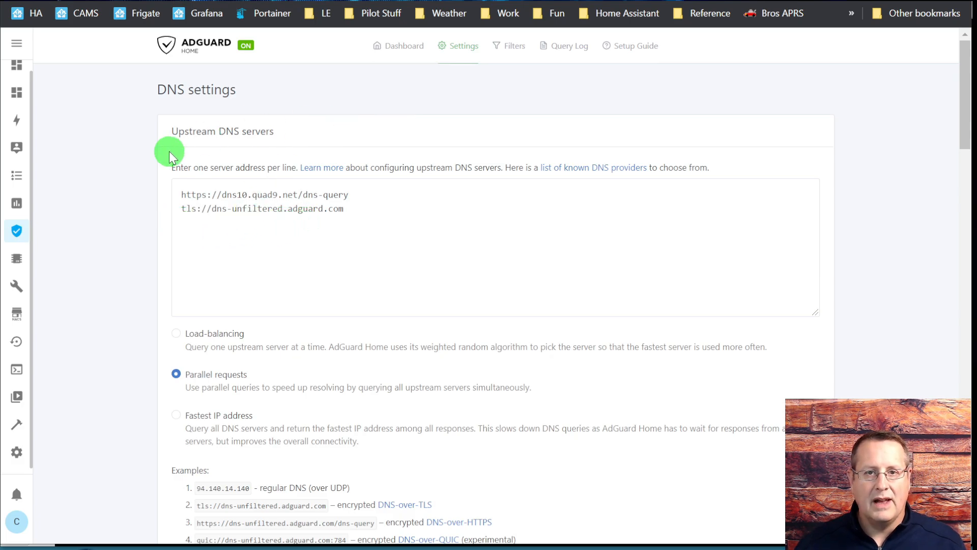
pyautogui.moveTo(152, 61)
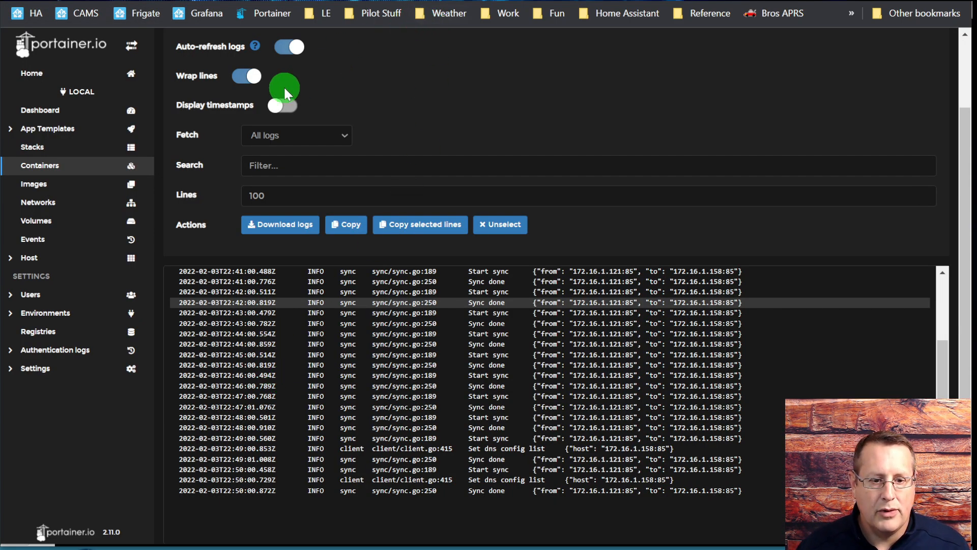
# Read the latest 'Set dns config list' and 'Sync done' lines in the Portainer sync log.
pyautogui.click(41, 165)
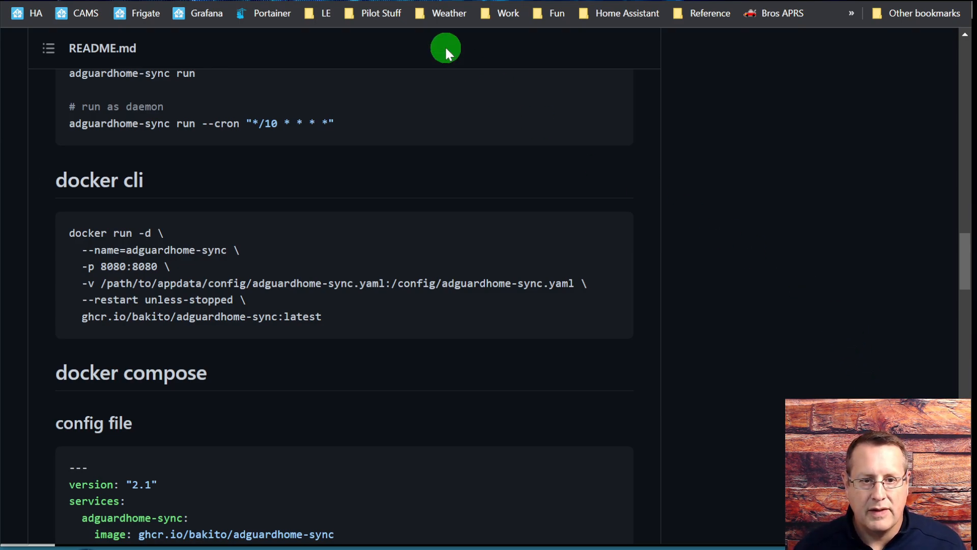
# Return to Portainer's container list and reopen the adguardhome-sync container's logs.
pyautogui.click(271, 13)
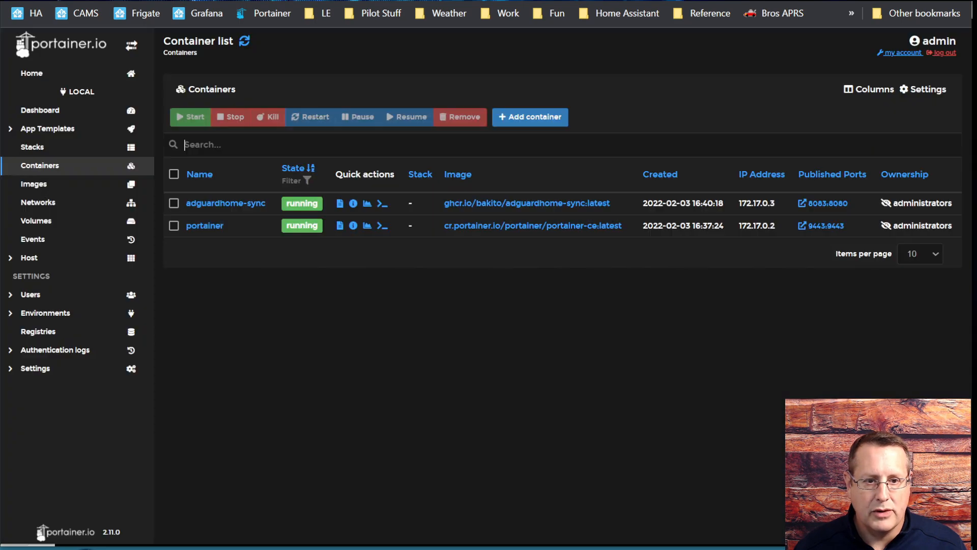
pyautogui.click(225, 203)
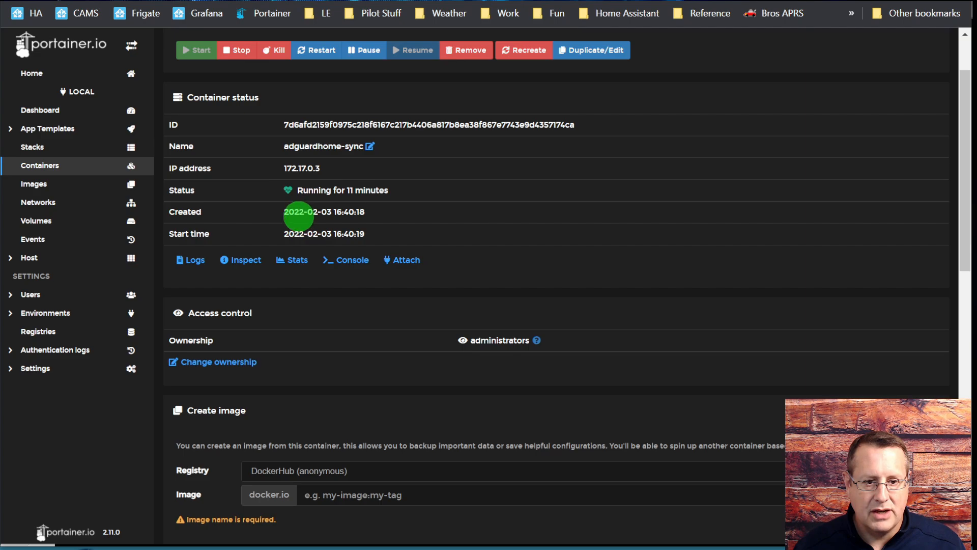
pyautogui.click(189, 260)
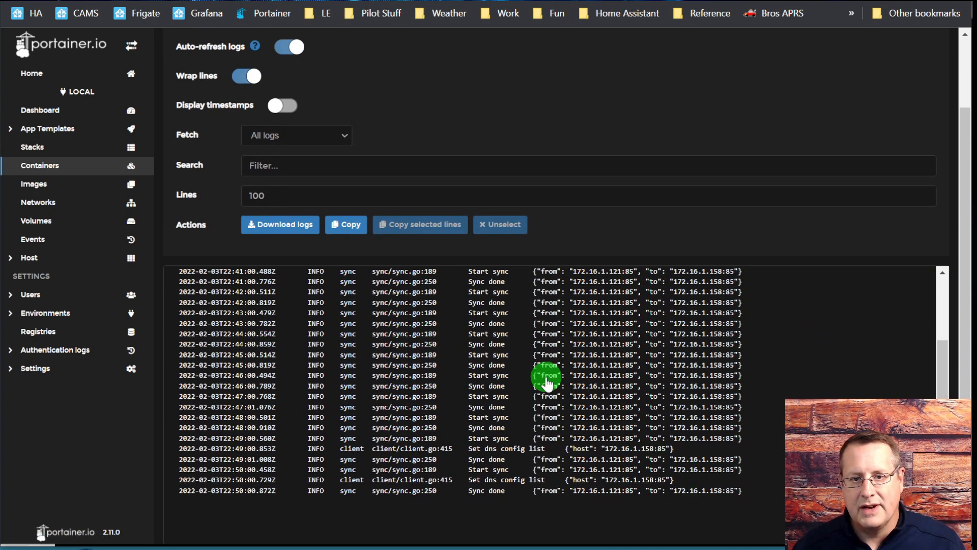
pyautogui.moveTo(522, 427)
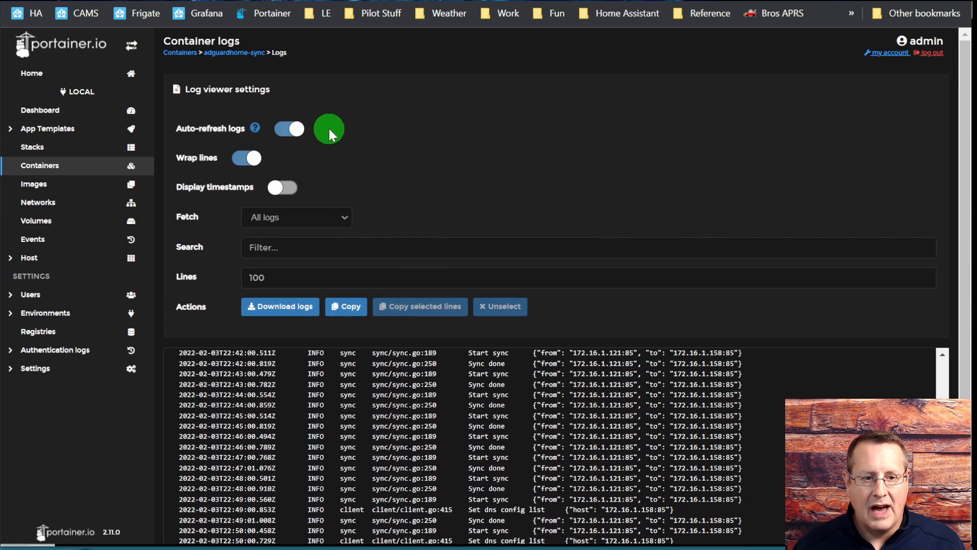
# Duplicate/Edit adguardhome-sync and review its 8083→8080 port mapping and adguardsync.yaml volume mount.
pyautogui.click(233, 53)
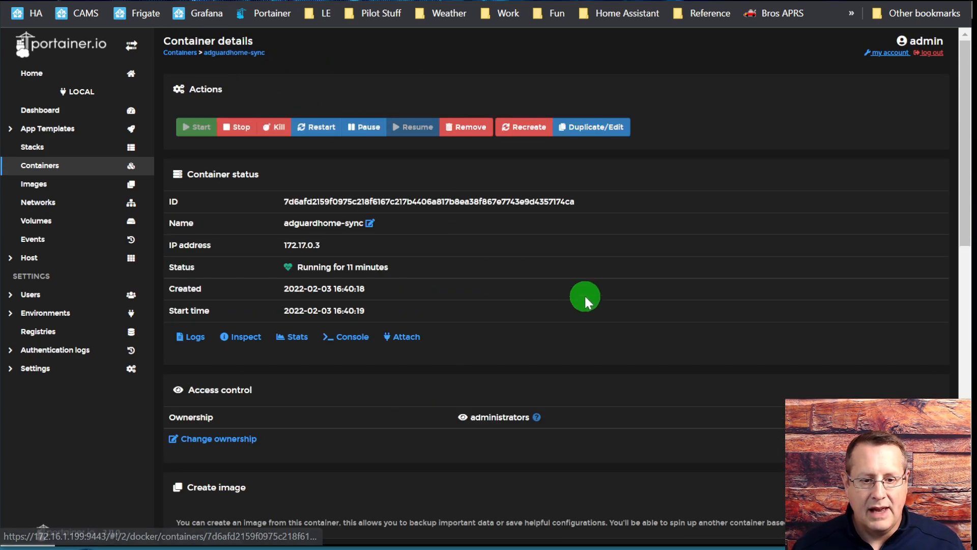
pyautogui.moveTo(474, 316)
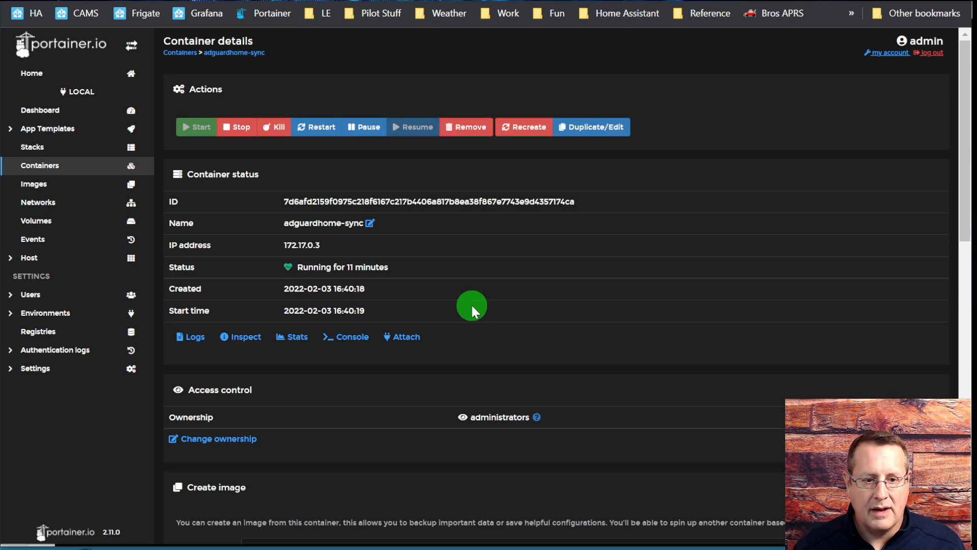
pyautogui.click(591, 126)
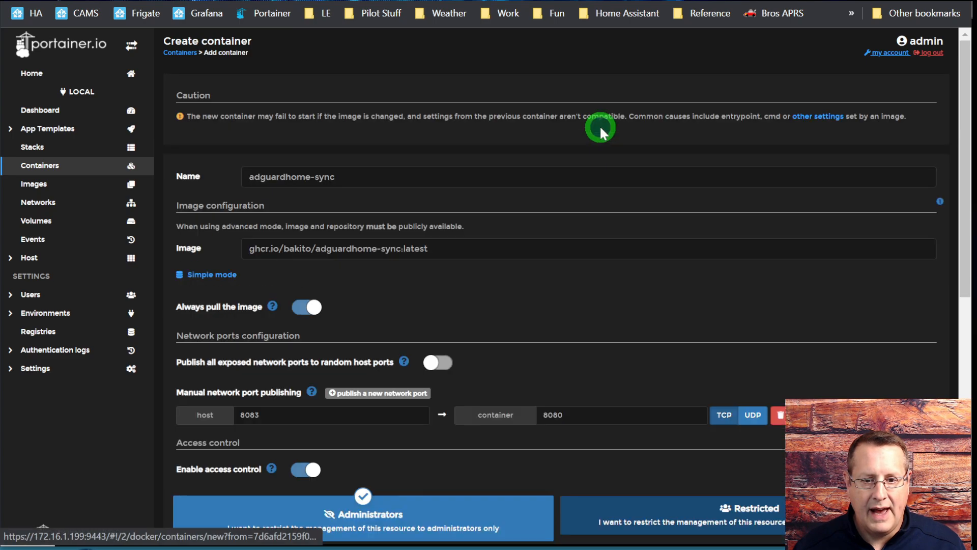
pyautogui.scroll(-3)
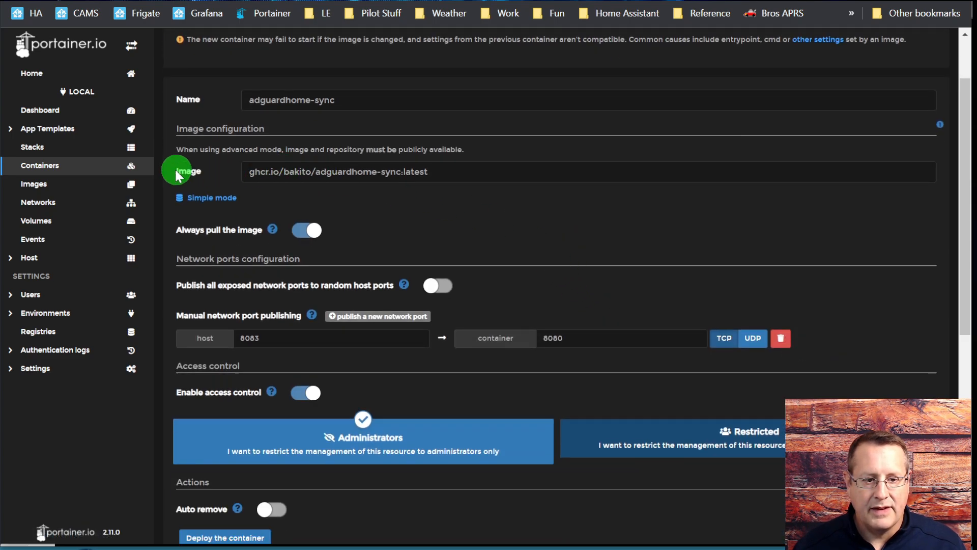
pyautogui.moveTo(539, 214)
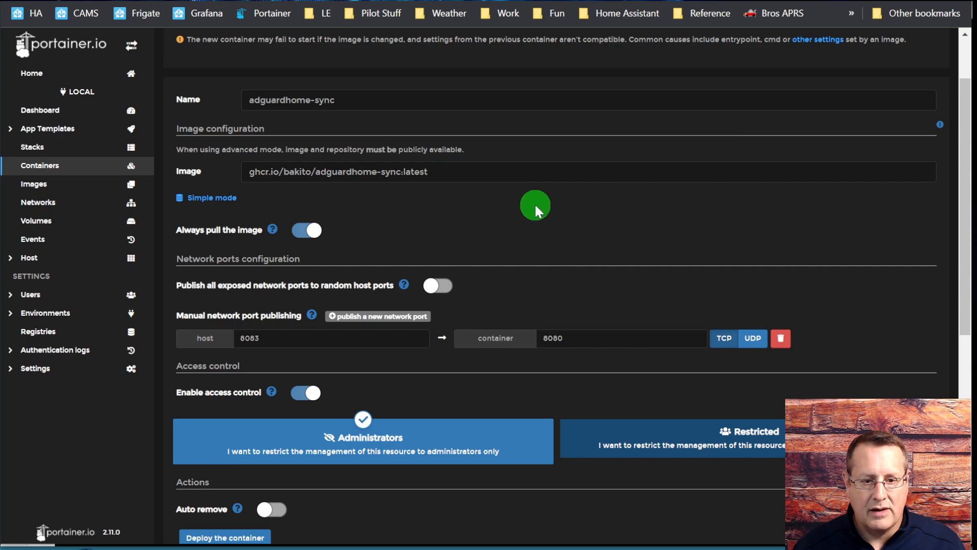
pyautogui.scroll(-3)
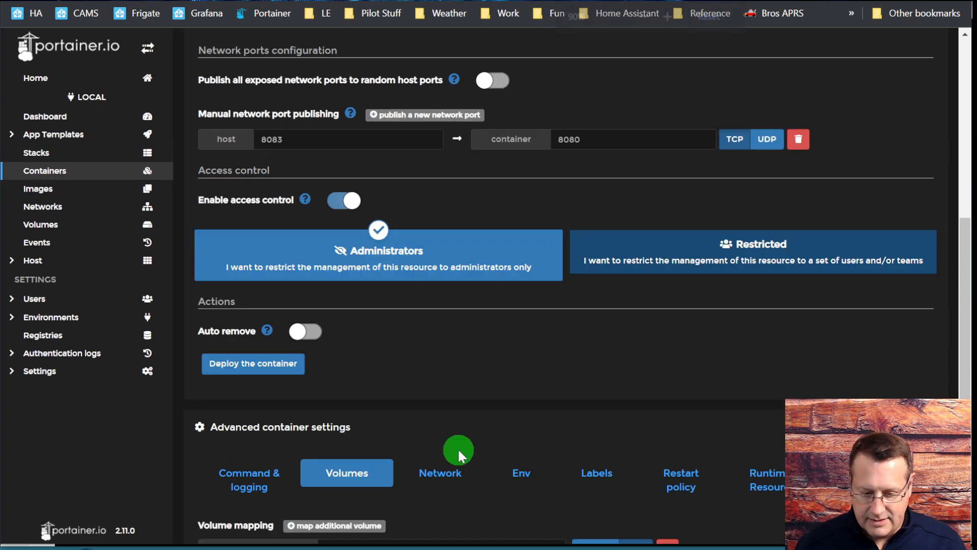
pyautogui.scroll(-3)
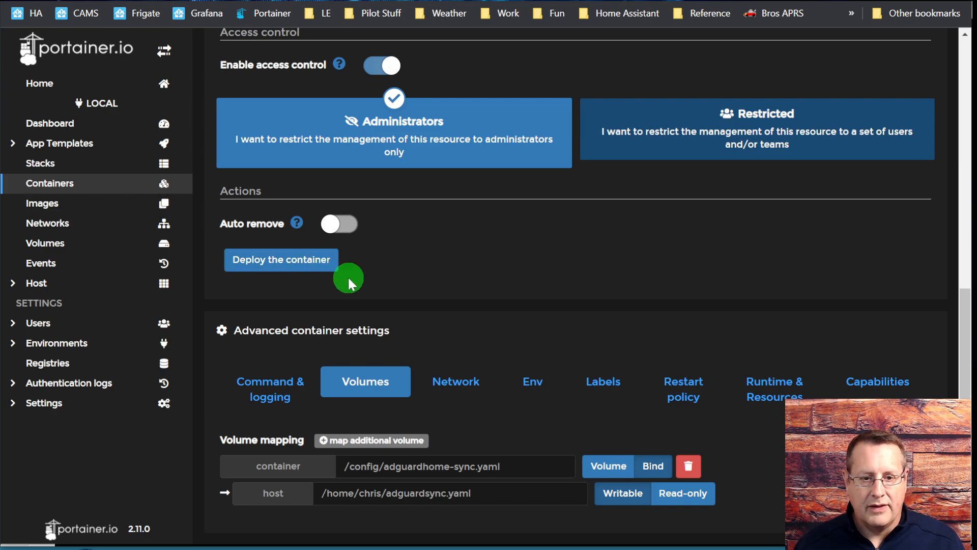
pyautogui.moveTo(426, 534)
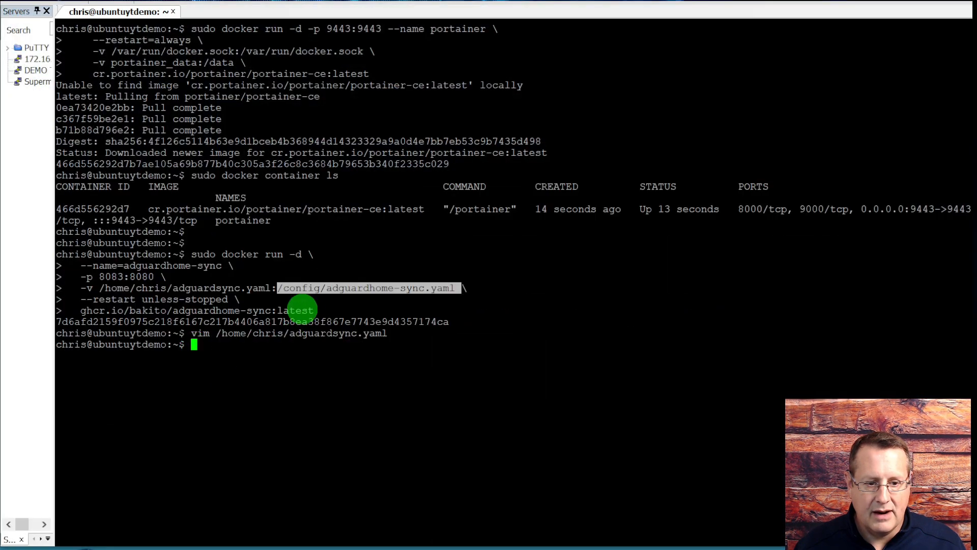
pyautogui.press('Alt+Tab')
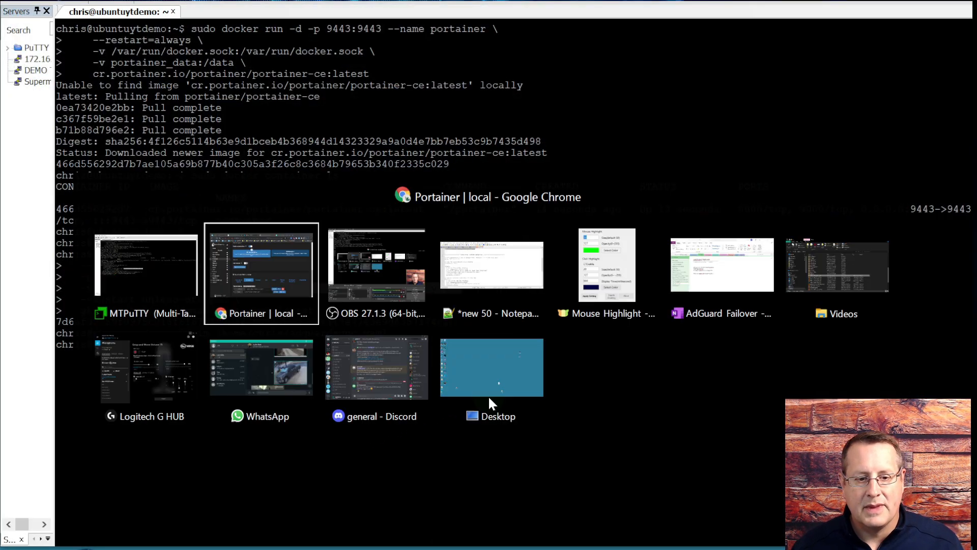
pyautogui.click(260, 273)
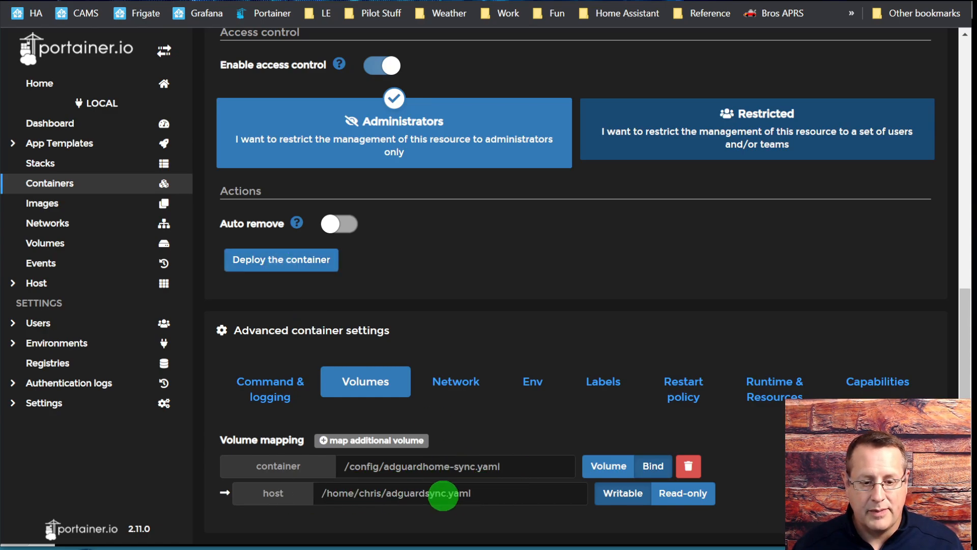
# Show the restart policy options, with Unless stopped selected.
pyautogui.click(684, 446)
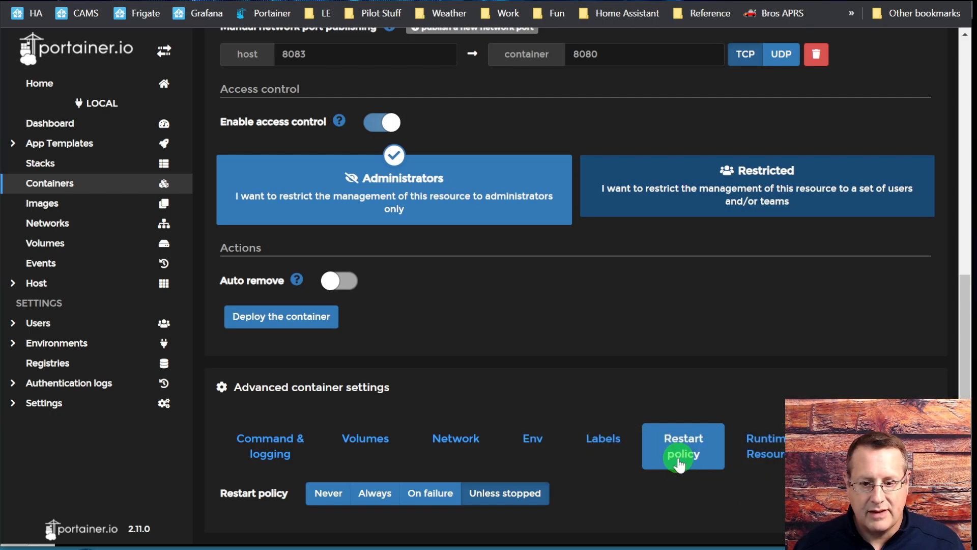